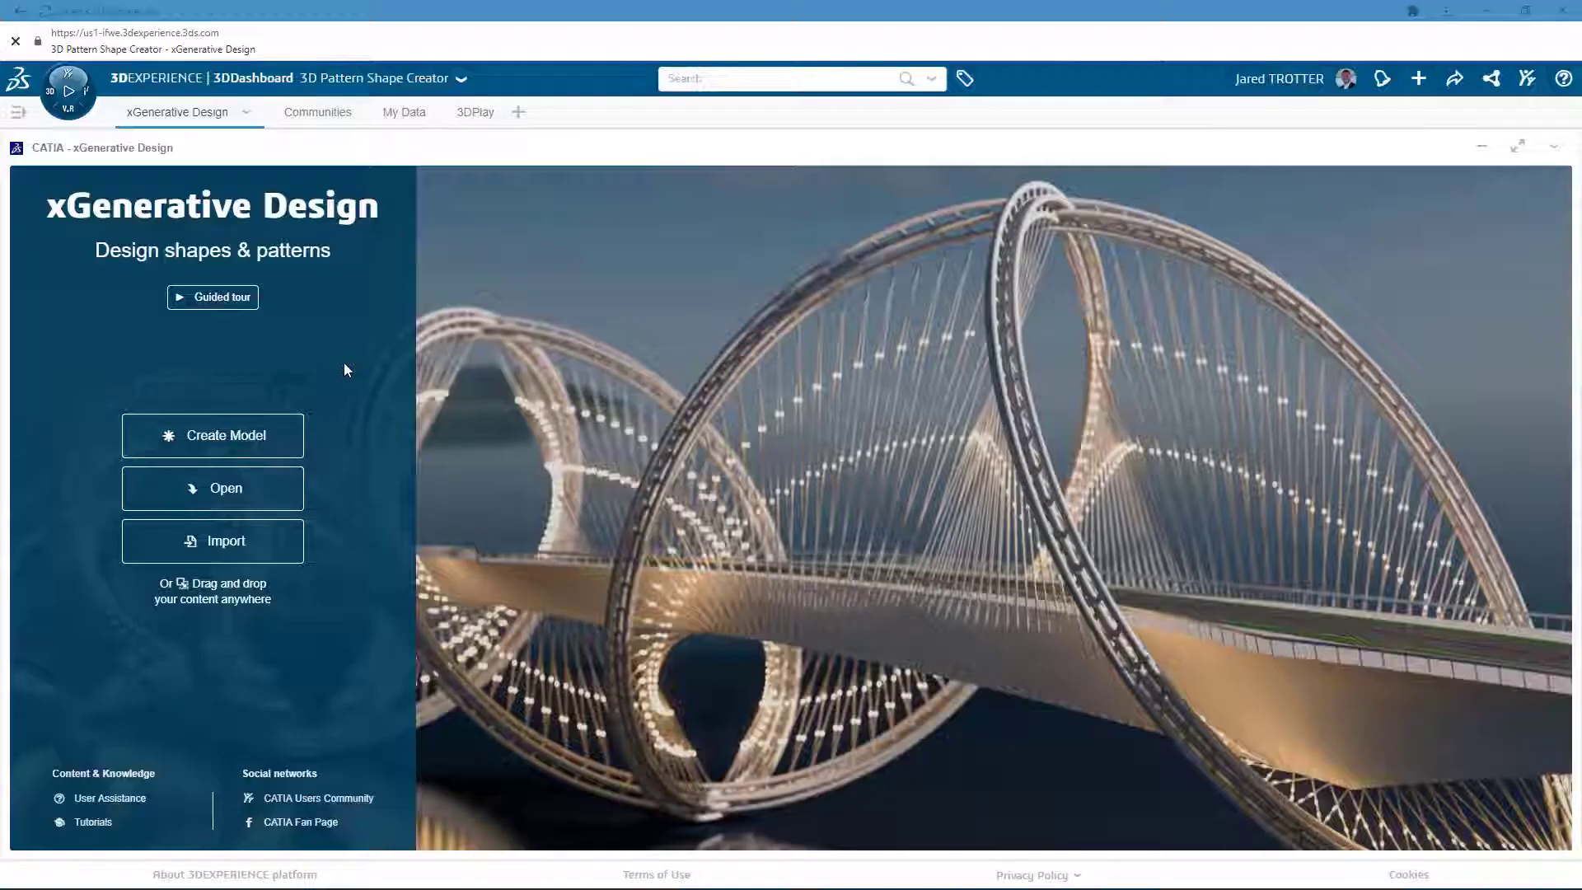
{"action": "mouse_move", "coordinate": [256, 427]}
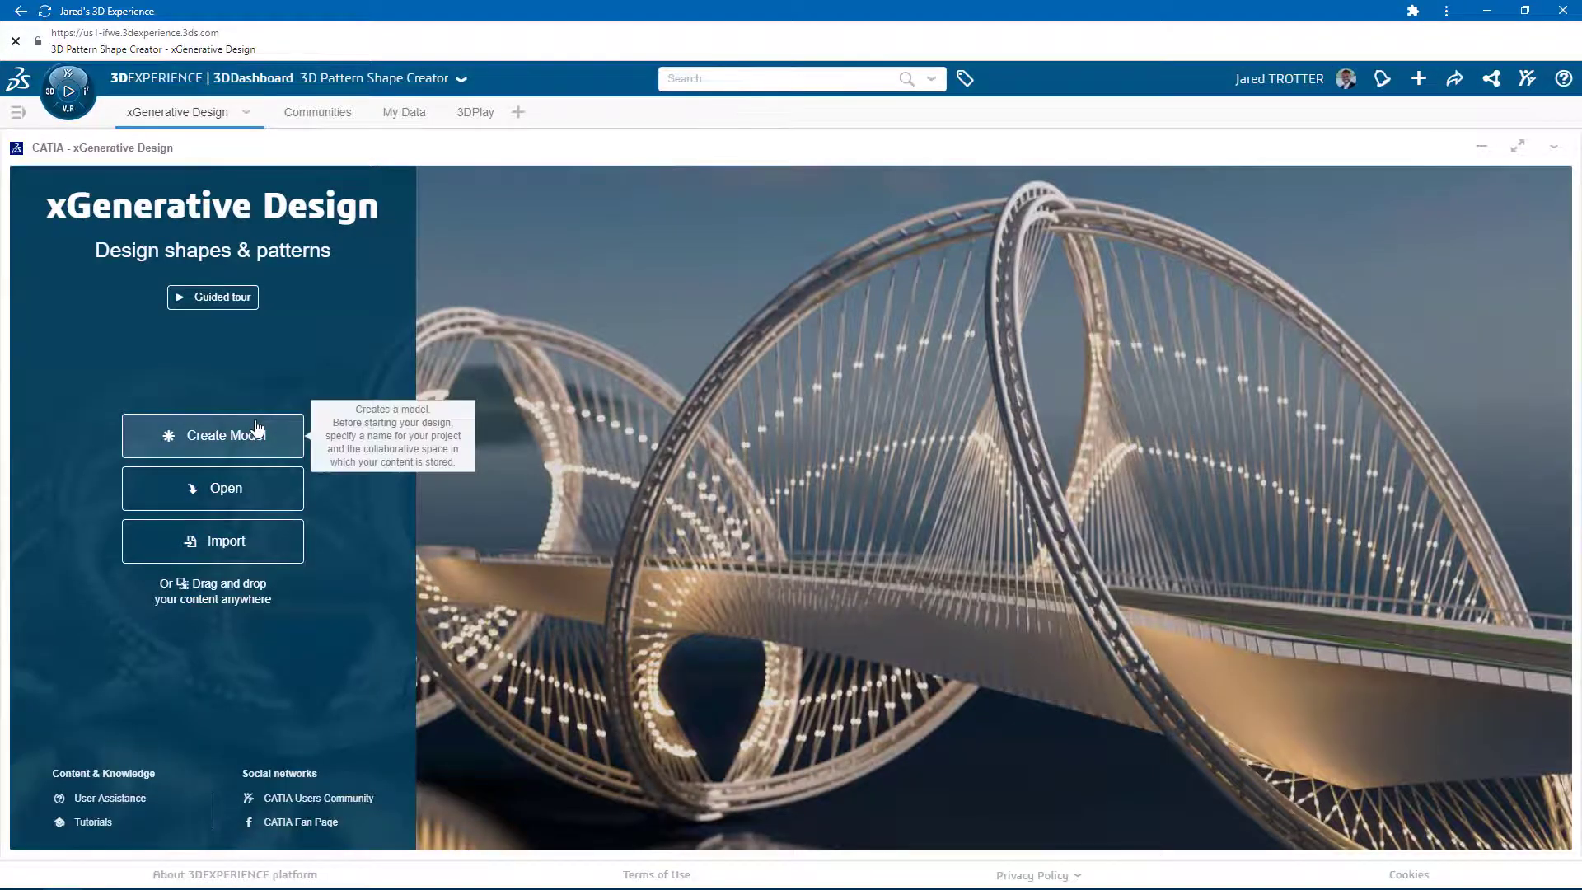
- Create a new model named Staircase Tutorial in the Common Space
{"action": "left_click", "coordinate": [212, 435]}
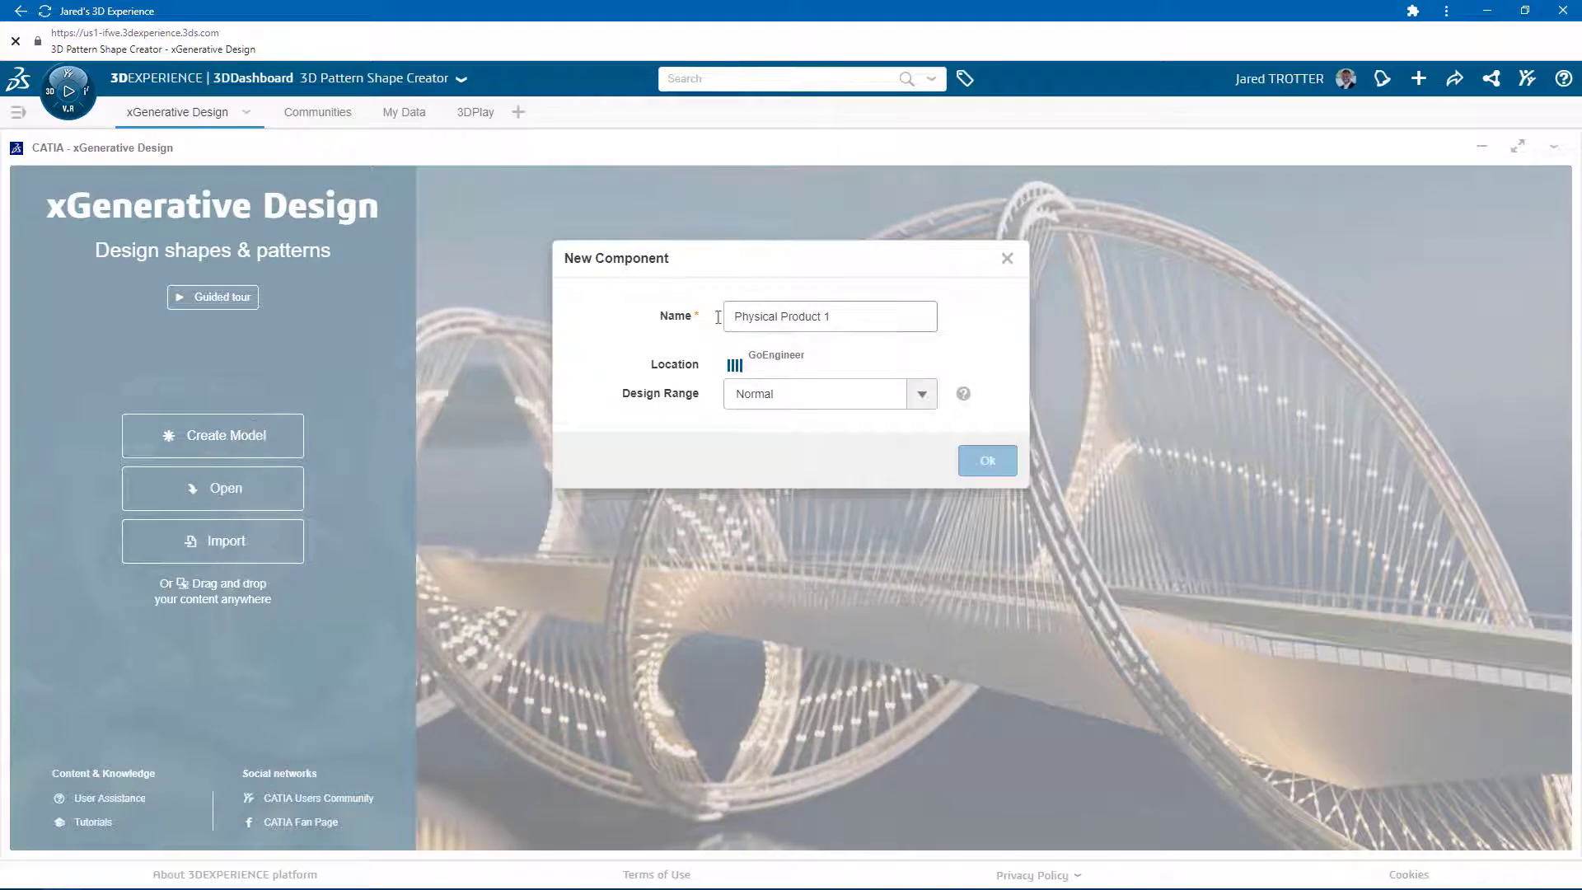
{"action": "type", "text": "Staircase Tutorial"}
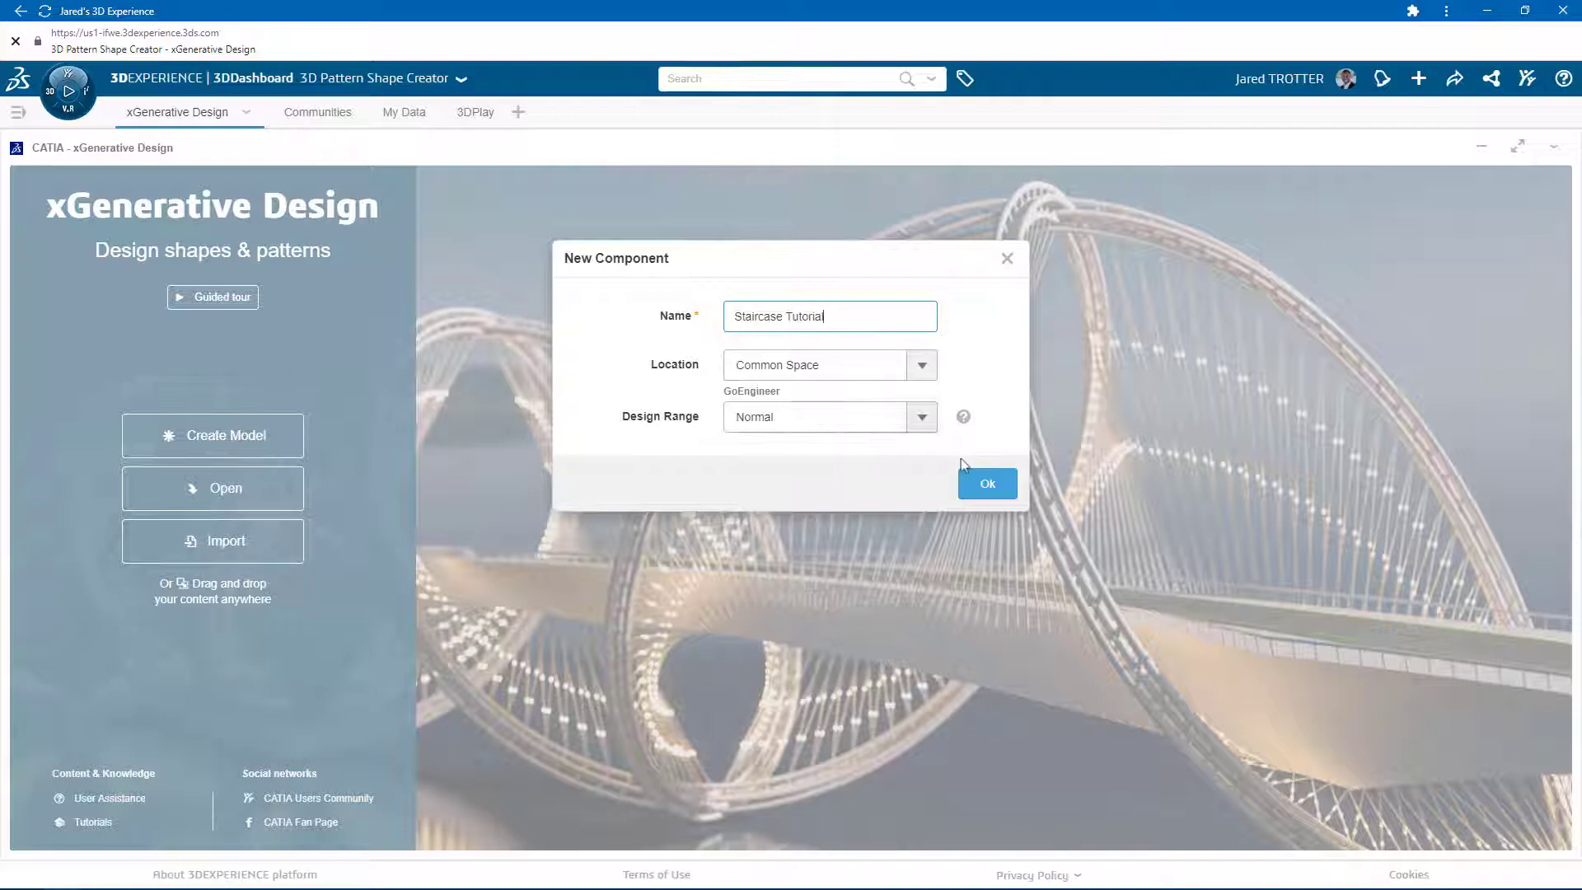
{"action": "left_click", "coordinate": [985, 483]}
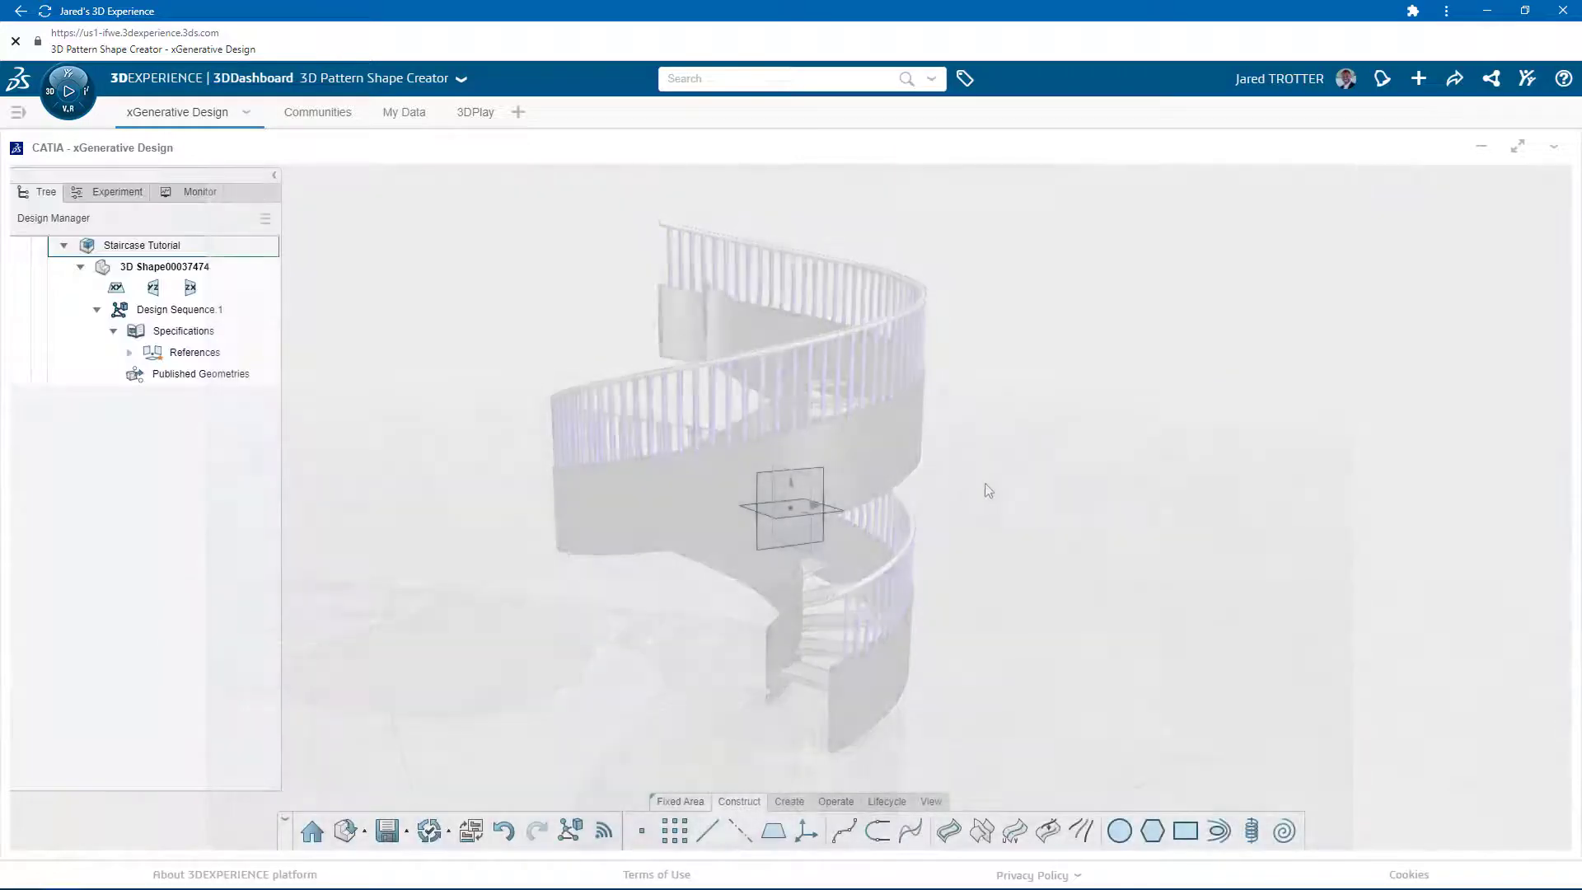
- Add Line.1, a 24 in vertical line from the origin normal to the xy plane
{"action": "left_click", "coordinate": [791, 507]}
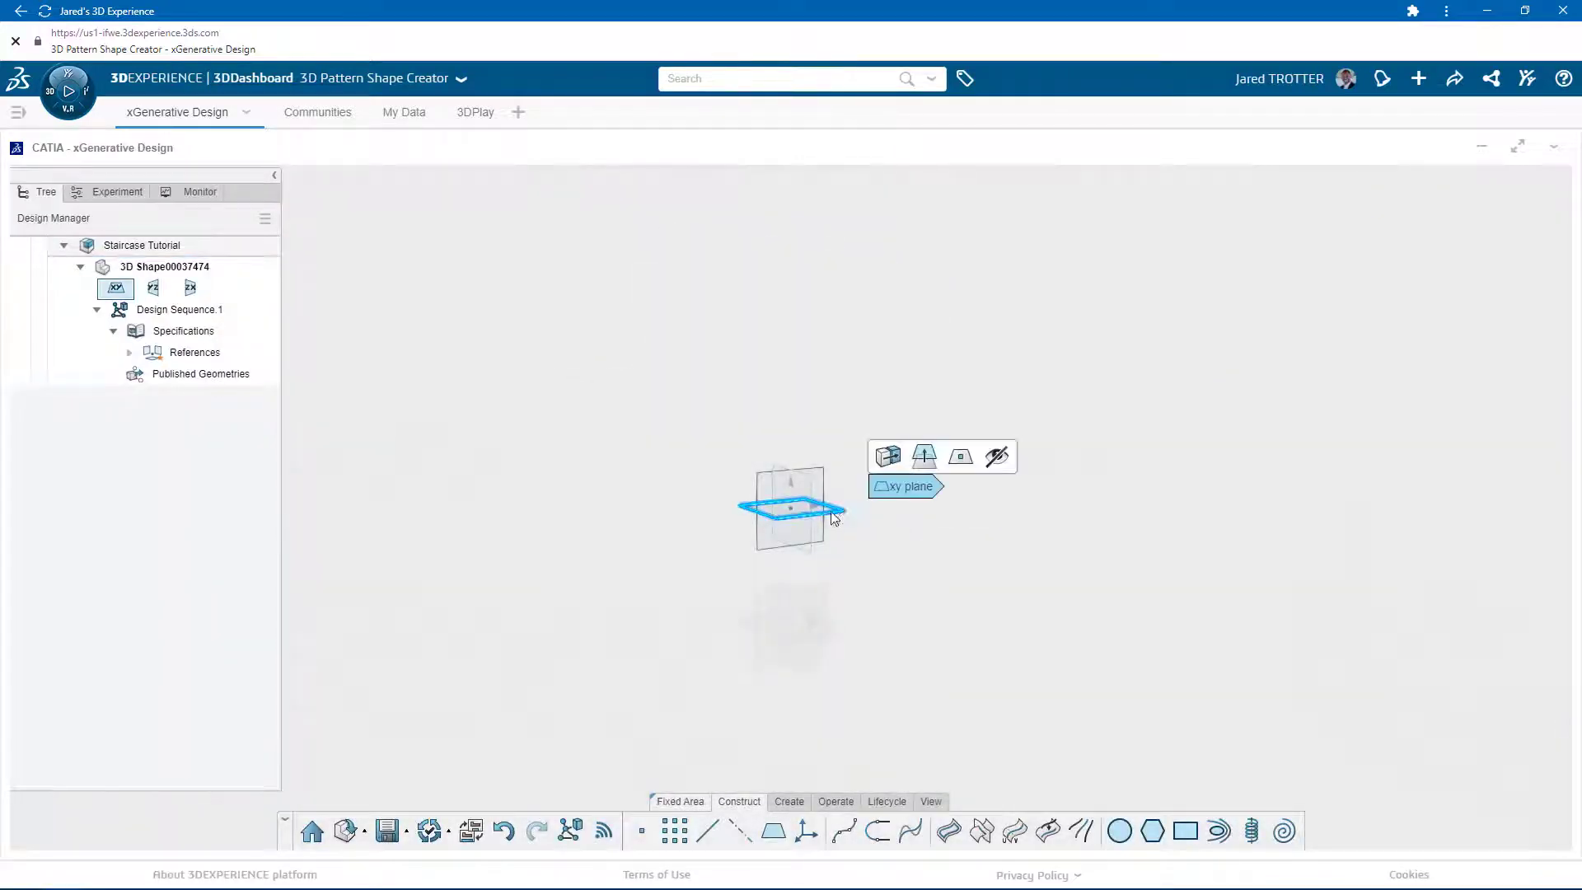
{"action": "left_click", "coordinate": [706, 831]}
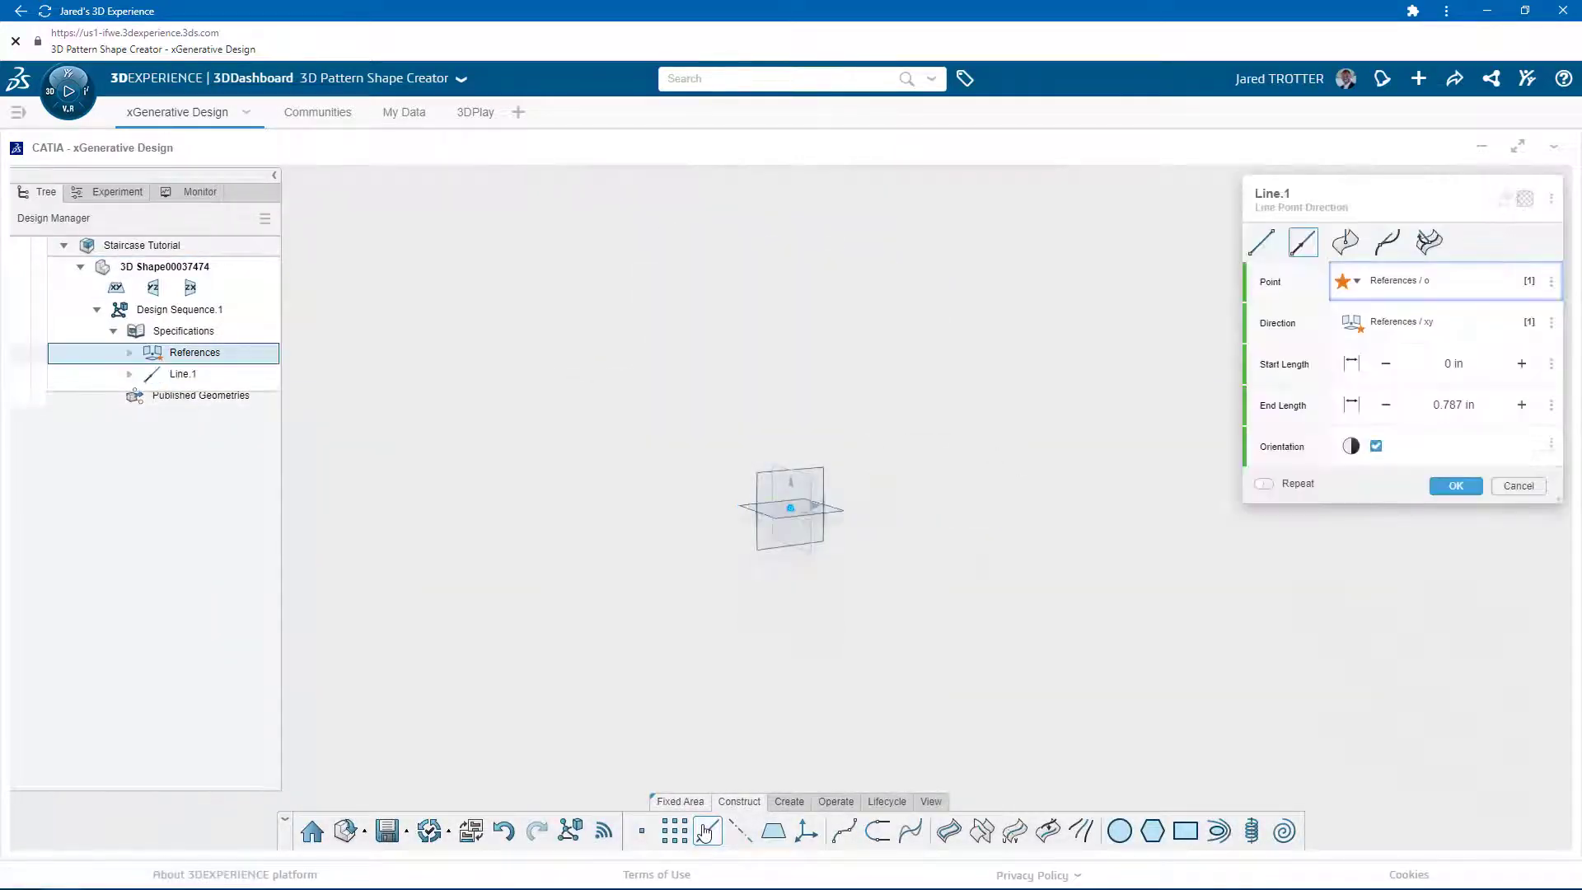
{"action": "left_click", "coordinate": [709, 830]}
{"action": "type", "text": "24"}
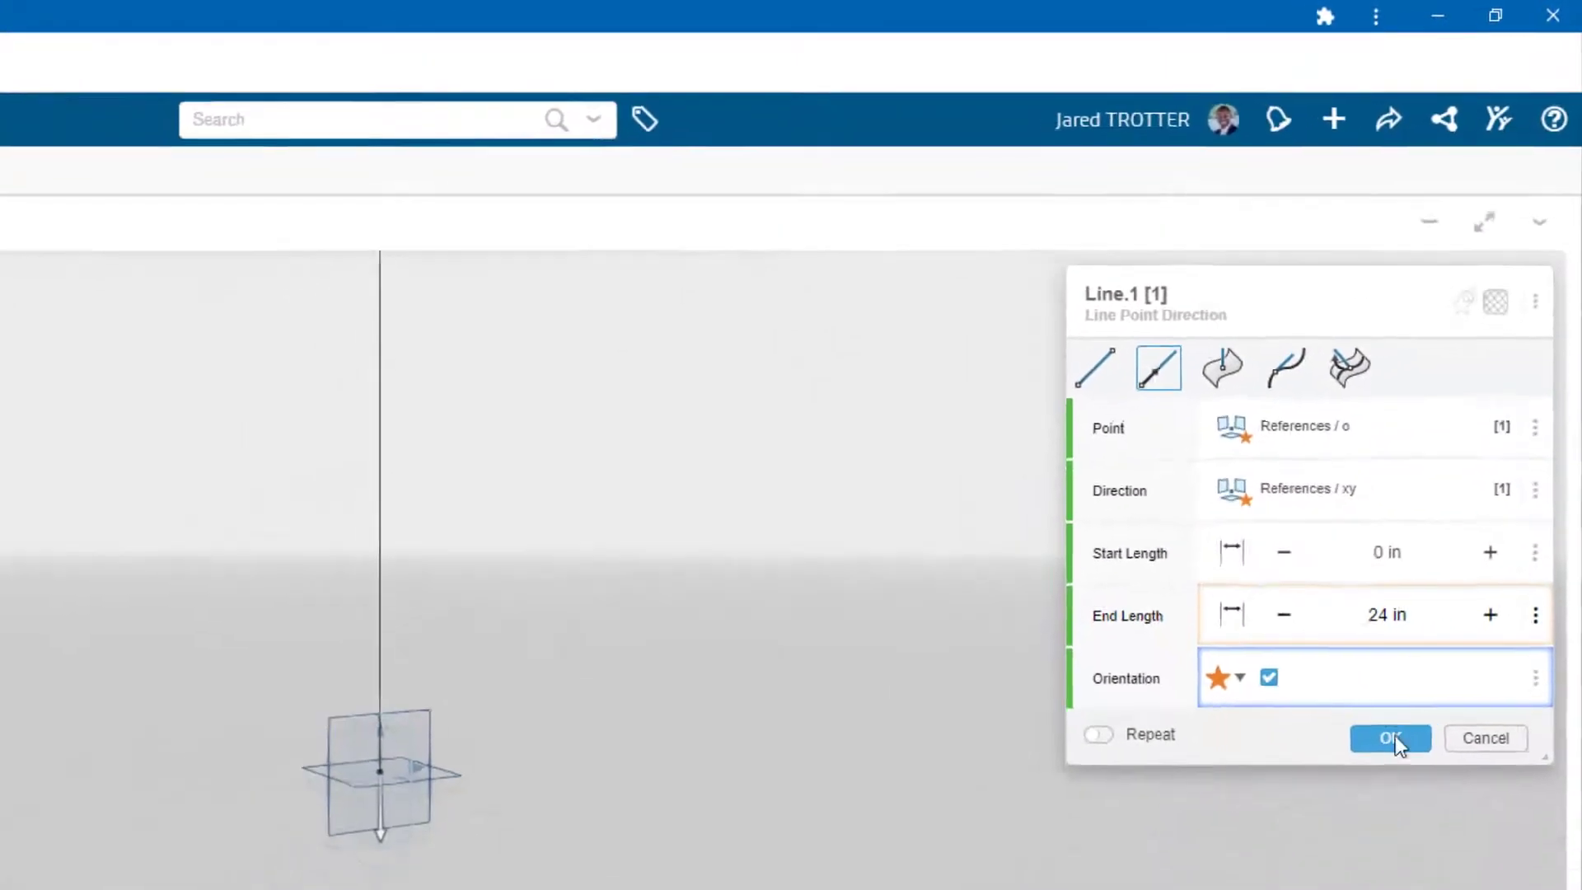
{"action": "left_click", "coordinate": [1389, 738]}
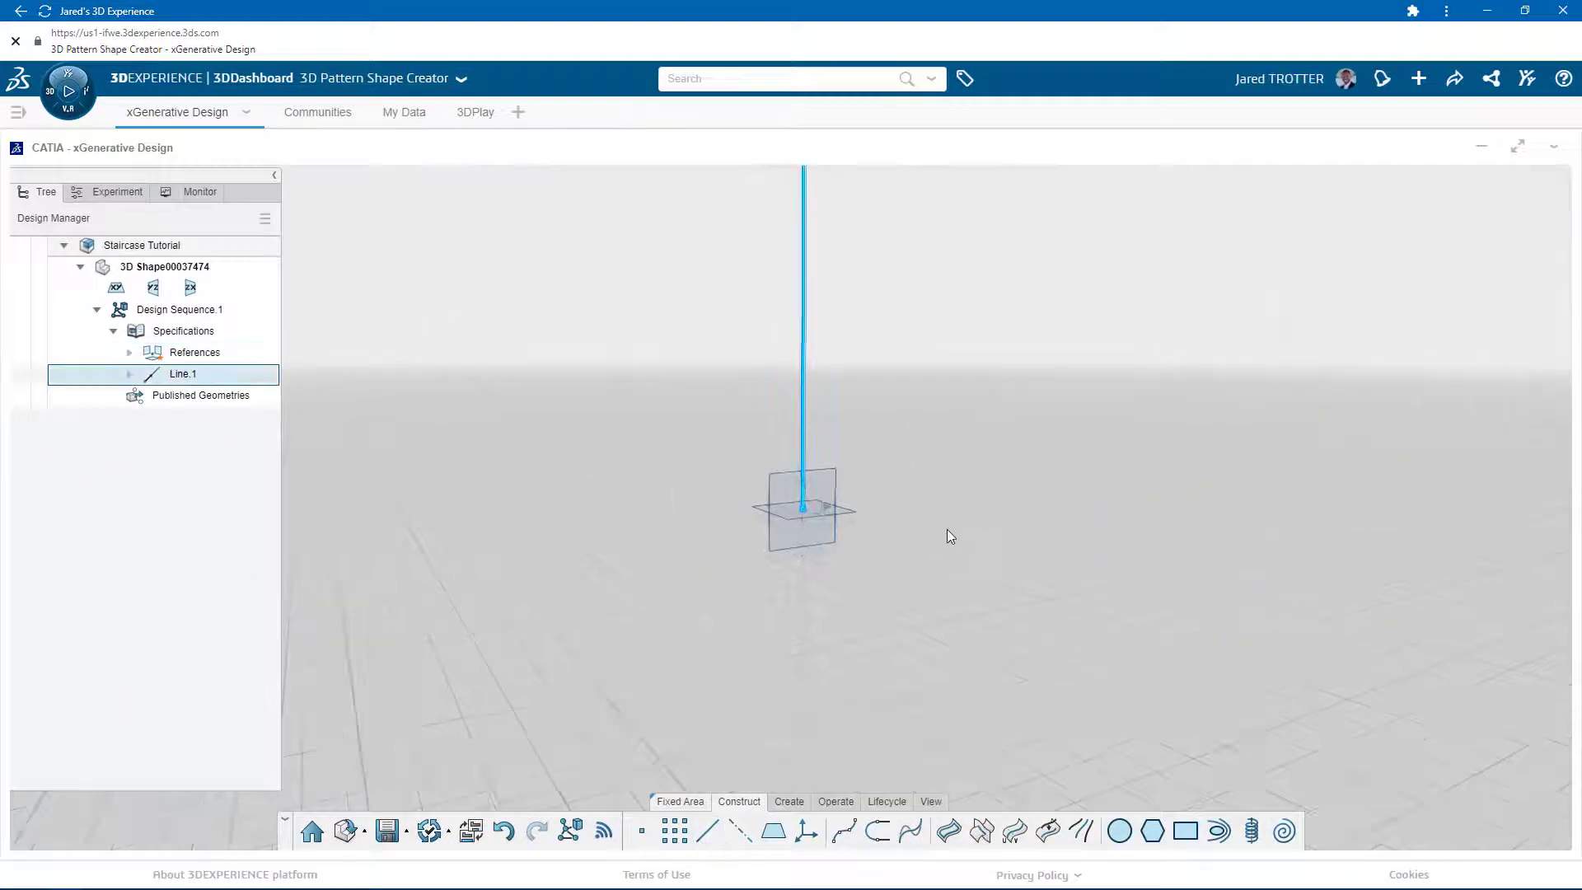
{"action": "left_click_drag", "start_coordinate": [802, 509], "coordinate": [957, 544]}
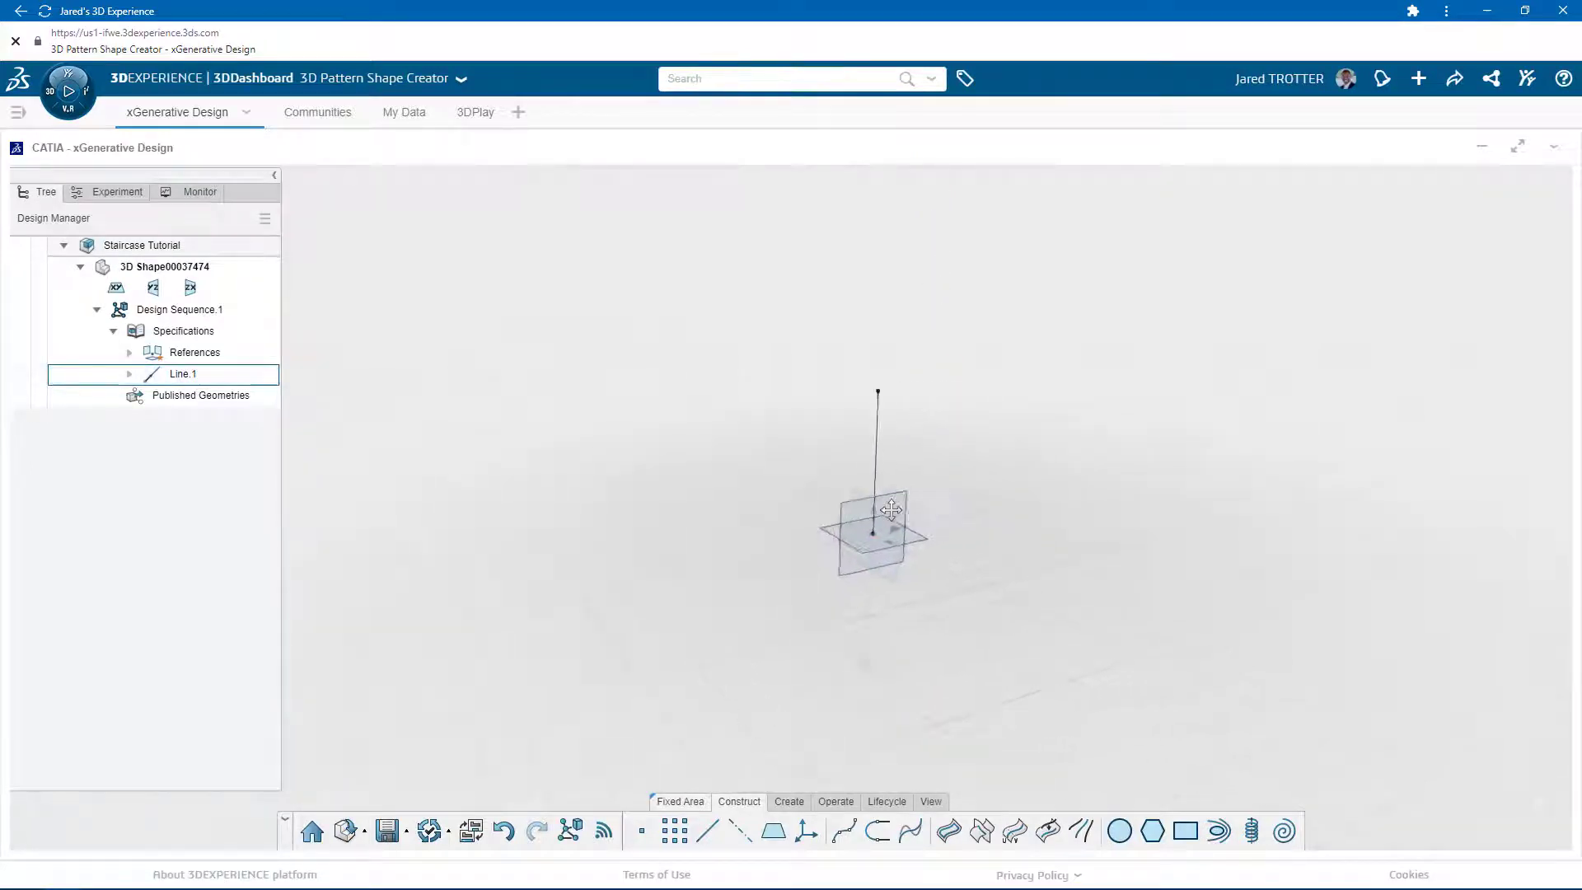
- Place Point.1 on the xy plane 24 in from the origin along X
{"action": "left_click", "coordinate": [876, 535]}
{"action": "type", "text": "24"}
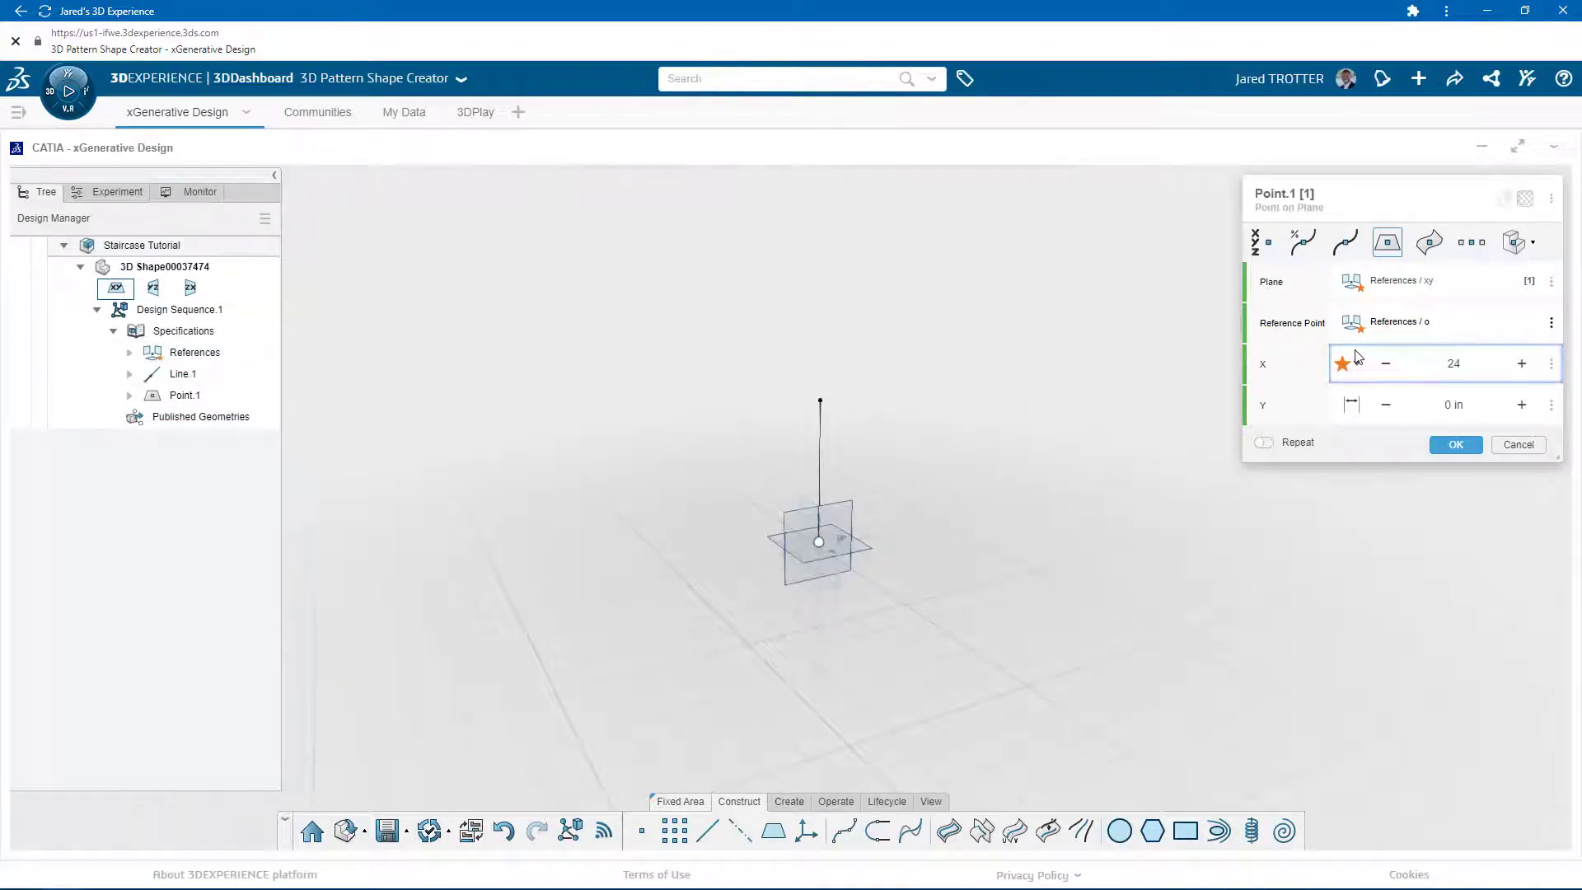
{"action": "left_click", "coordinate": [1454, 404]}
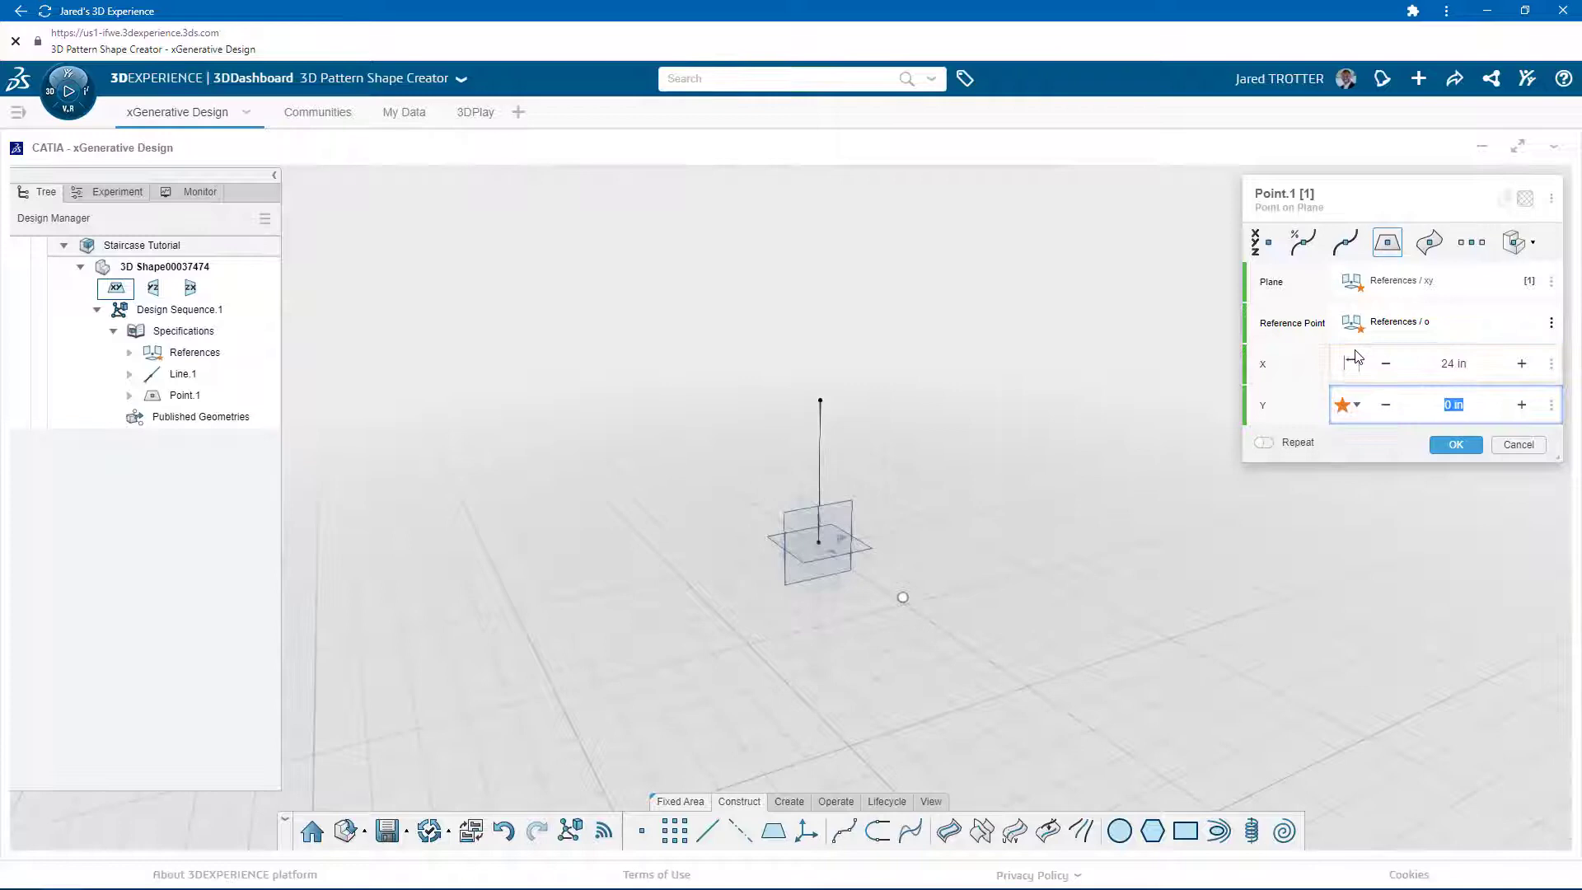
{"action": "left_click", "coordinate": [1455, 445]}
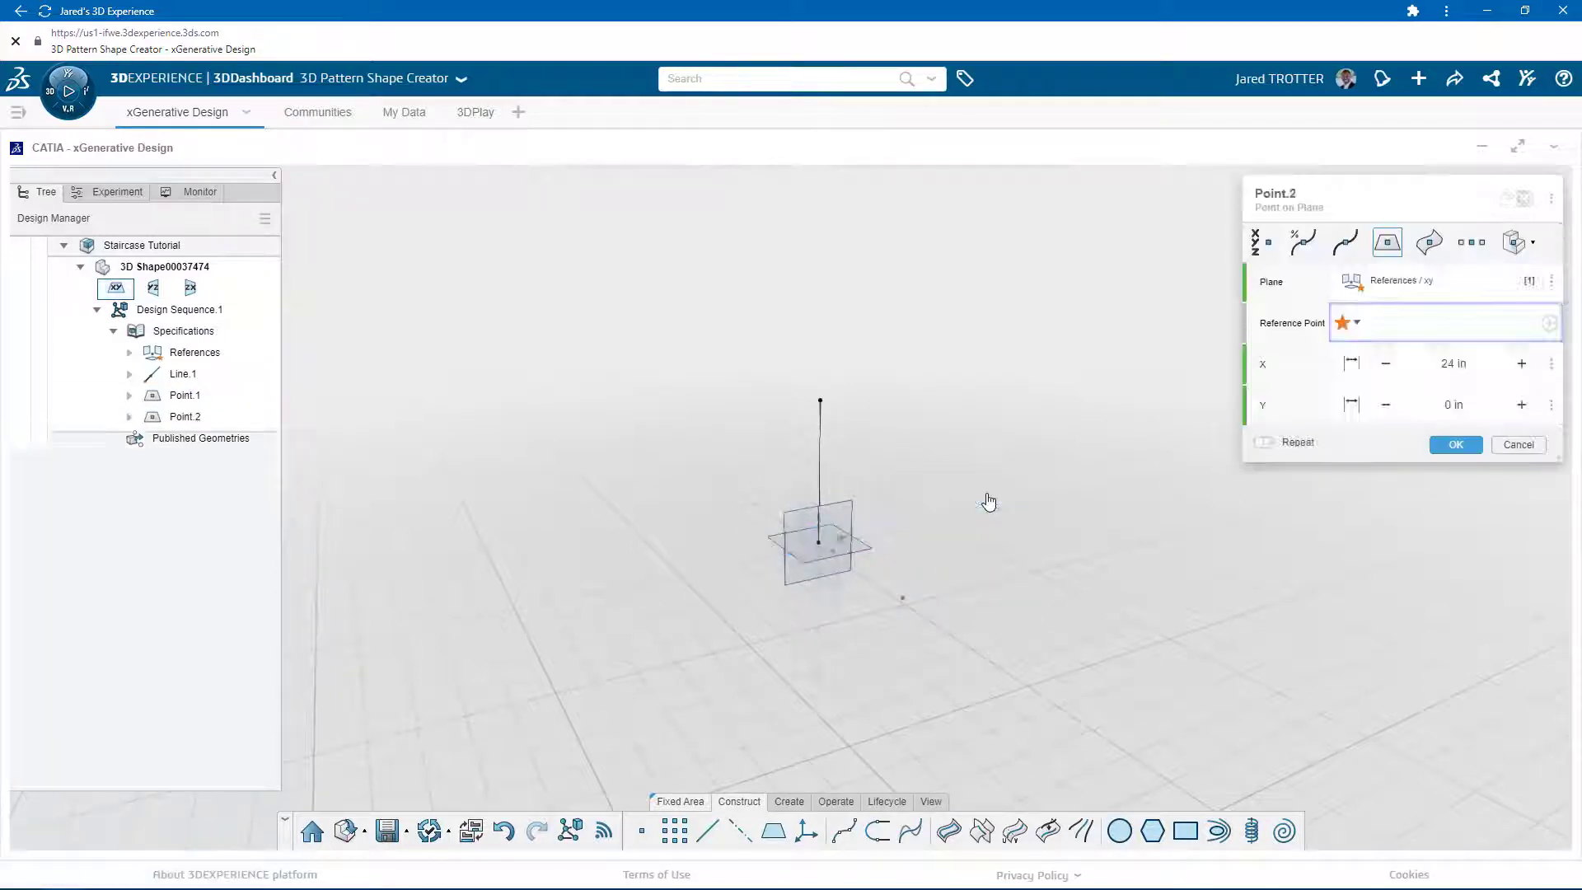
- Place Point.2 on the xy plane 40 in beyond Point.1 along X
{"action": "left_click", "coordinate": [903, 606]}
{"action": "type", "text": "40"}
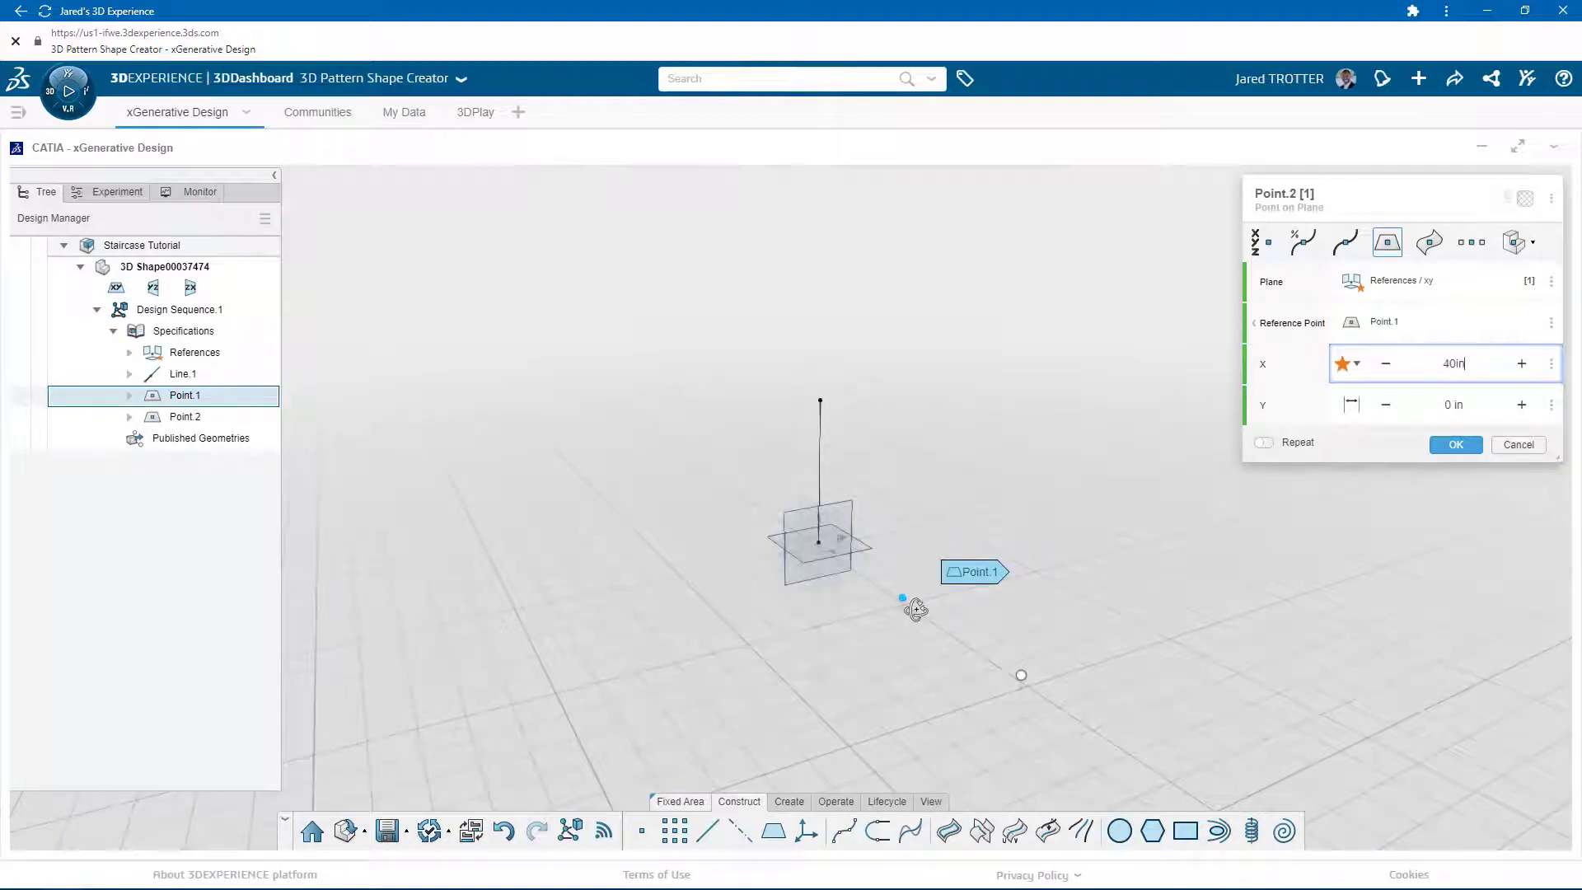
{"action": "left_click", "coordinate": [1453, 404]}
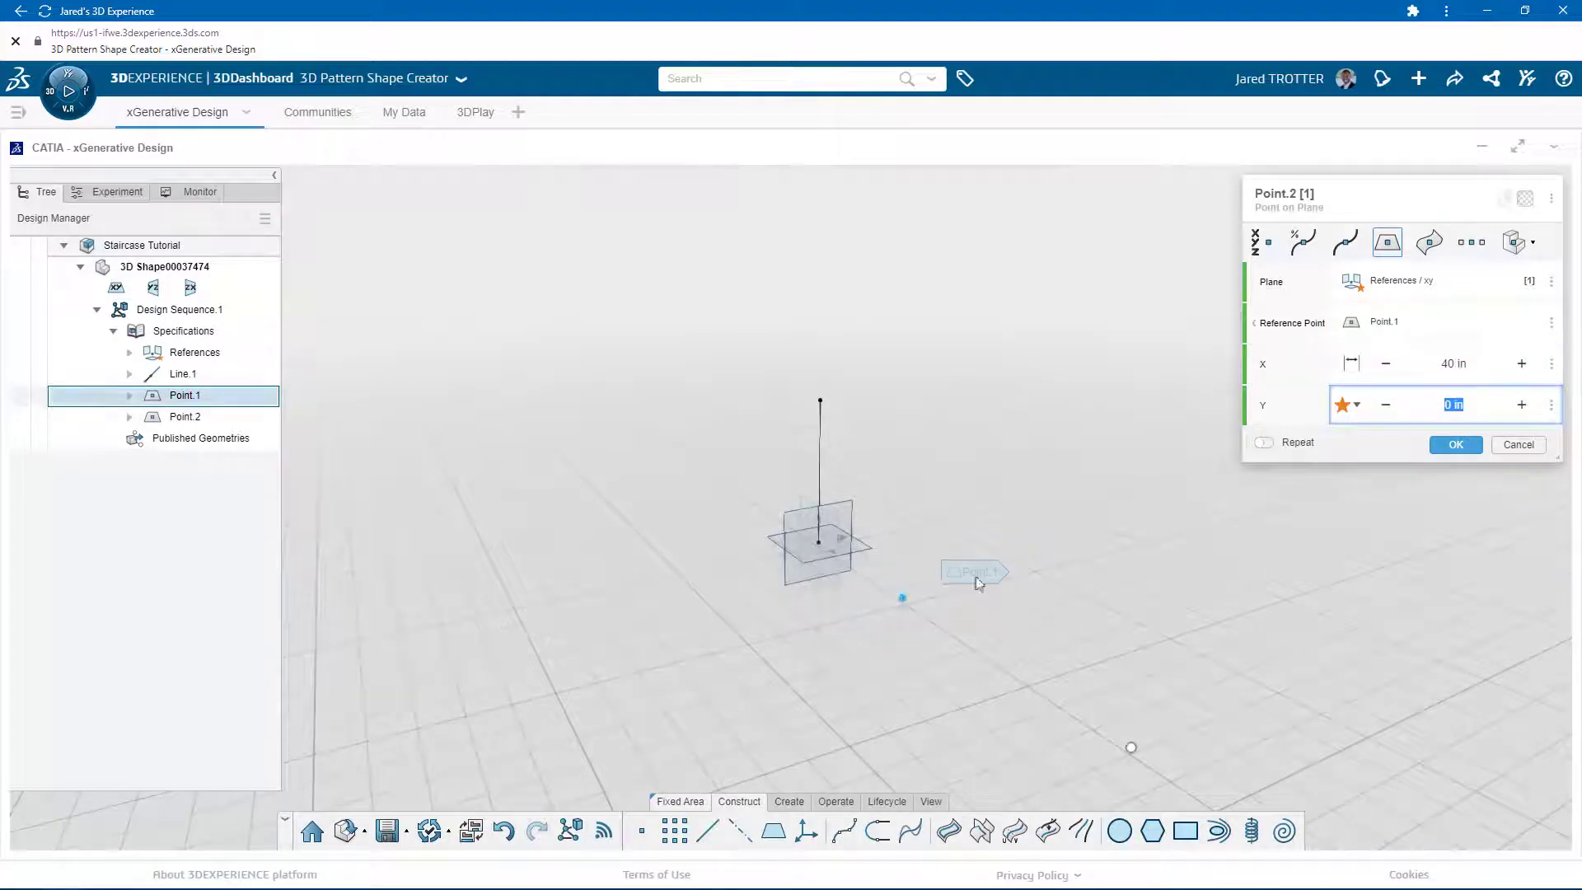
{"action": "left_click", "coordinate": [1456, 444]}
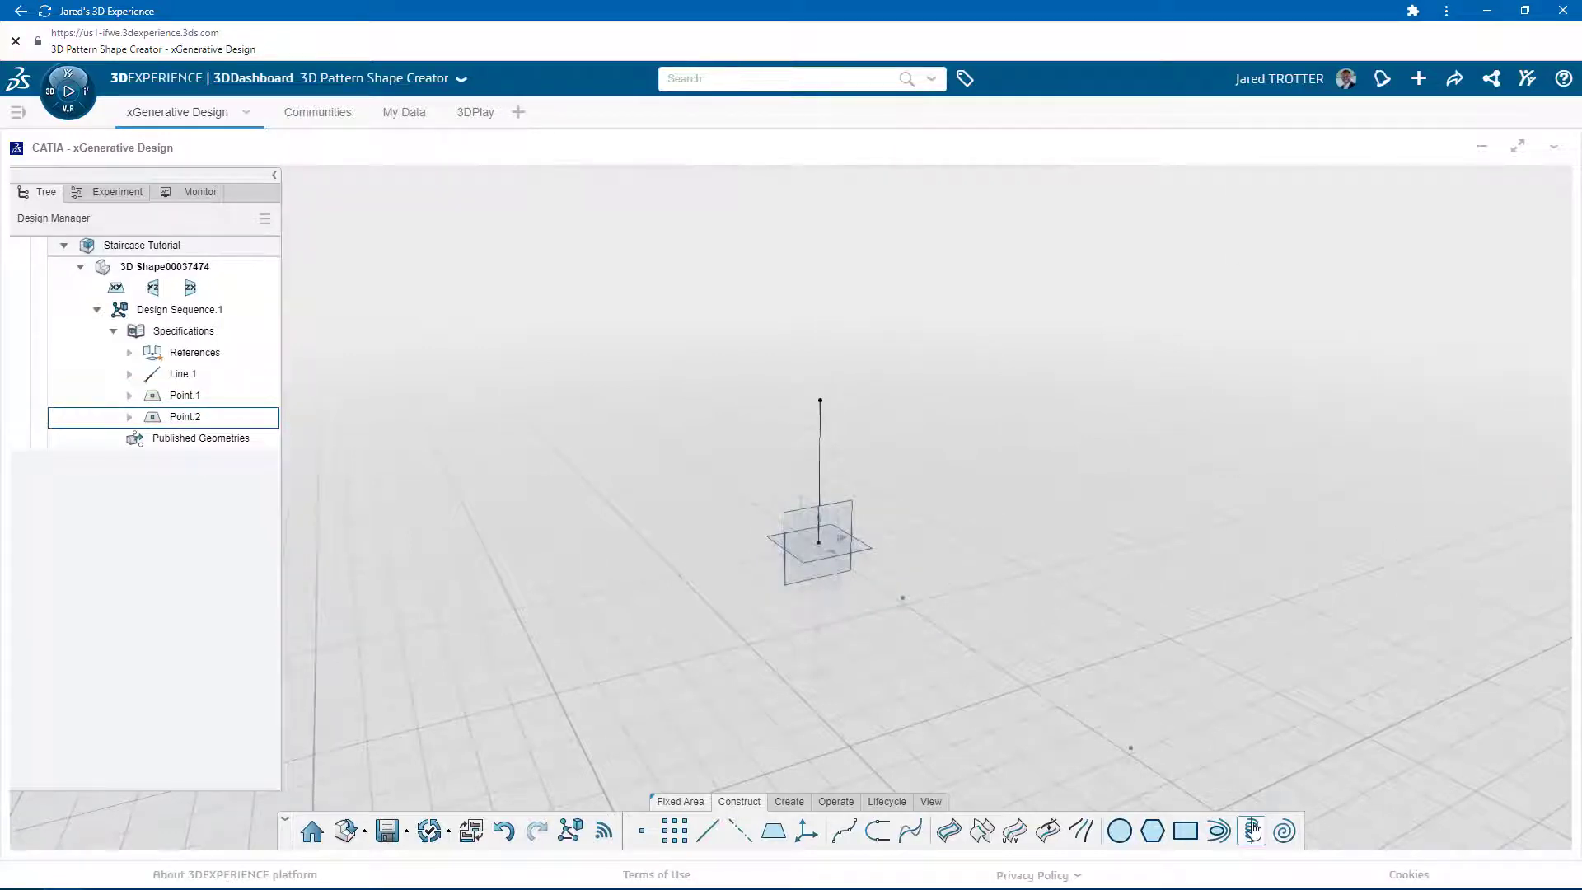
- Create Helix.1 from Point.1 around Line.1 with 96 in pitch and 2 turns, then begin Helix.2 from Point.2
{"action": "left_click", "coordinate": [1250, 832]}
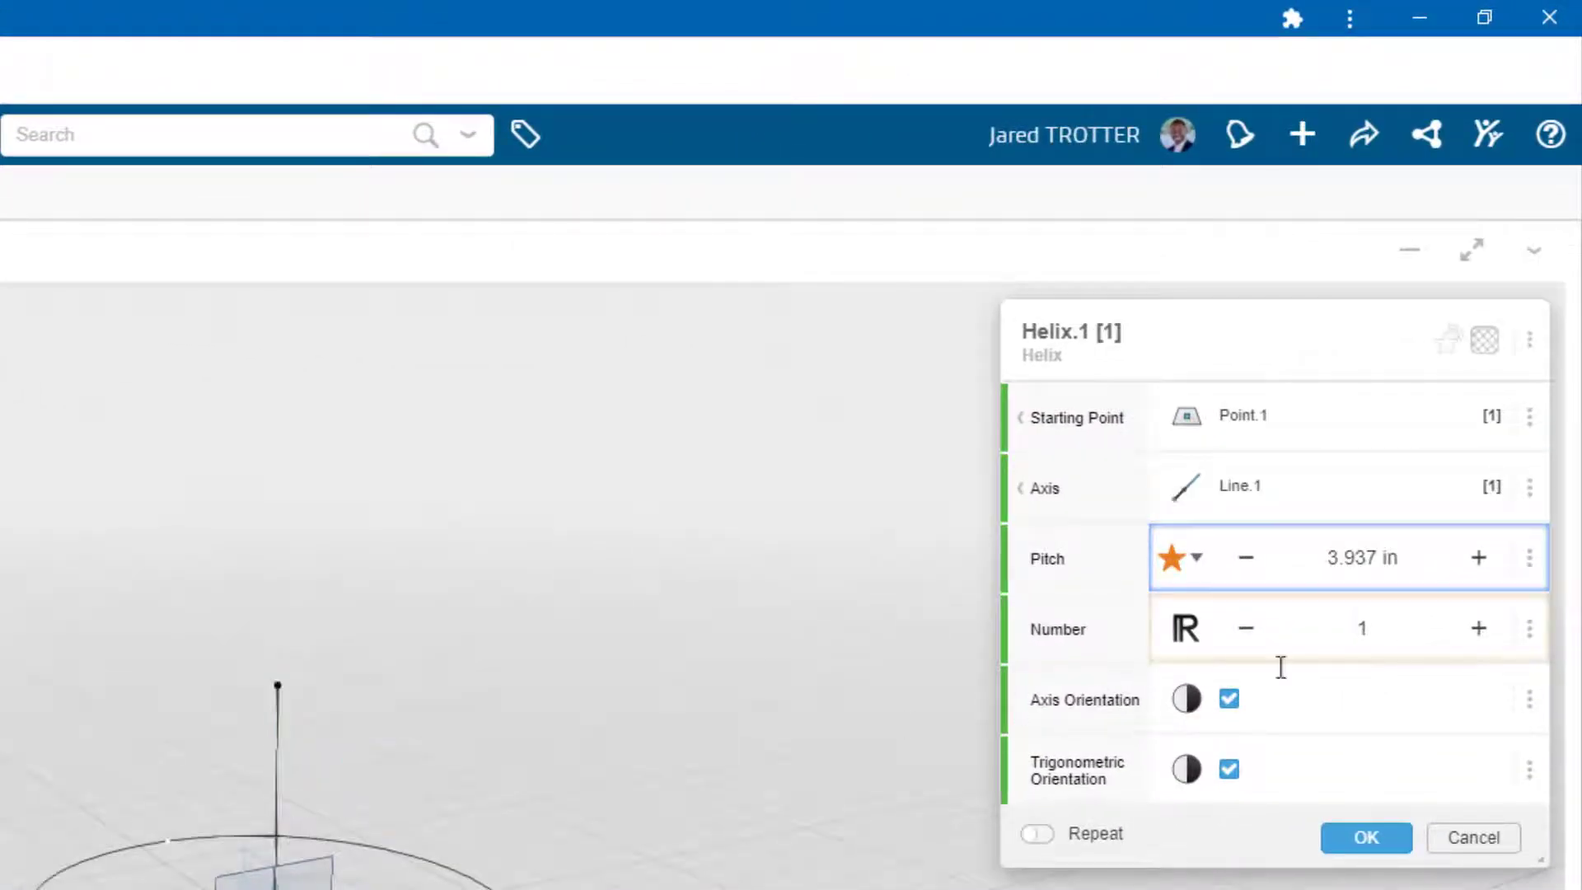
{"action": "type", "text": "96in"}
{"action": "left_click", "coordinate": [1348, 630]}
{"action": "type", "text": "2"}
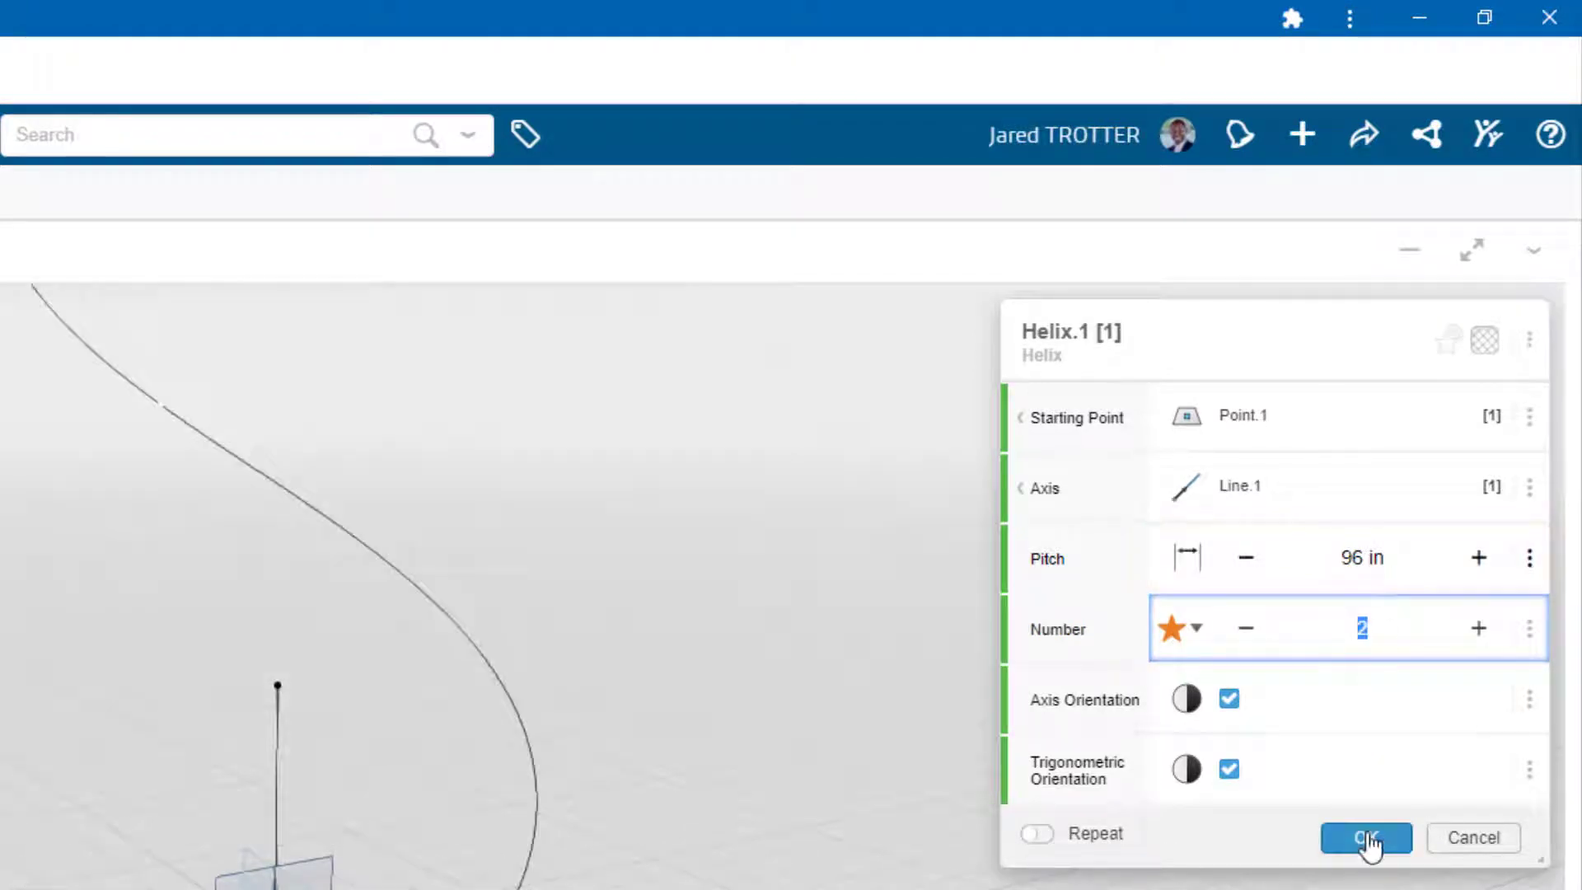
{"action": "left_click", "coordinate": [1364, 837]}
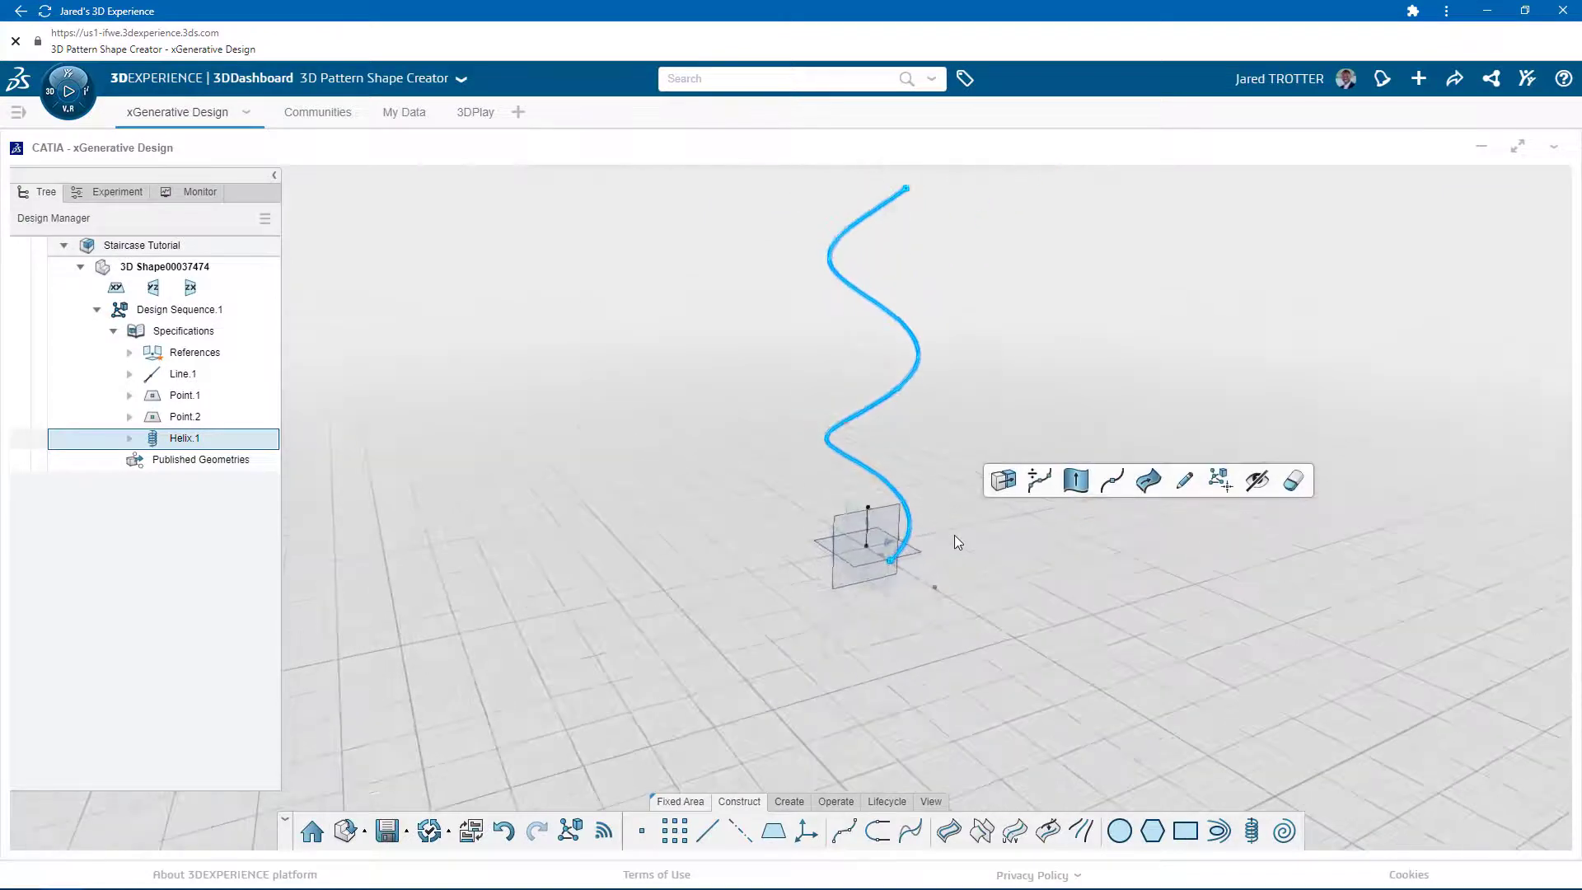
{"action": "left_click_drag", "start_coordinate": [958, 544], "coordinate": [1066, 650]}
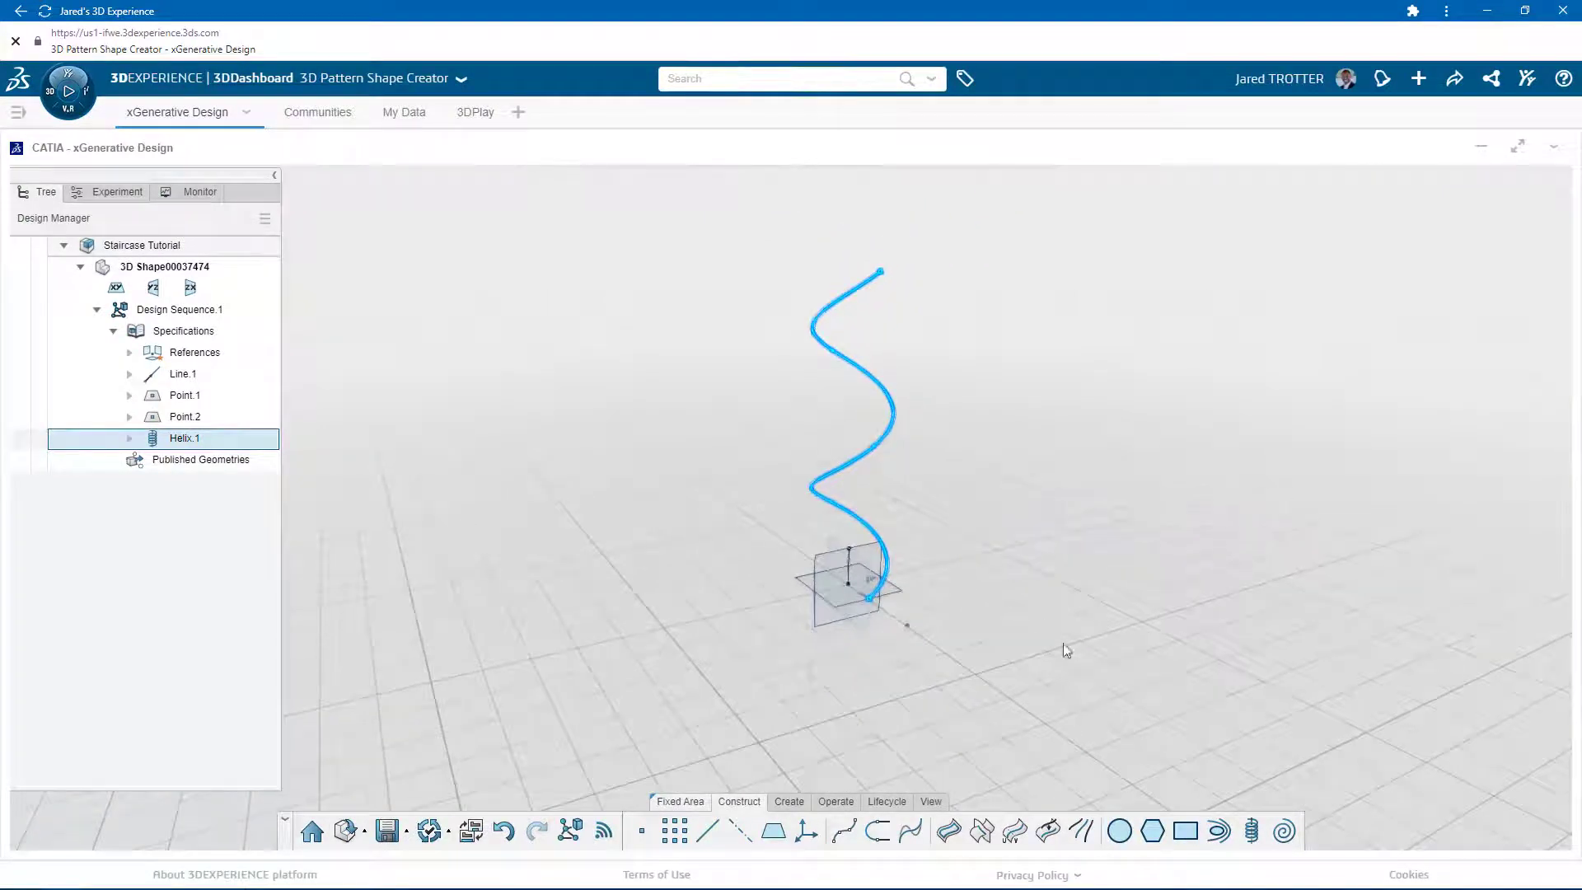
{"action": "left_click", "coordinate": [1250, 830]}
{"action": "type", "text": "96"}
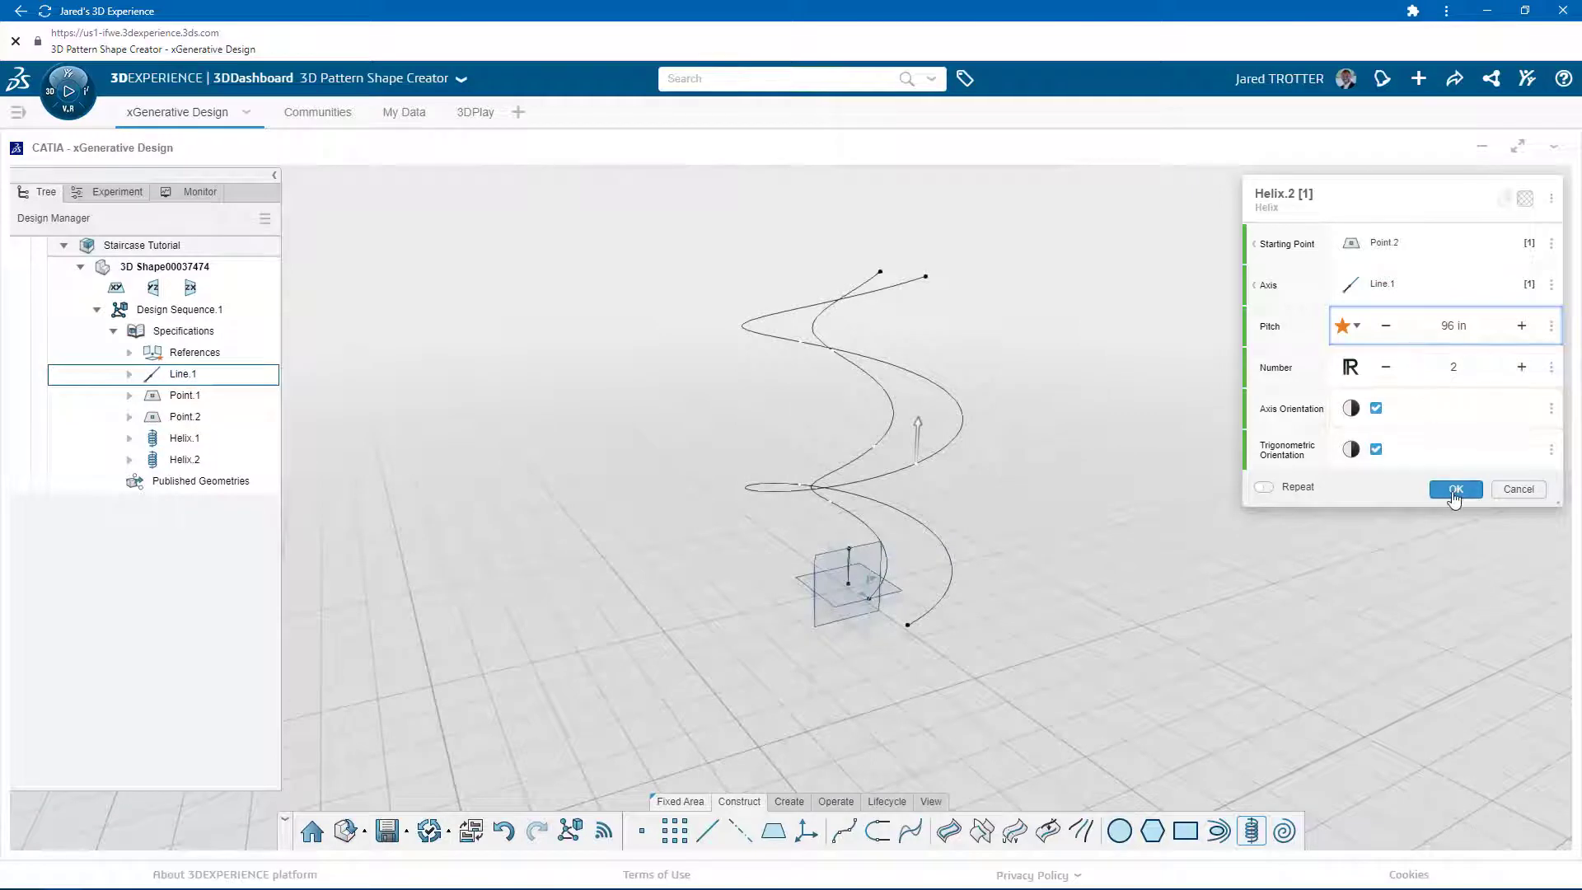
- Finish Helix.2 and divide Helix.1 and Helix.2 into 25 points each
{"action": "left_click", "coordinate": [1456, 490]}
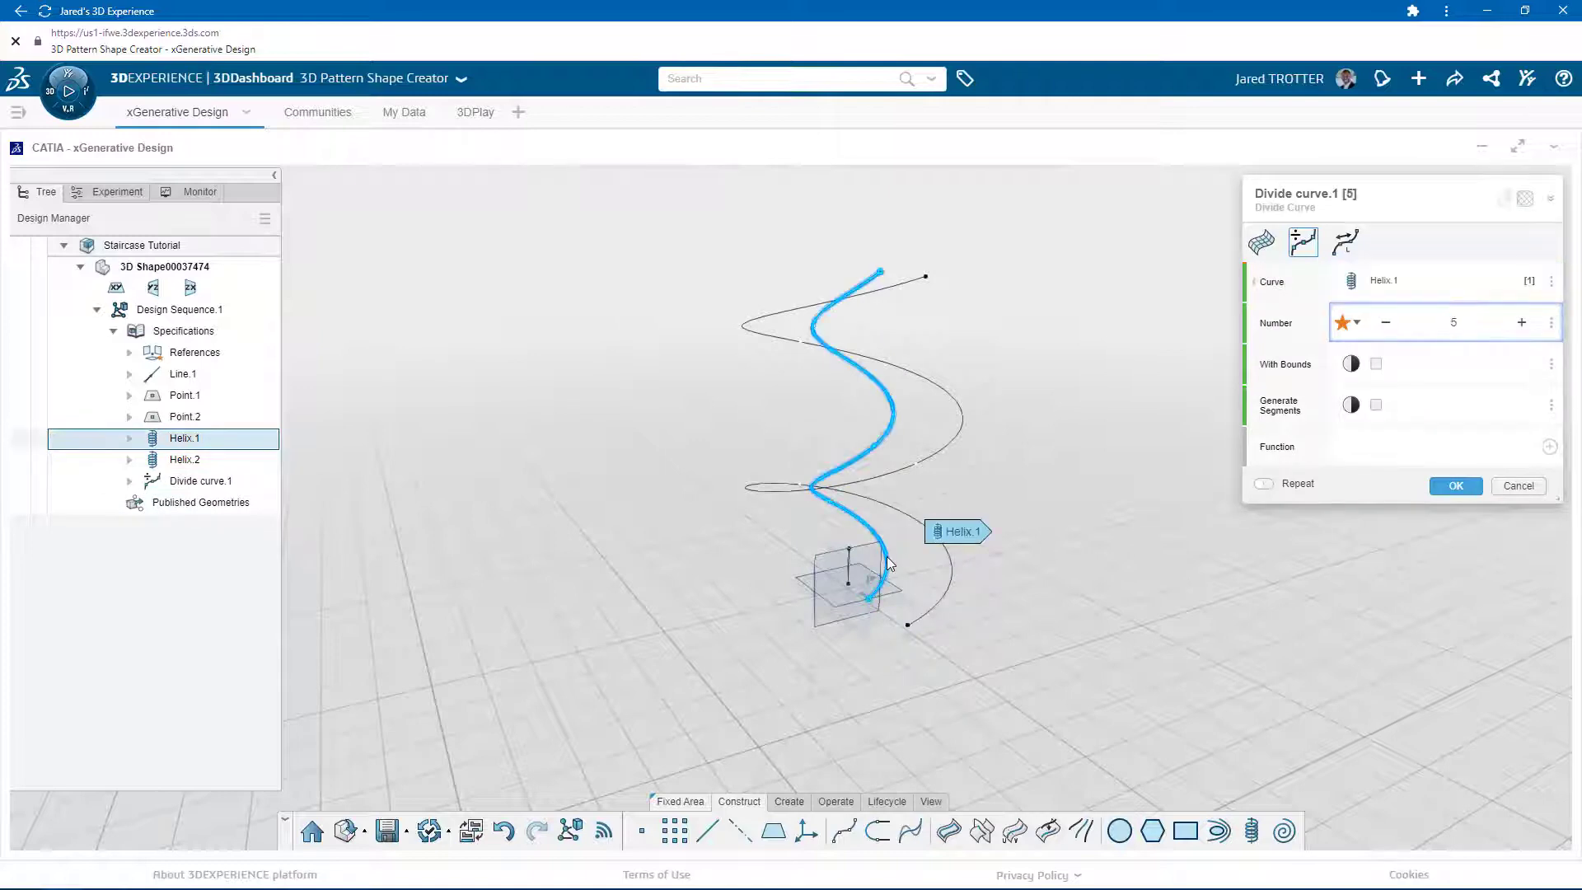
{"action": "type", "text": "25"}
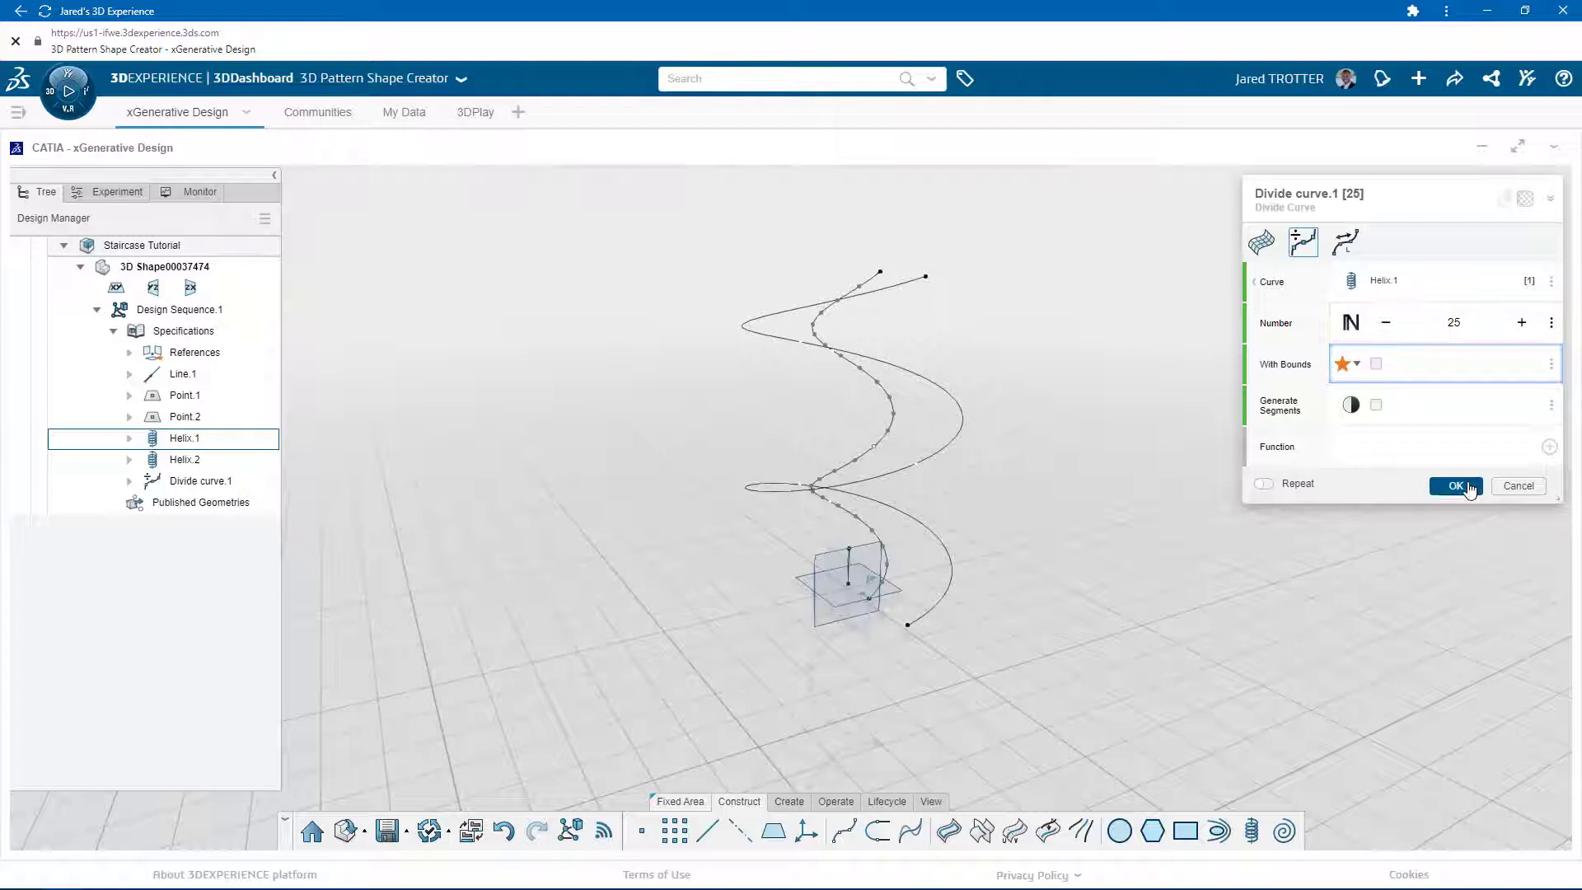
{"action": "left_click", "coordinate": [1454, 486]}
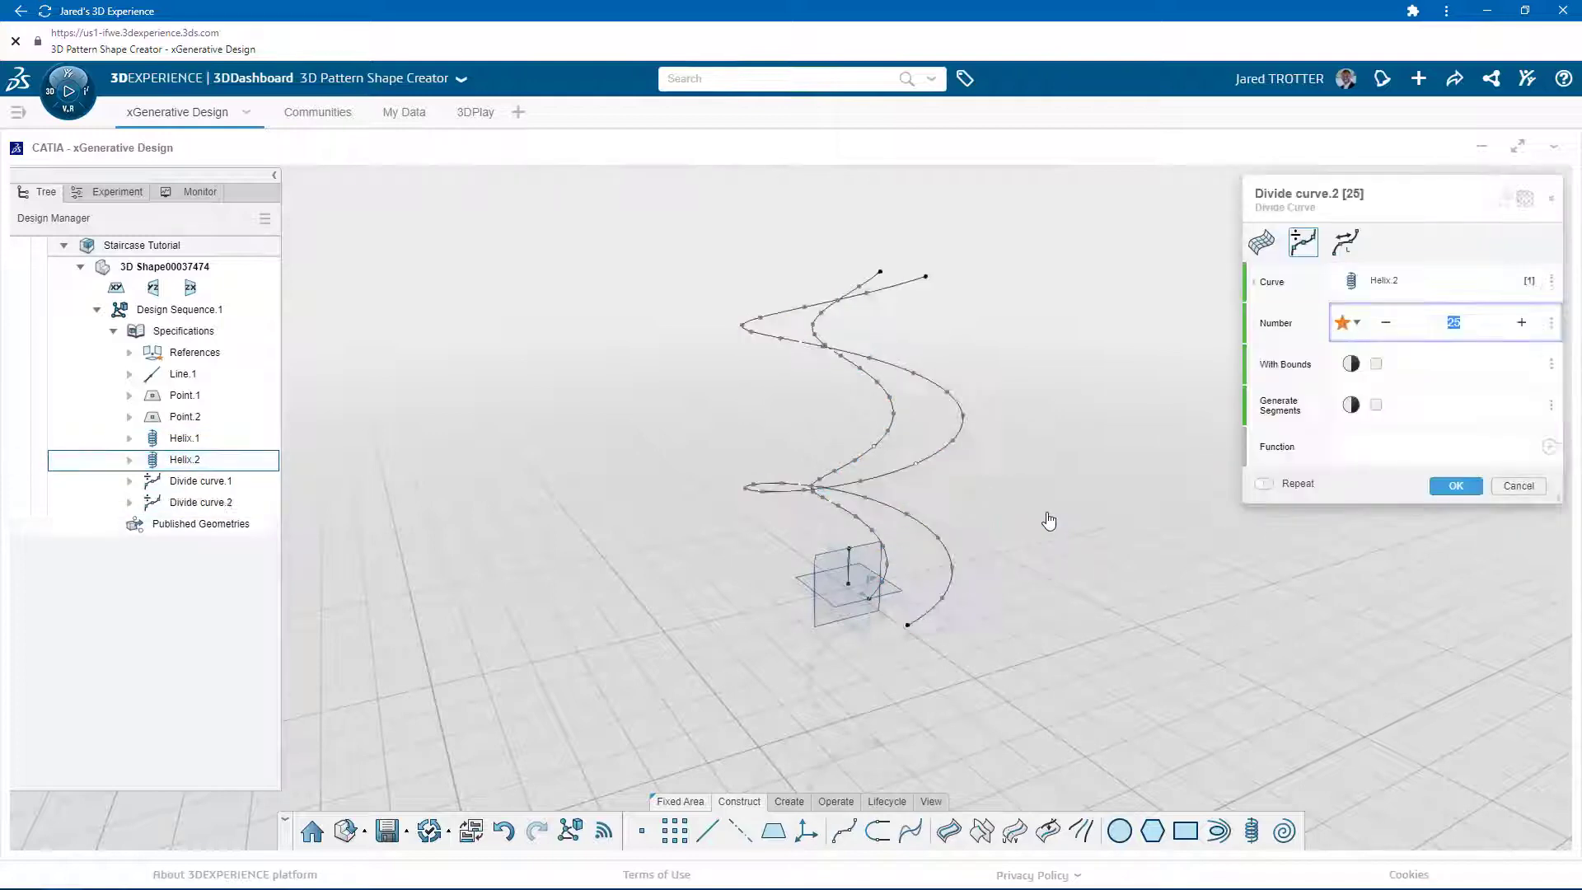
{"action": "left_click", "coordinate": [1455, 486]}
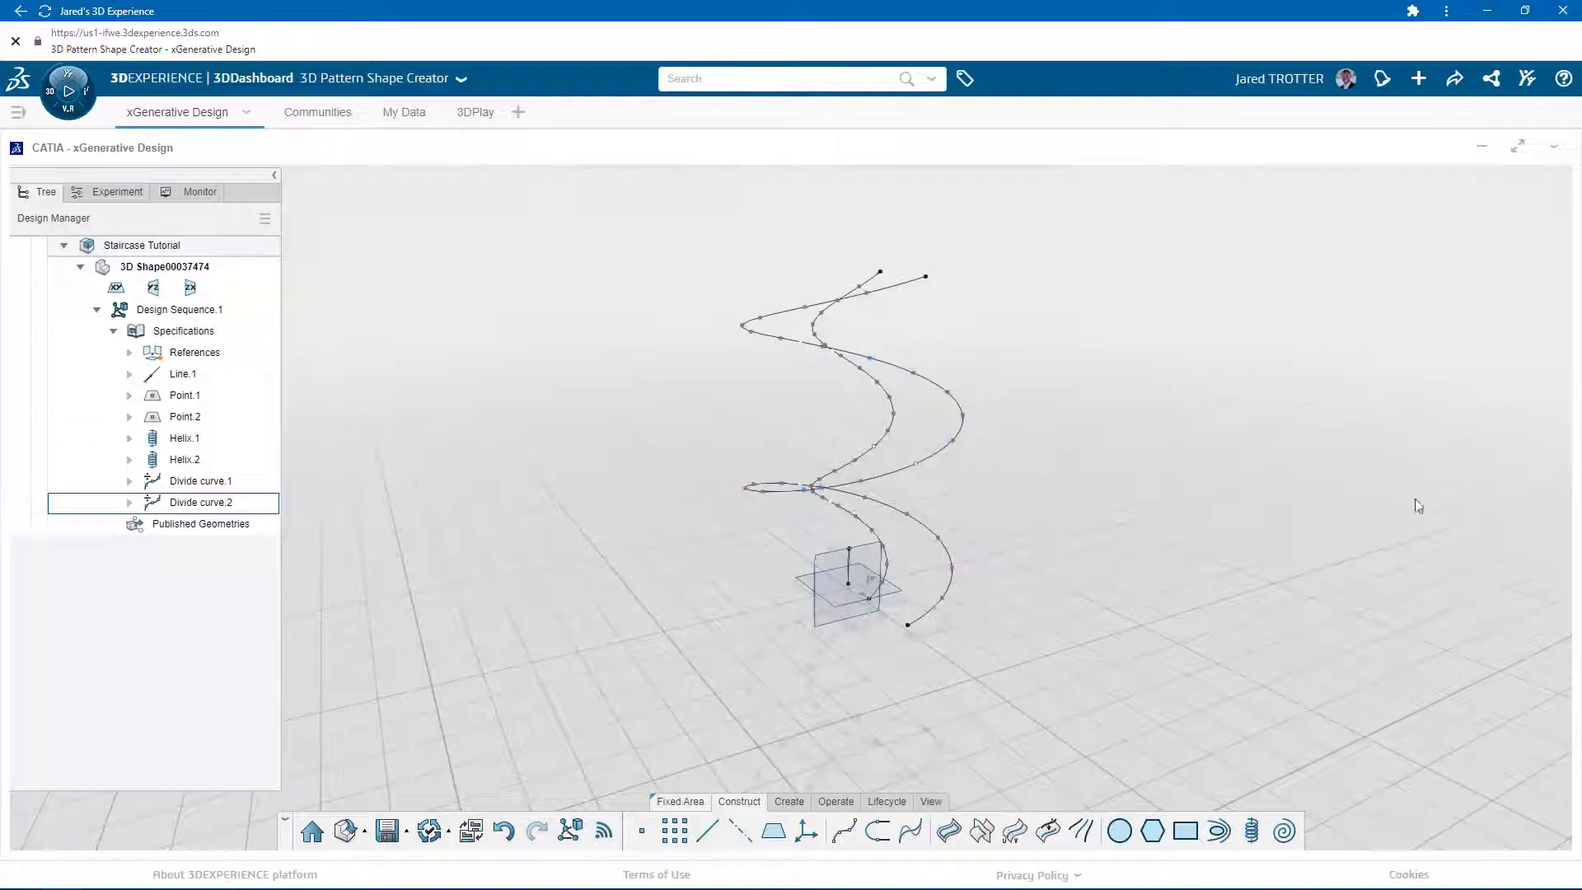
{"action": "left_click", "coordinate": [201, 502]}
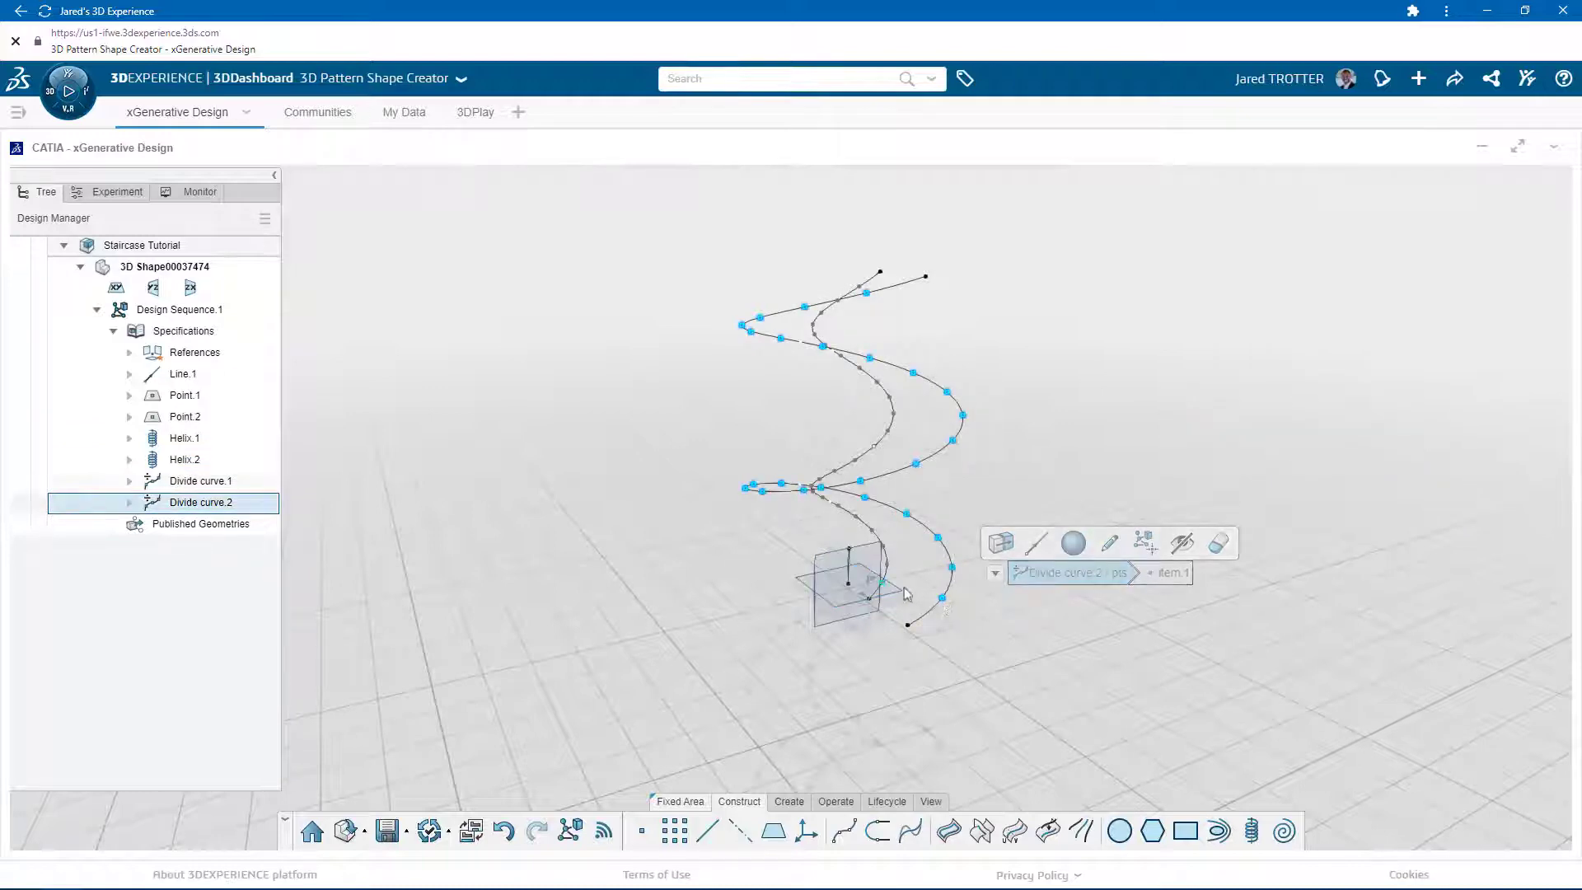
- Join Divide curve.2 and Divide curve.1 points with 25 step-edge lines (Line.2), end length 0 in
{"action": "left_click", "coordinate": [707, 830]}
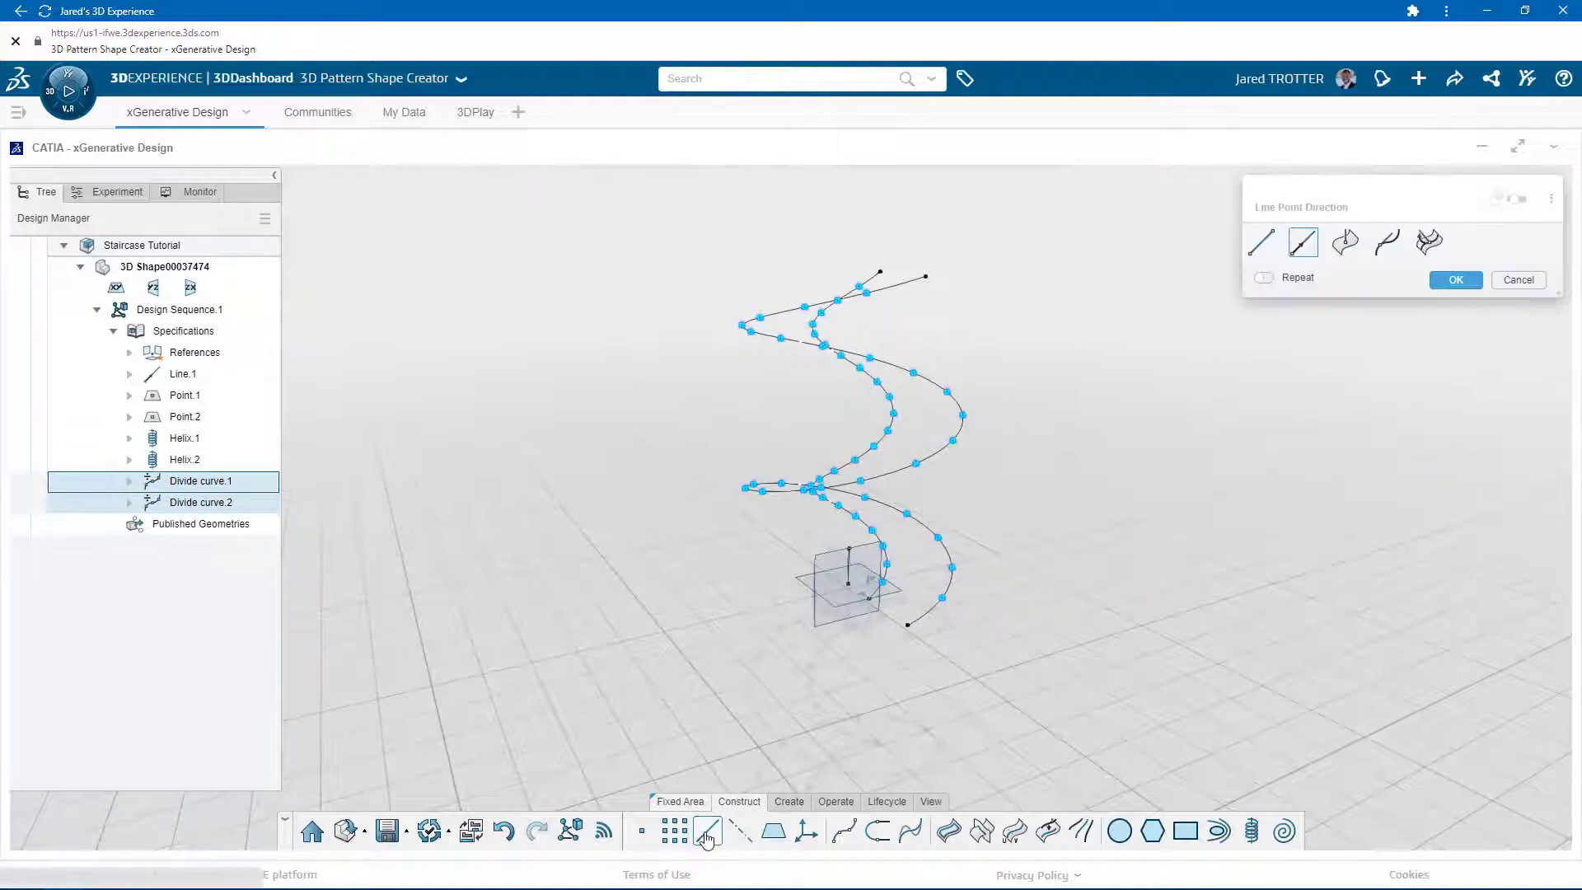
{"action": "left_click", "coordinate": [1260, 243]}
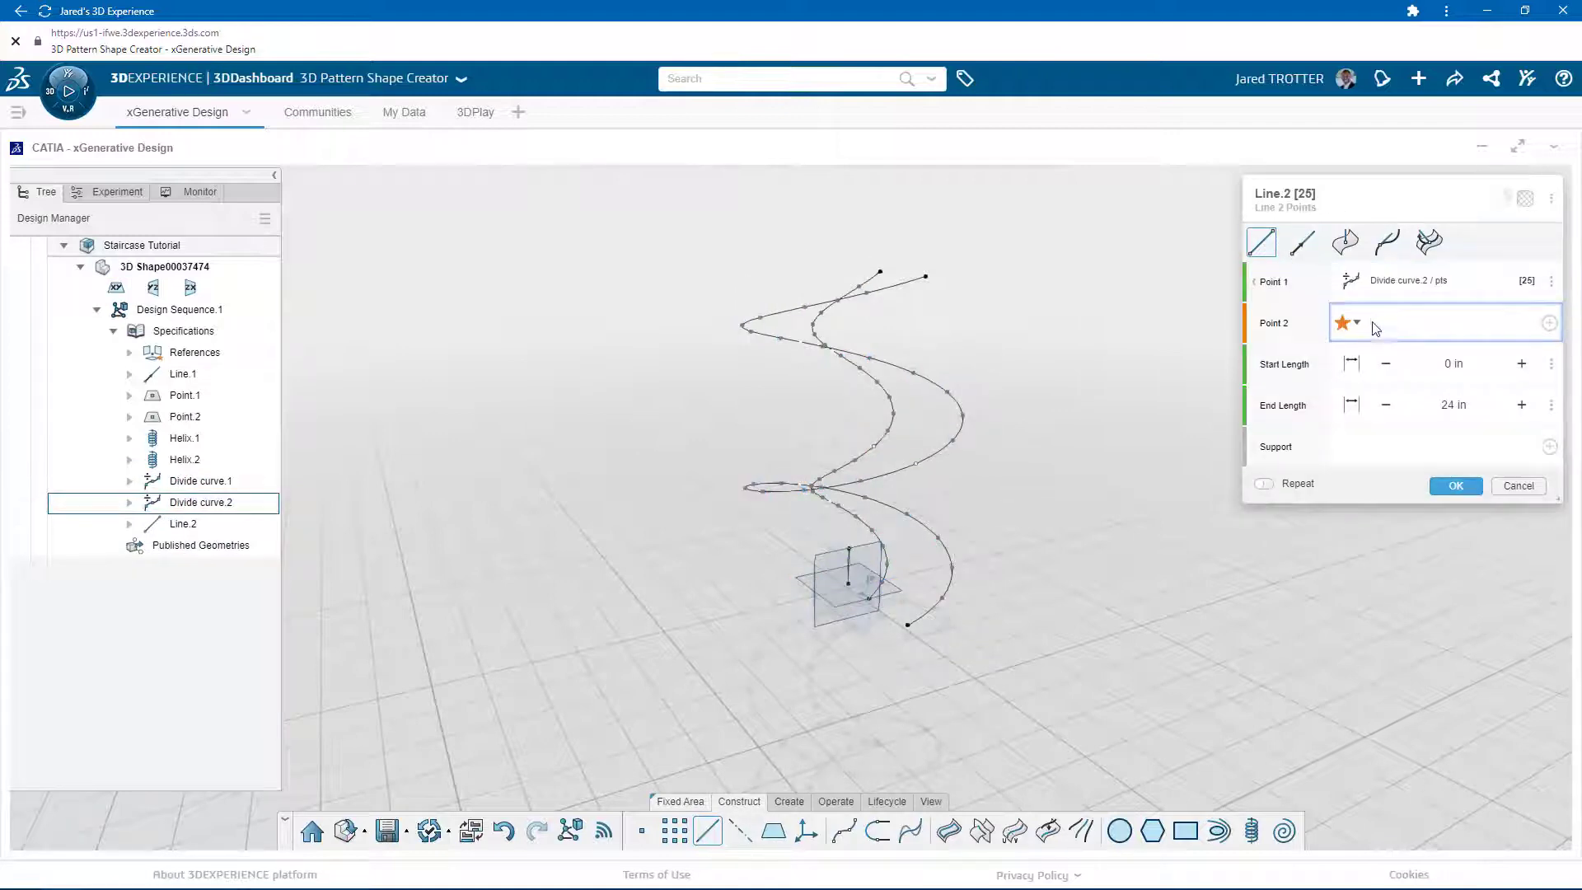
{"action": "left_click", "coordinate": [887, 567]}
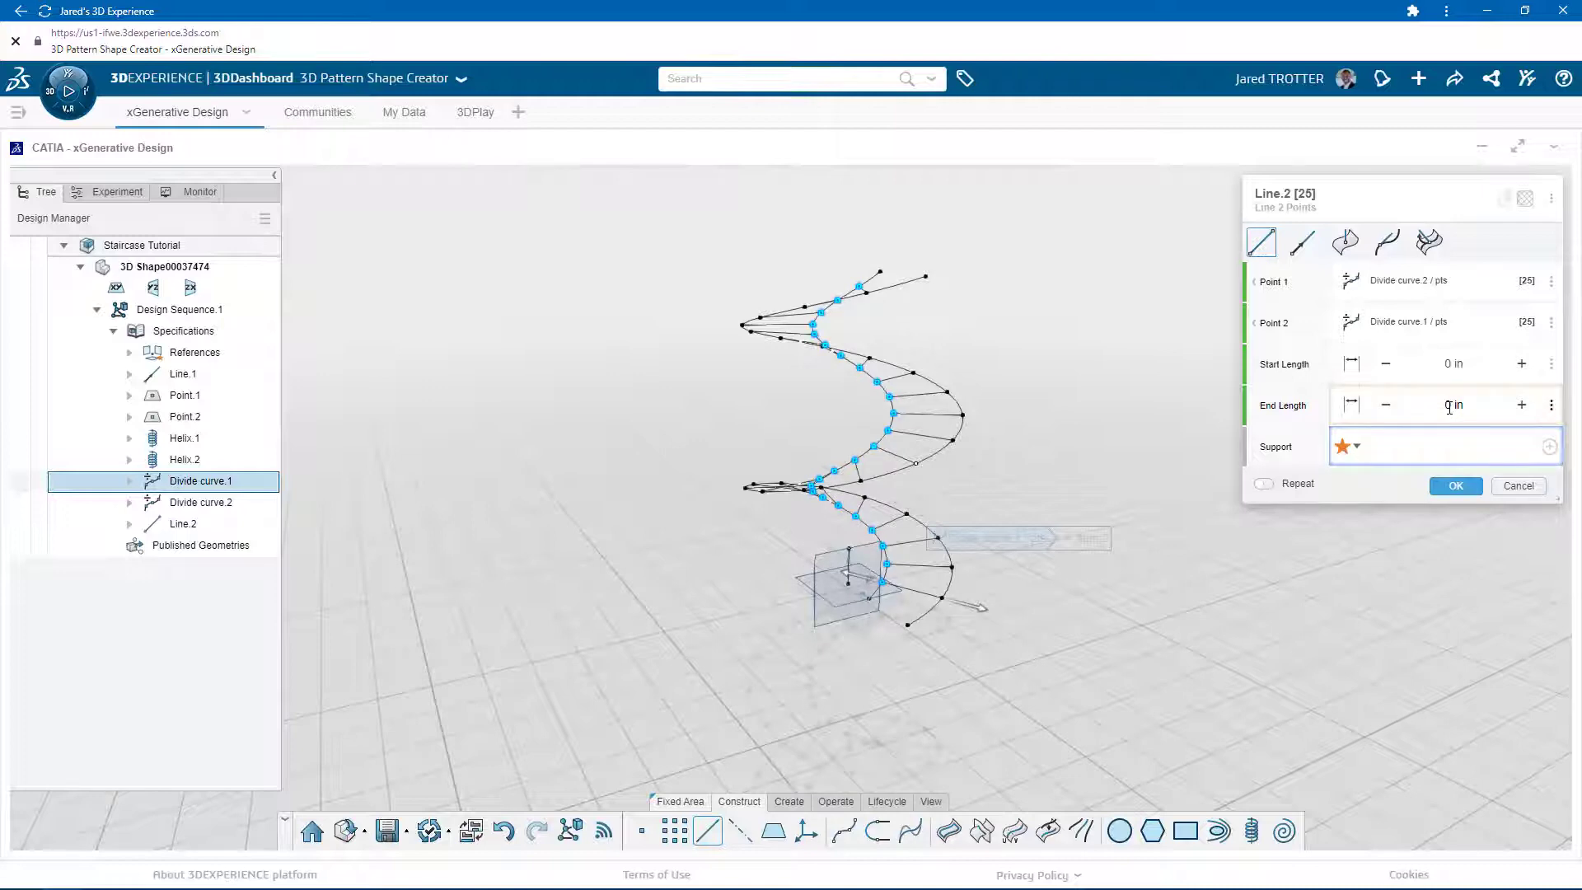
{"action": "left_click", "coordinate": [1454, 485]}
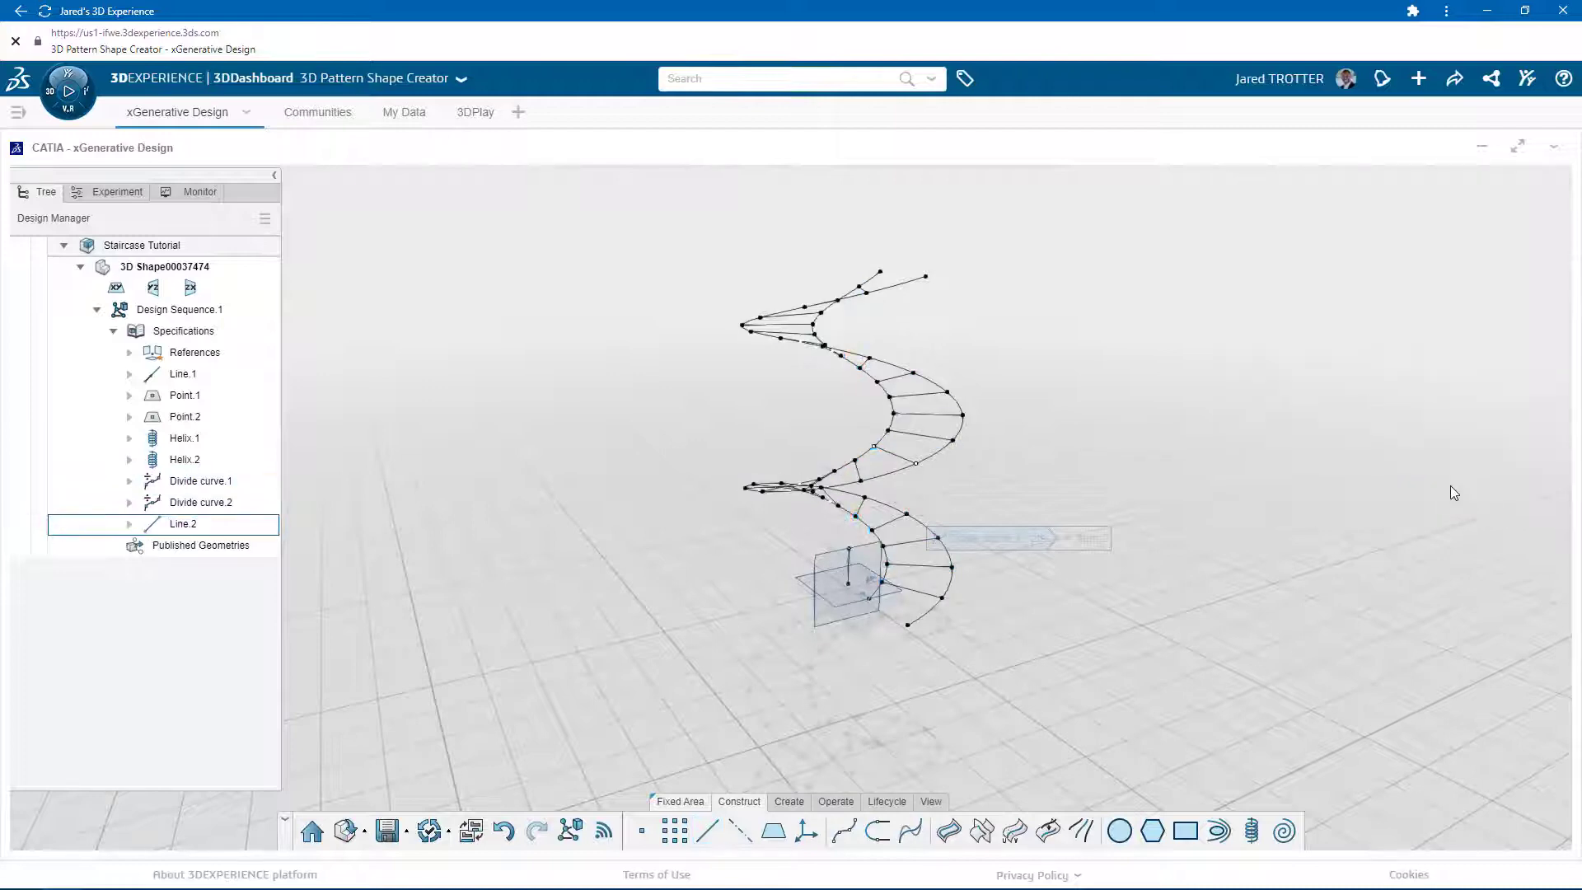
{"action": "left_click", "coordinate": [183, 459]}
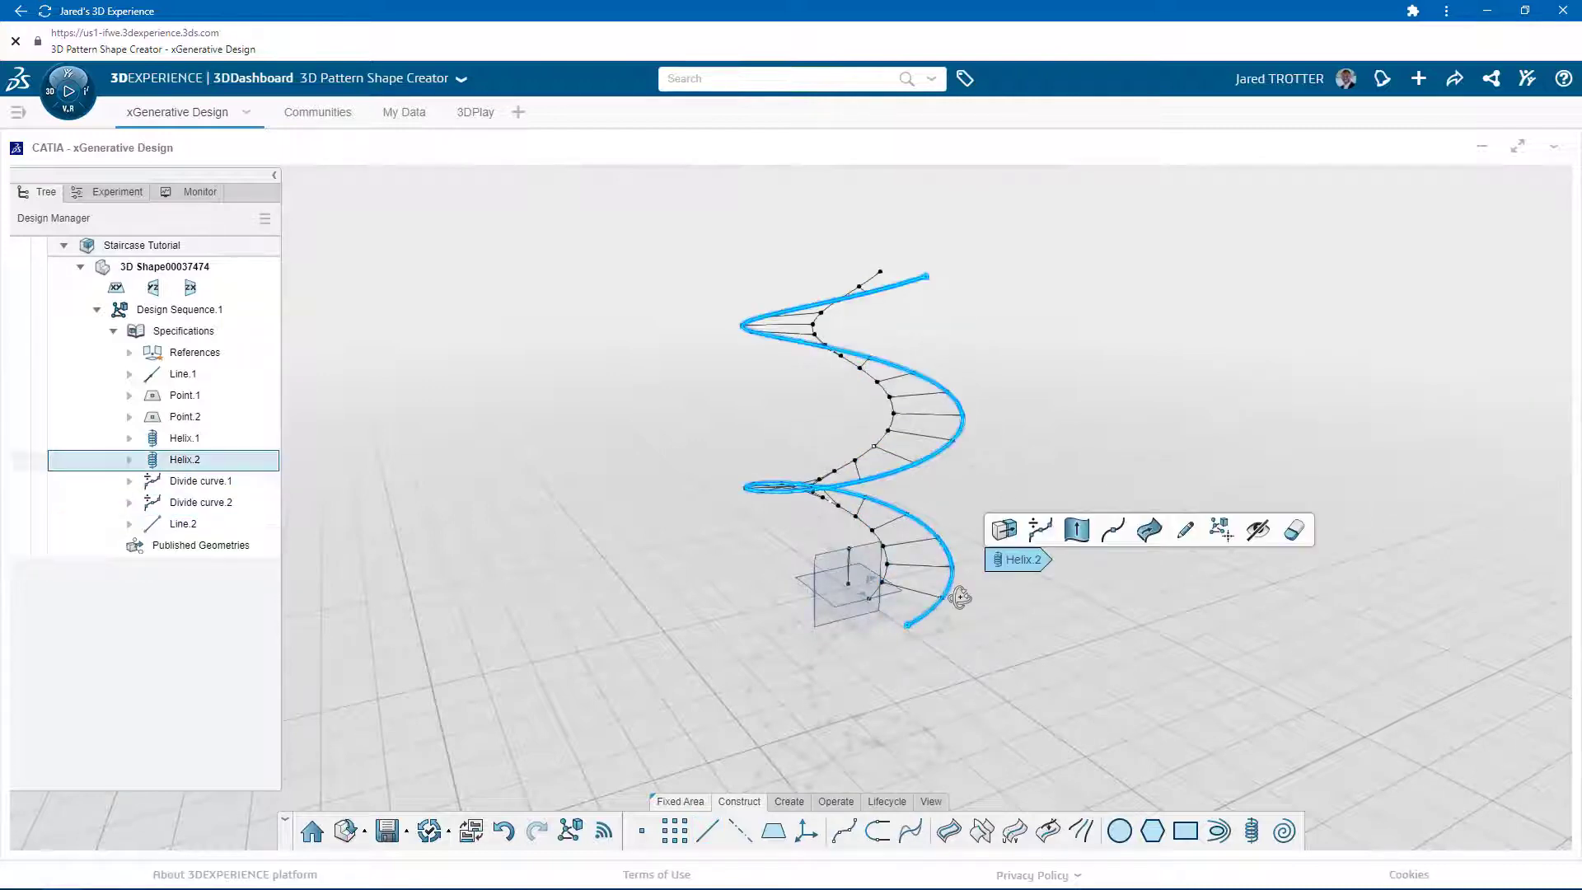
- Extrude Helix.2 24 in along the xy plane normal into the outer barrier surface Extrude.1
{"action": "left_click", "coordinate": [1075, 529]}
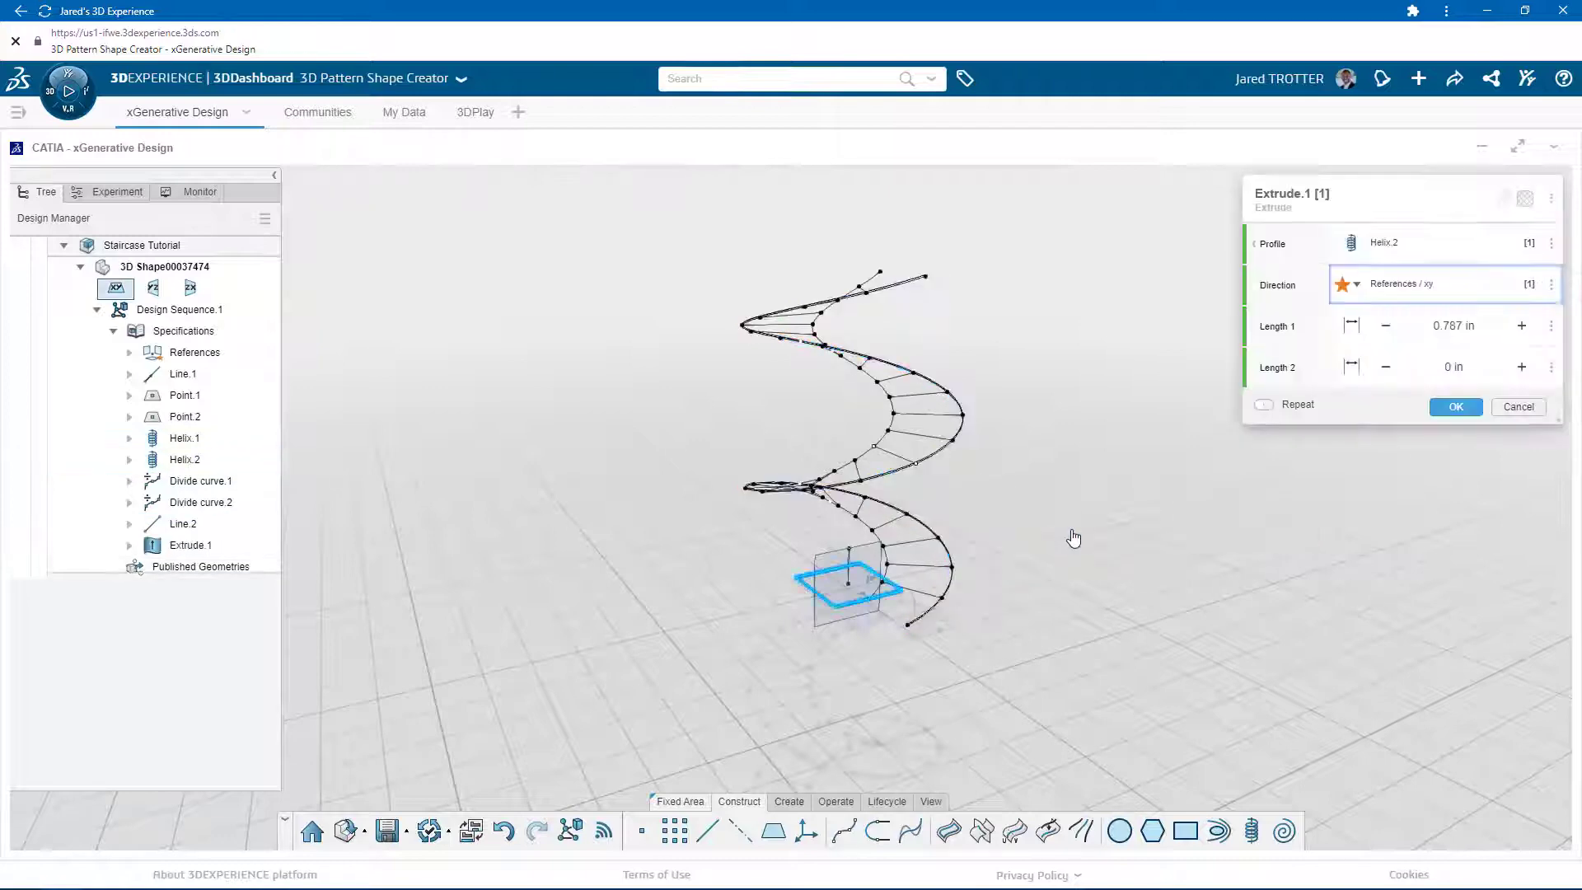
{"action": "left_click", "coordinate": [1454, 325]}
{"action": "type", "text": "24"}
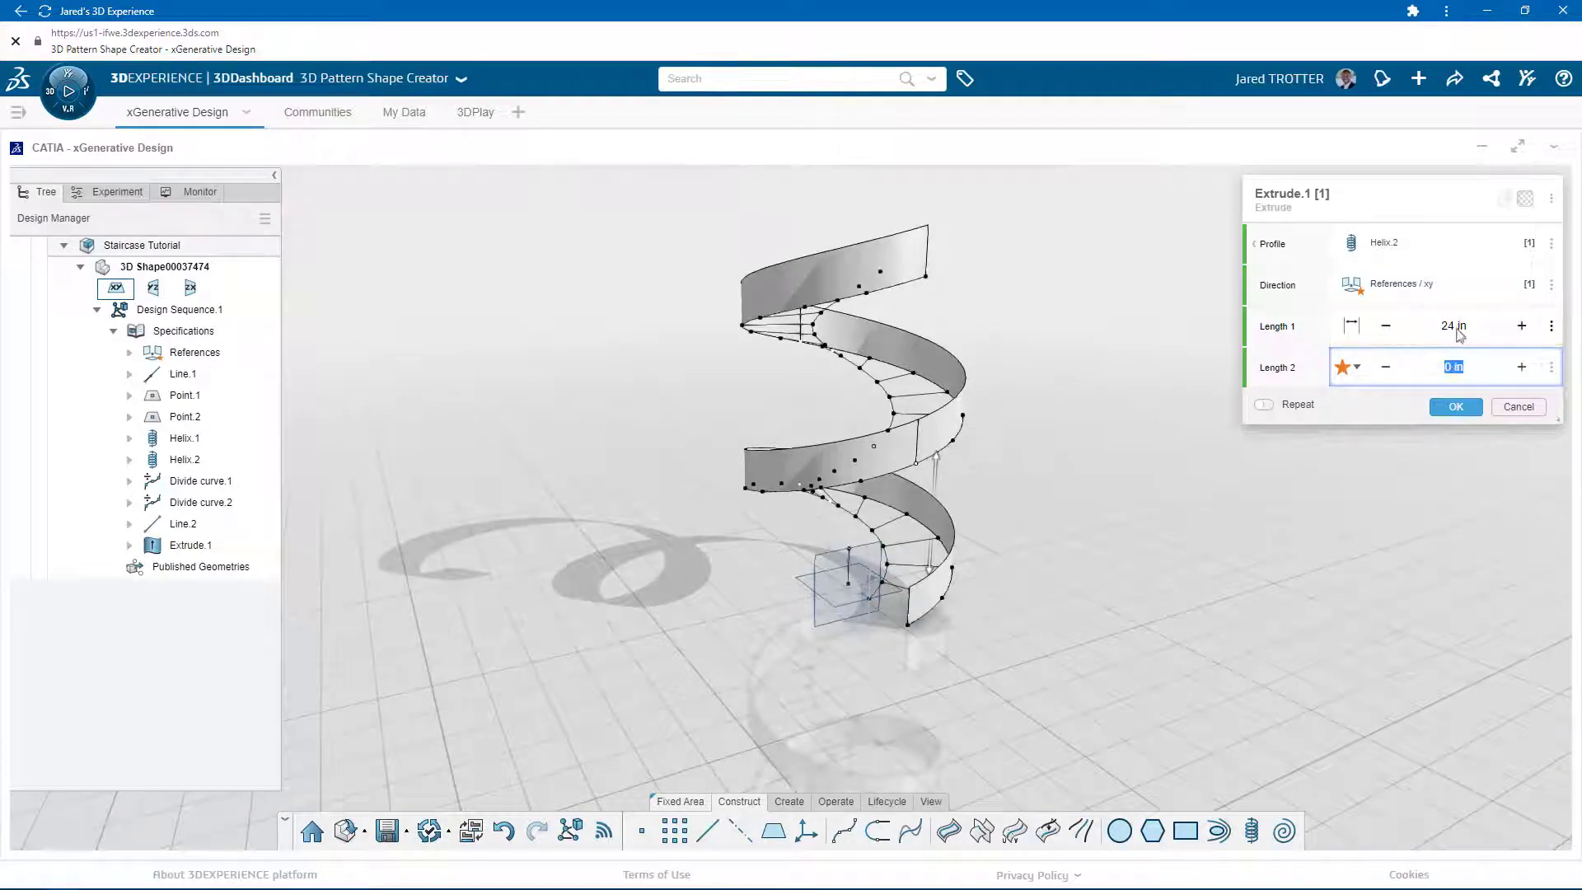
{"action": "left_click", "coordinate": [1454, 406]}
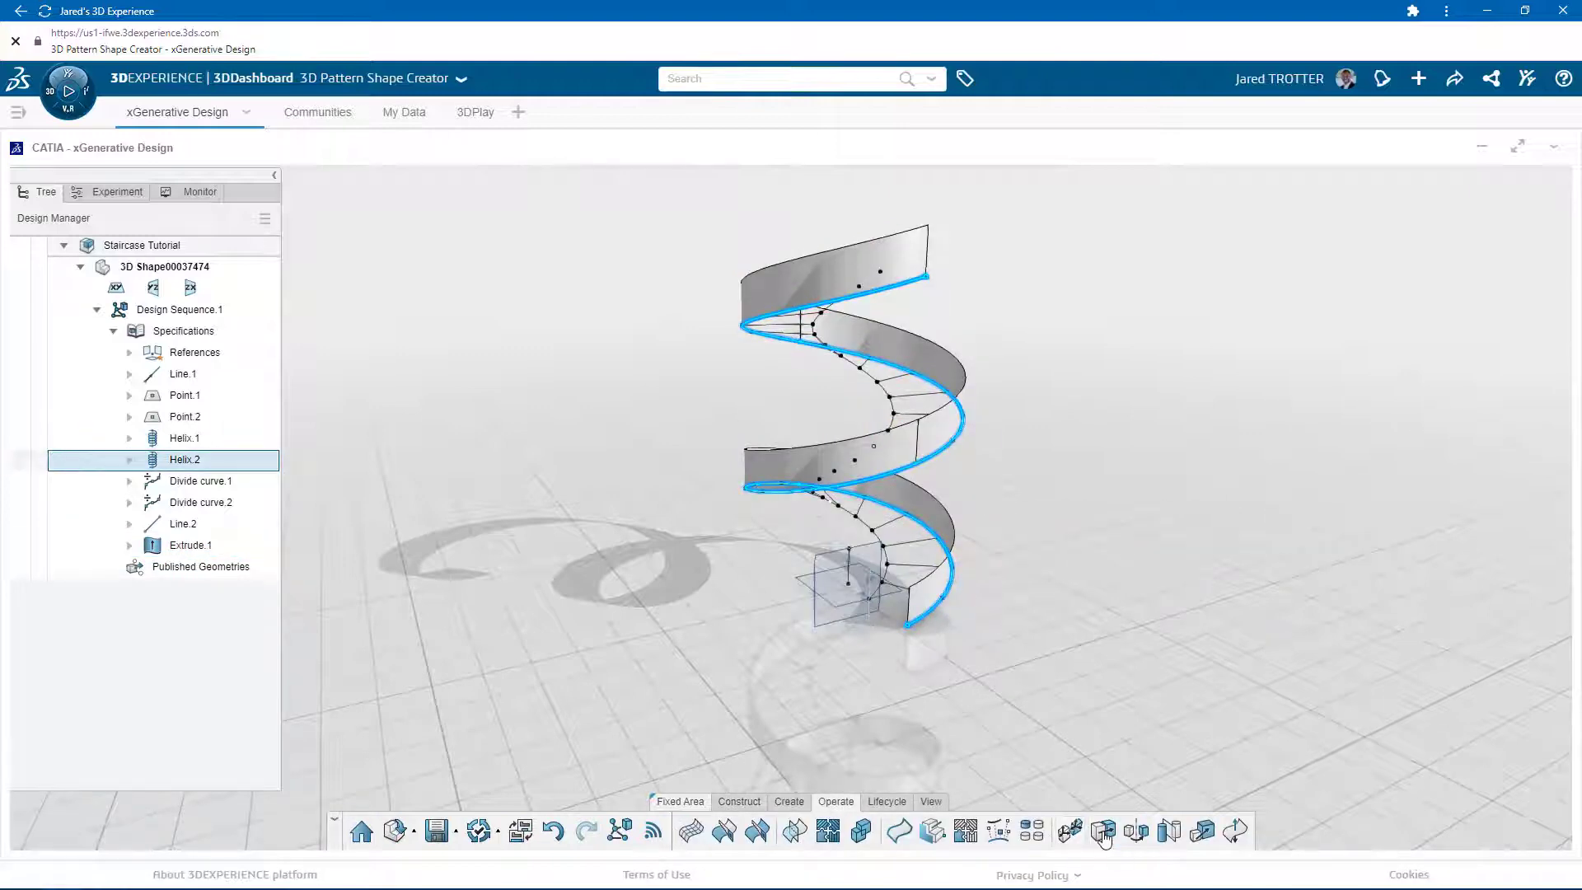
- Translate a copy of Helix.2 upward along Z above the barrier (Translate.1)
{"action": "left_click", "coordinate": [1103, 831]}
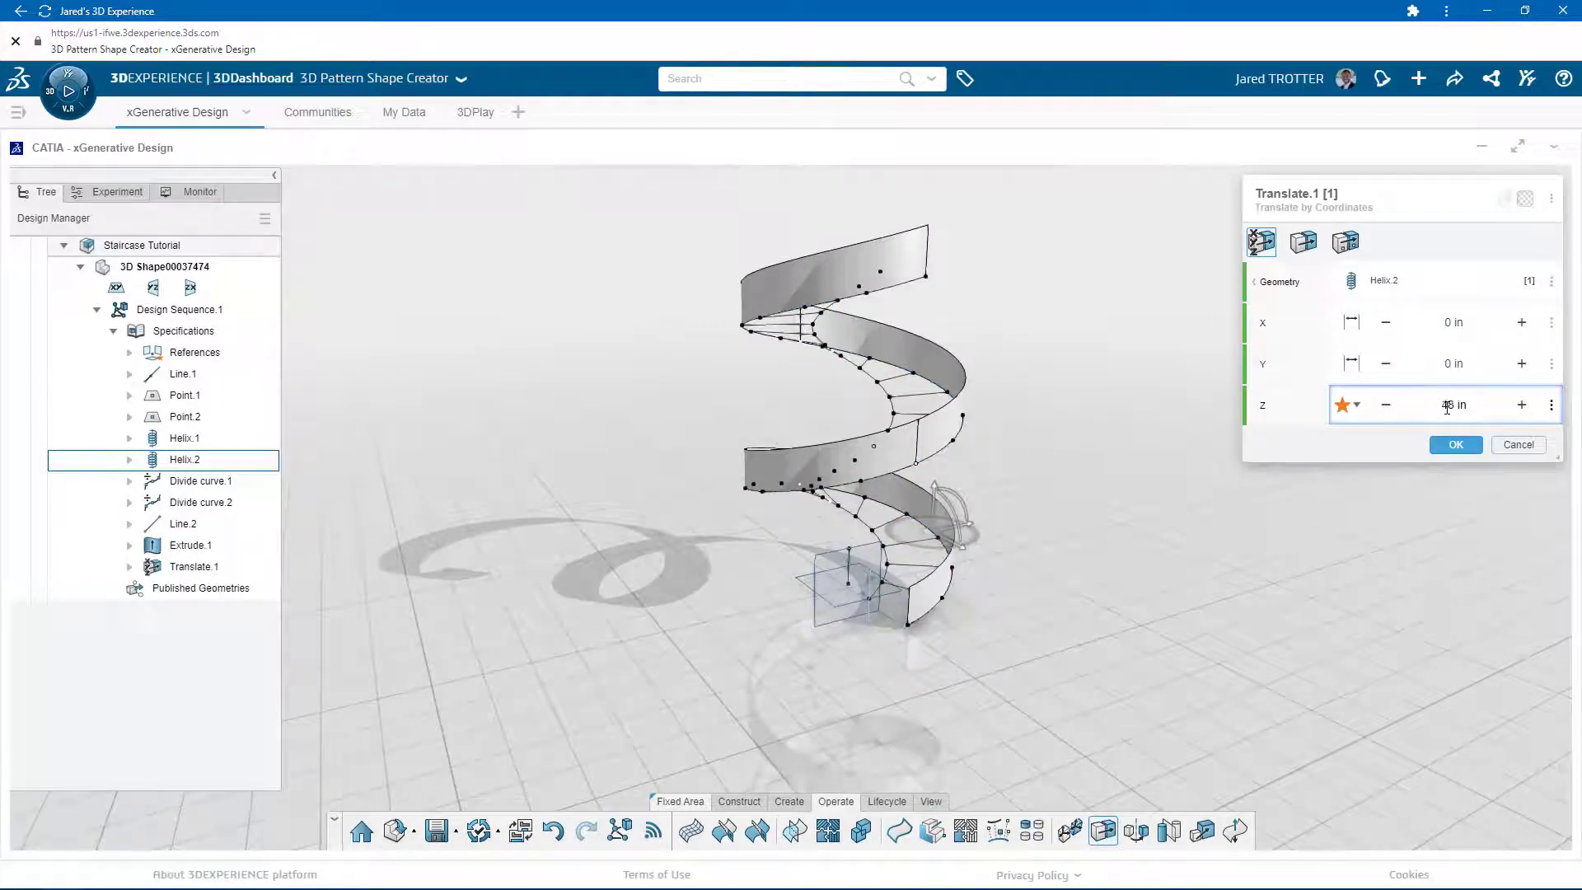
{"action": "left_click", "coordinate": [1456, 445]}
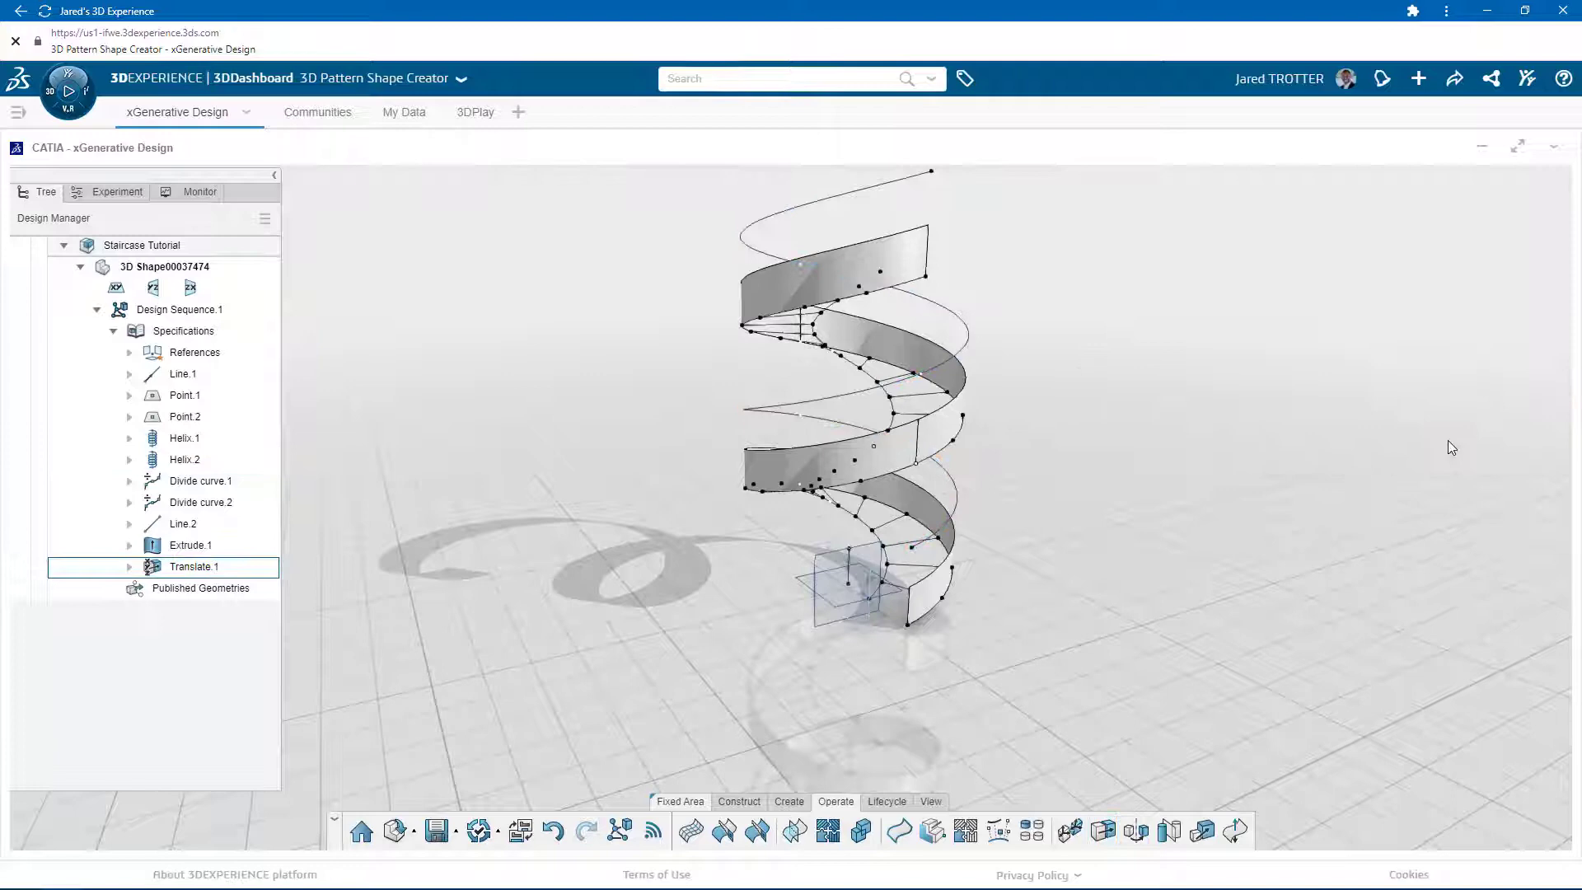
{"action": "left_click", "coordinate": [184, 459]}
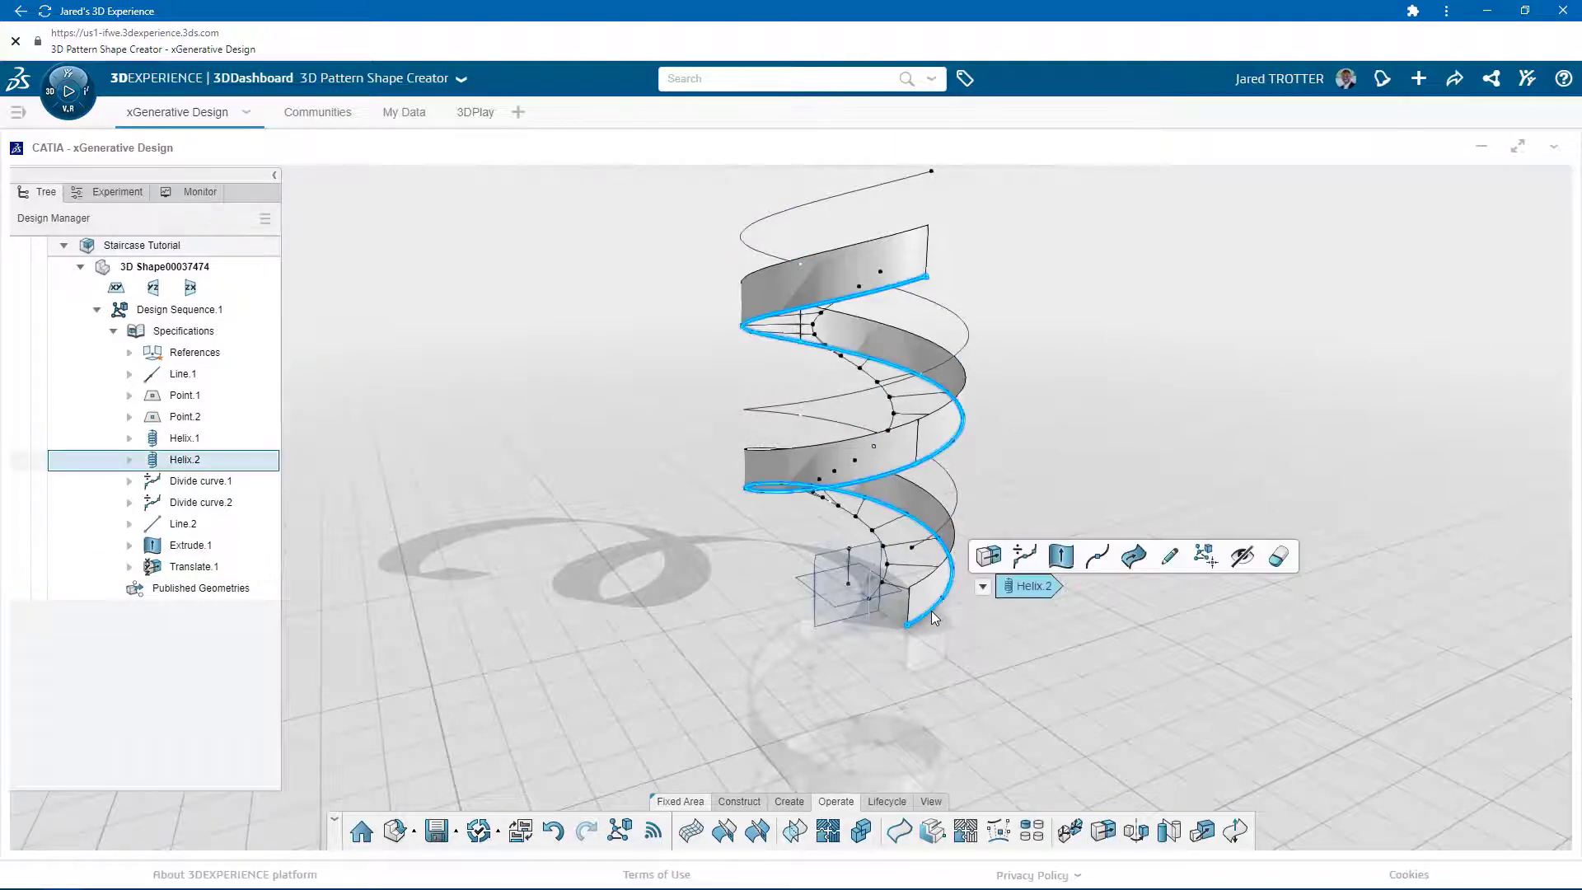
- Divide Helix.2 into 100 evenly spaced points (Divide curve.3)
{"action": "left_click", "coordinate": [1022, 557]}
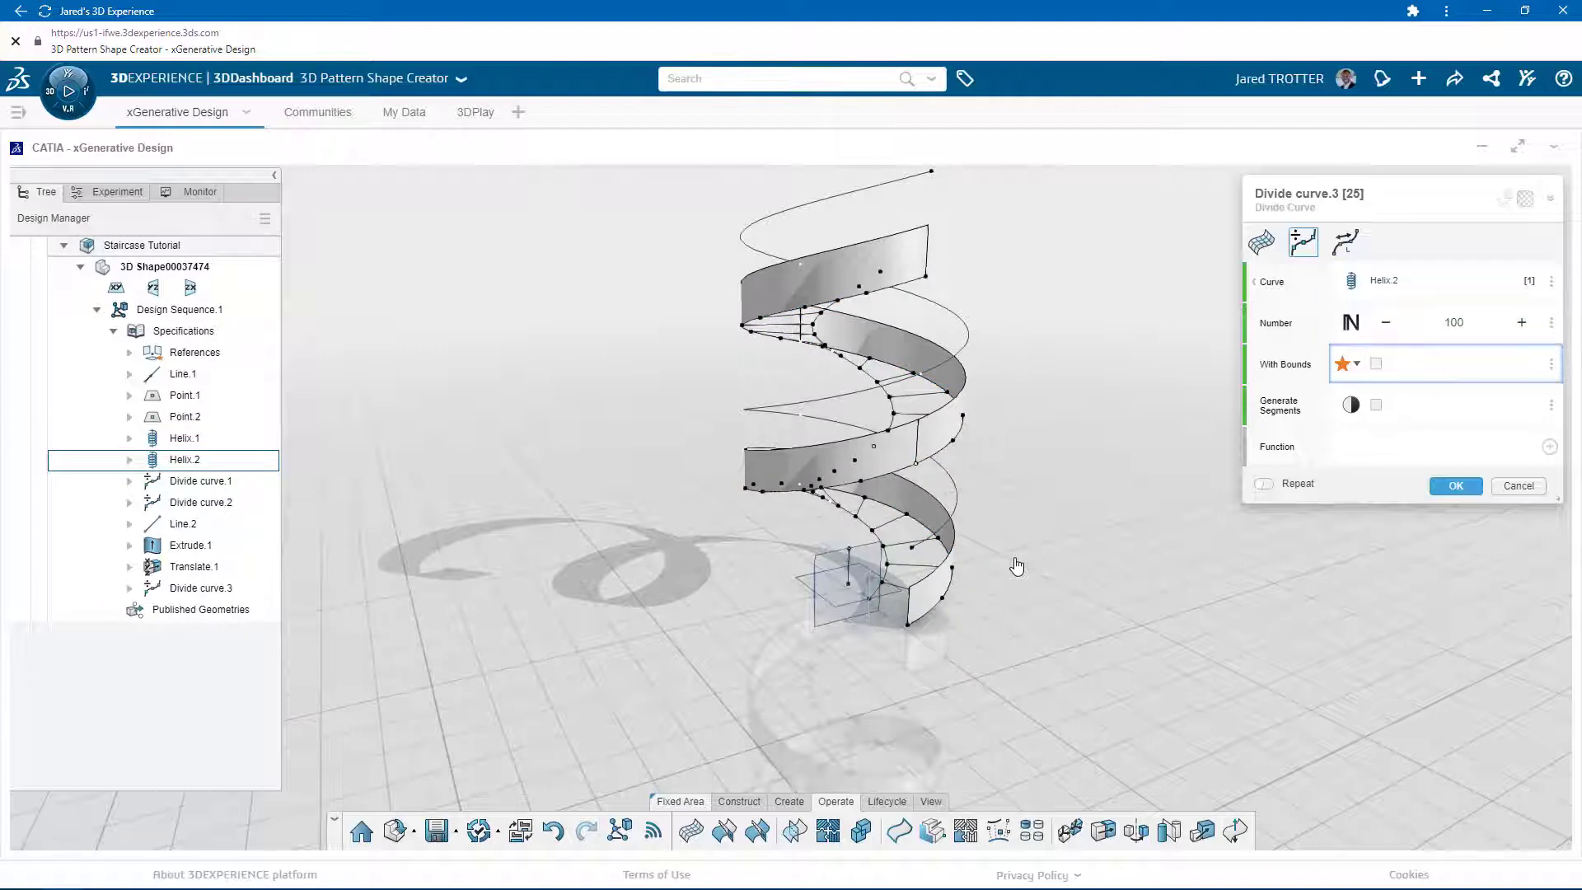
{"action": "left_click", "coordinate": [1454, 486]}
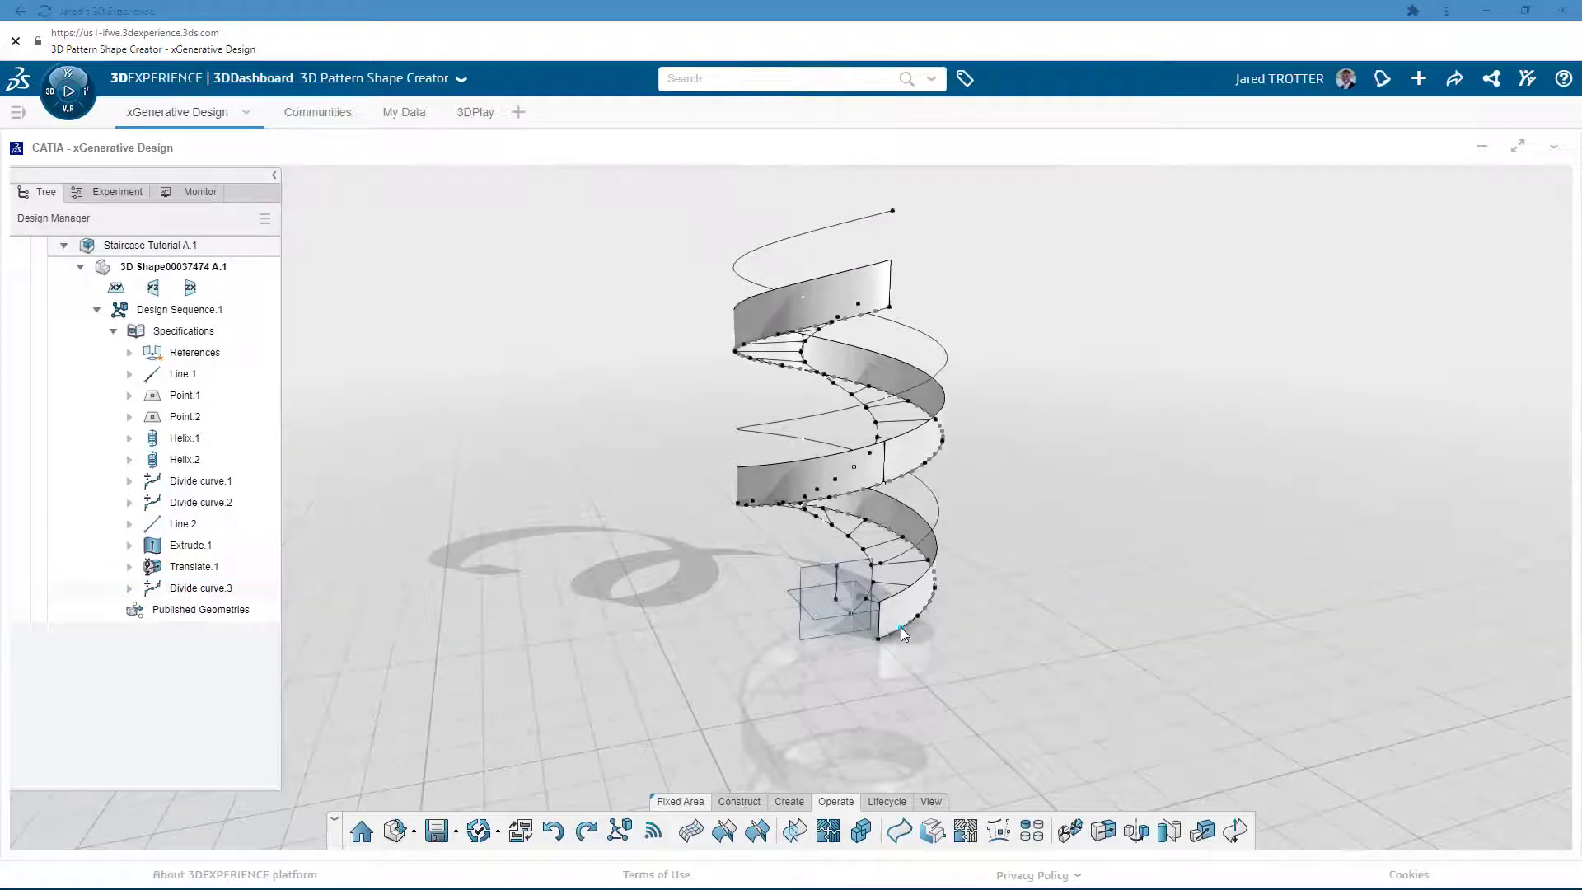
{"action": "left_click", "coordinate": [201, 587]}
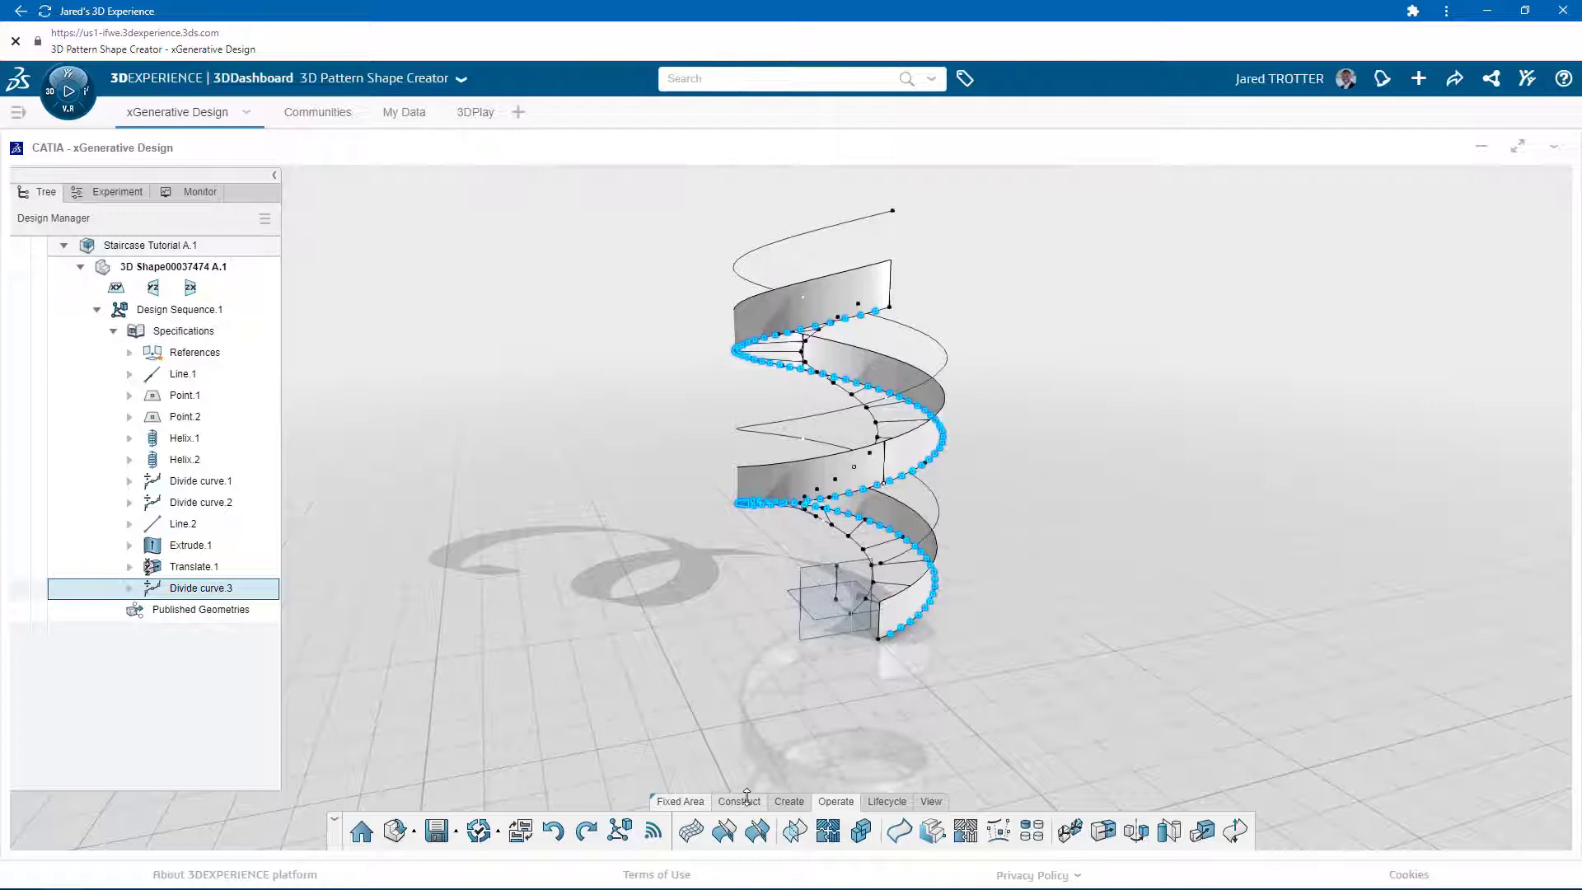
- Raise 100 vertical 48 in baluster lines (Line.3) from Divide curve.3 along the xy normal
{"action": "left_click", "coordinate": [740, 831]}
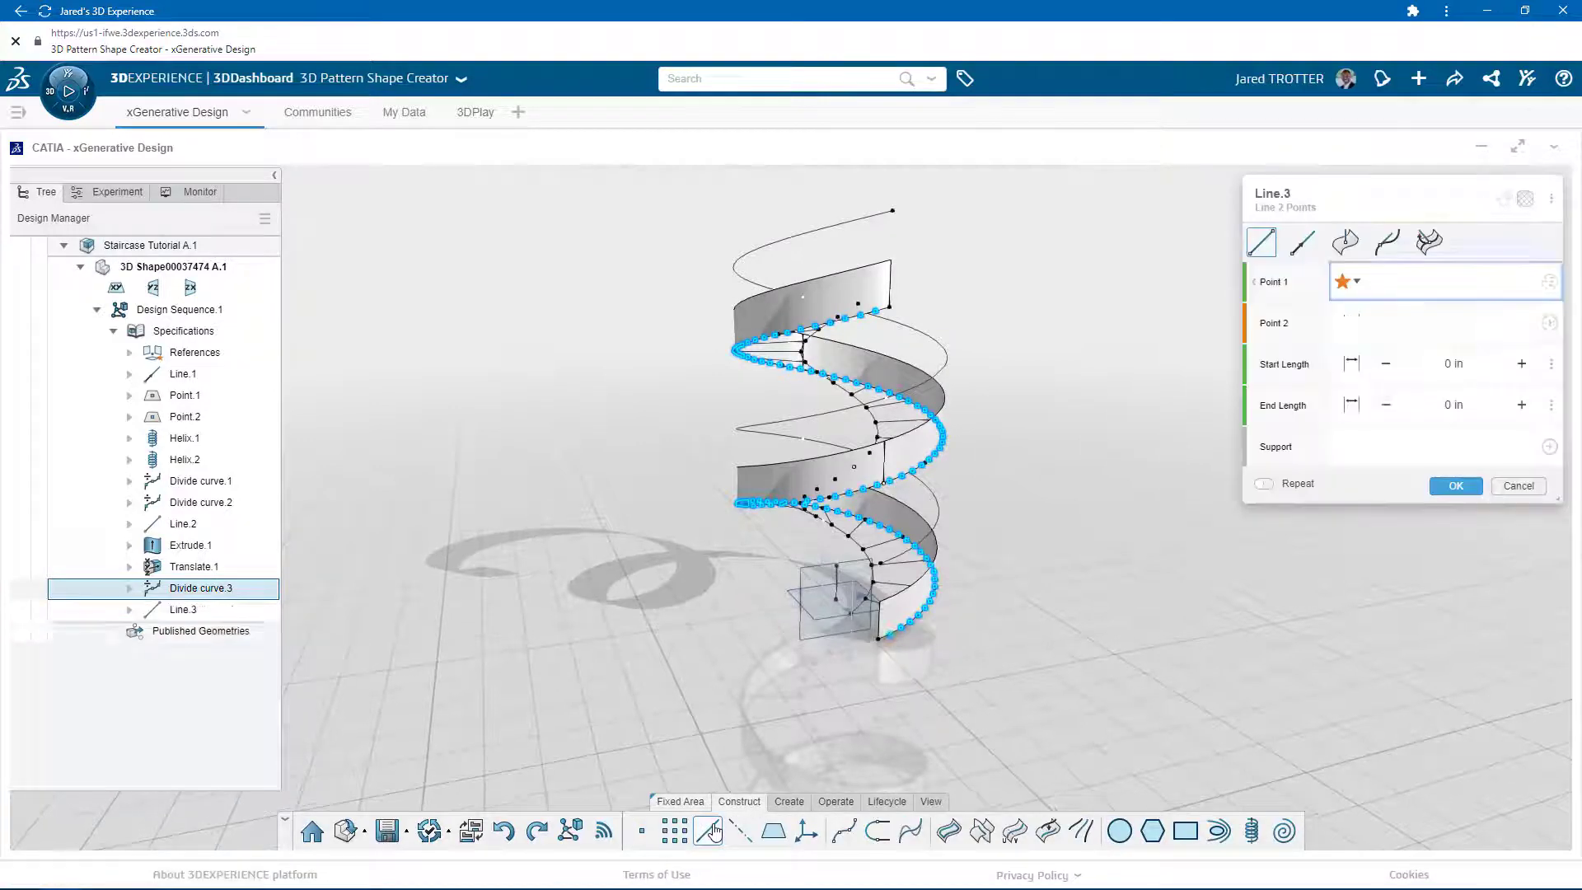
{"action": "left_click", "coordinate": [1303, 242]}
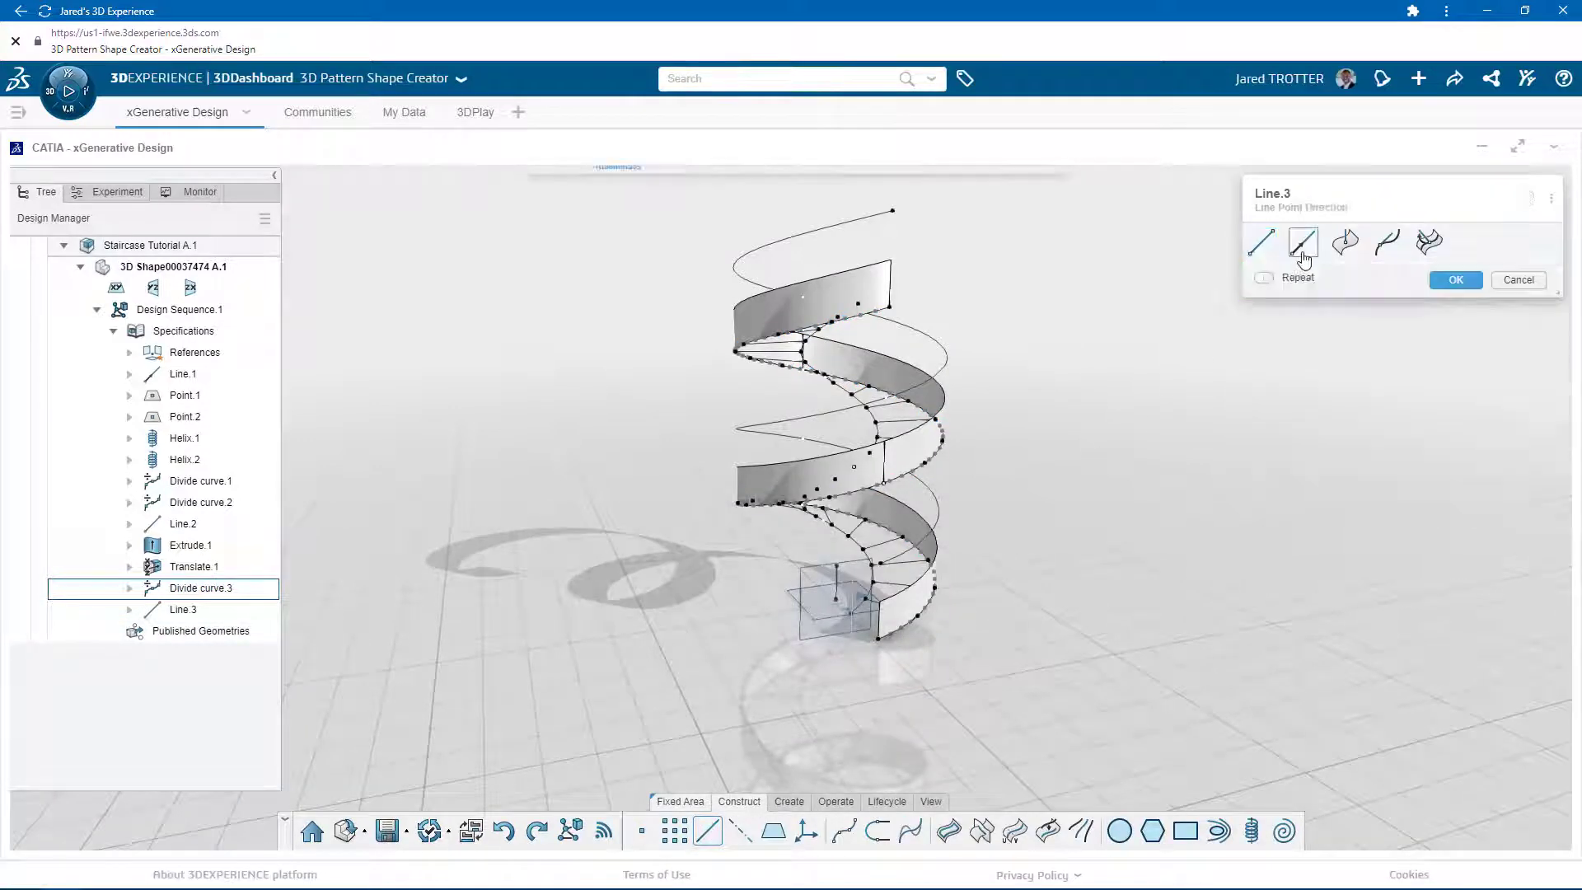
{"action": "left_click", "coordinate": [1303, 242]}
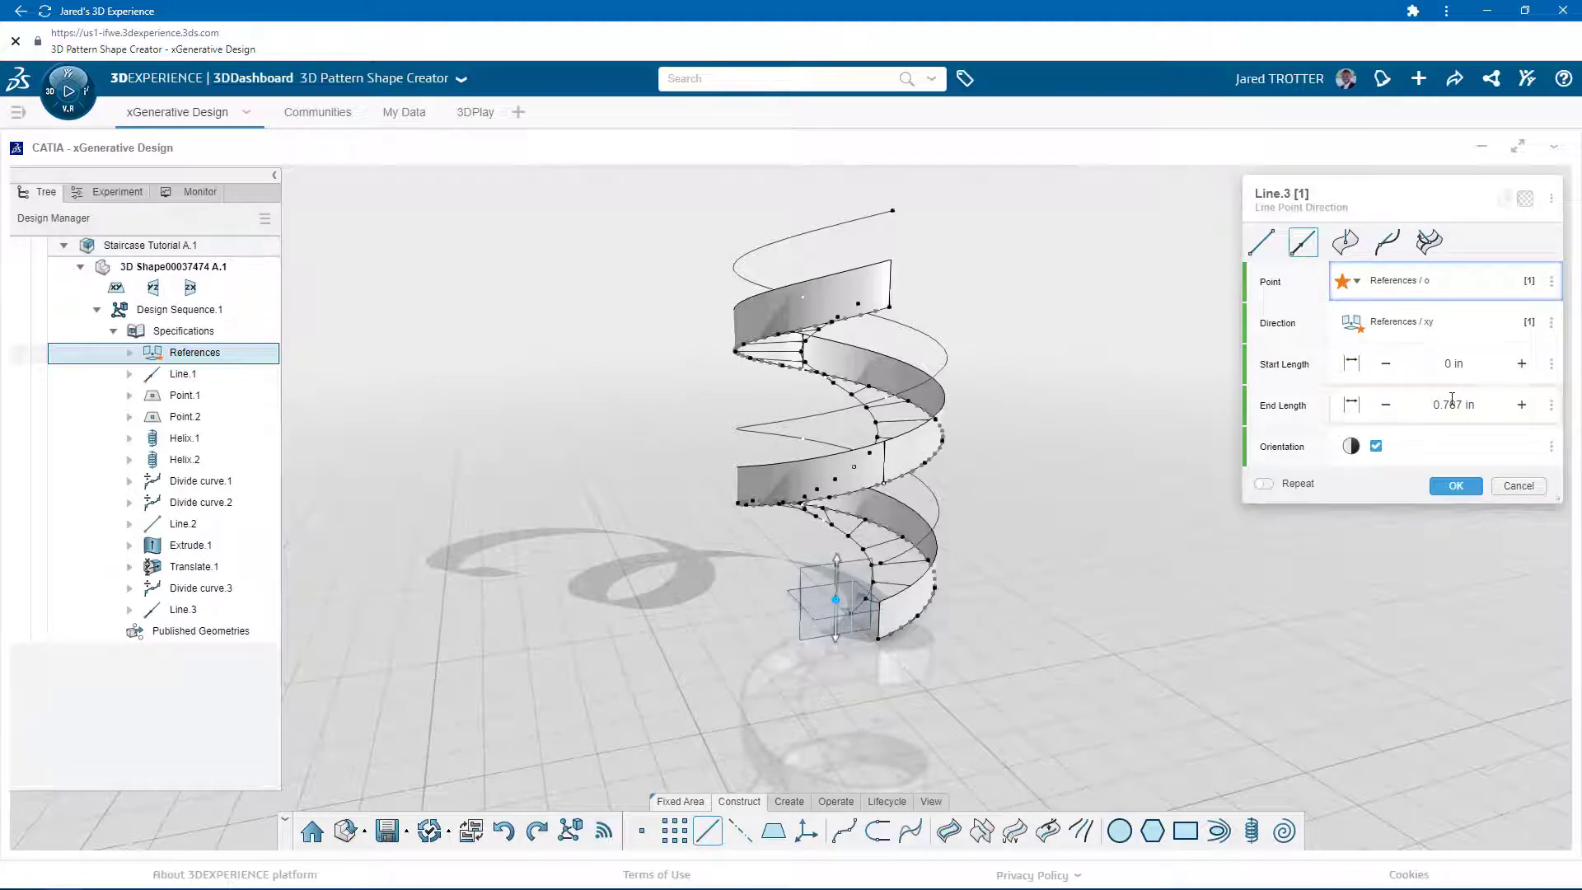
{"action": "type", "text": "48in"}
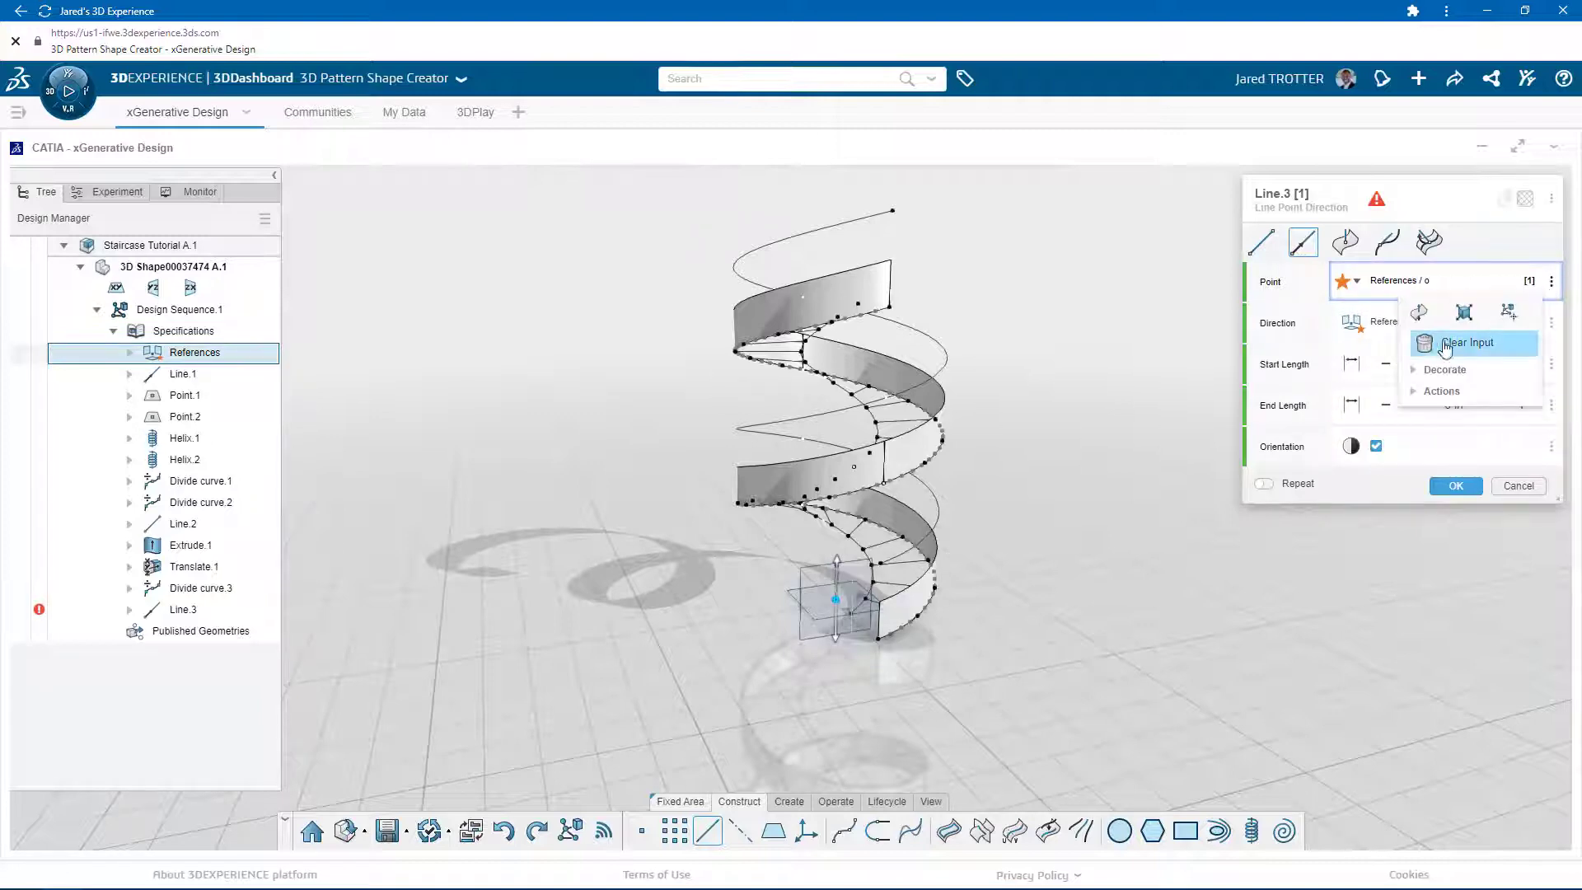
{"action": "left_click", "coordinate": [1469, 342]}
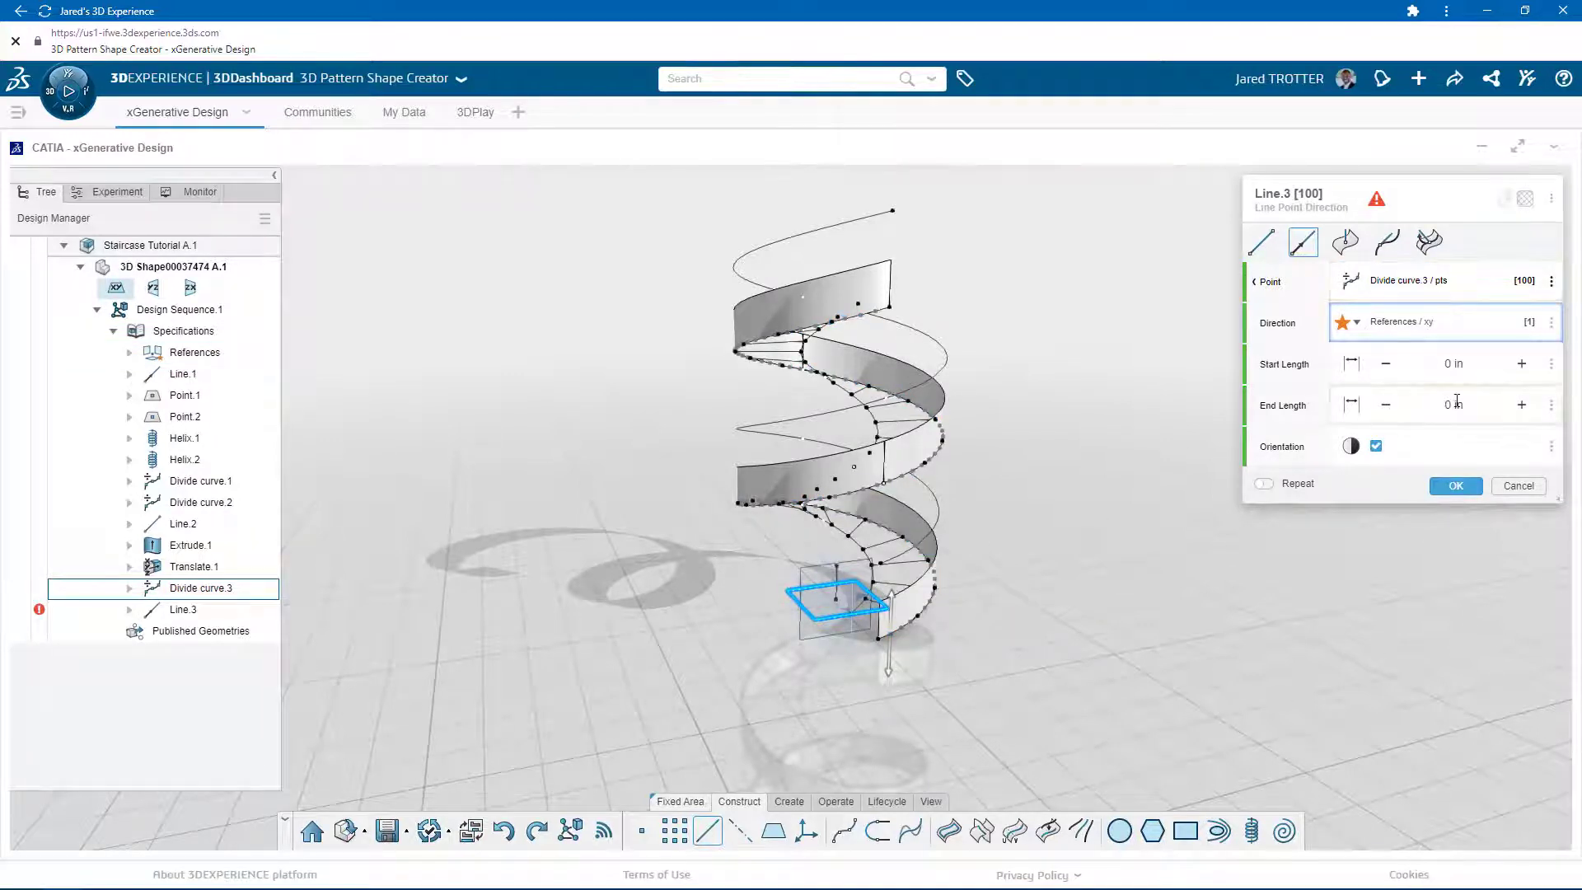
{"action": "type", "text": "48"}
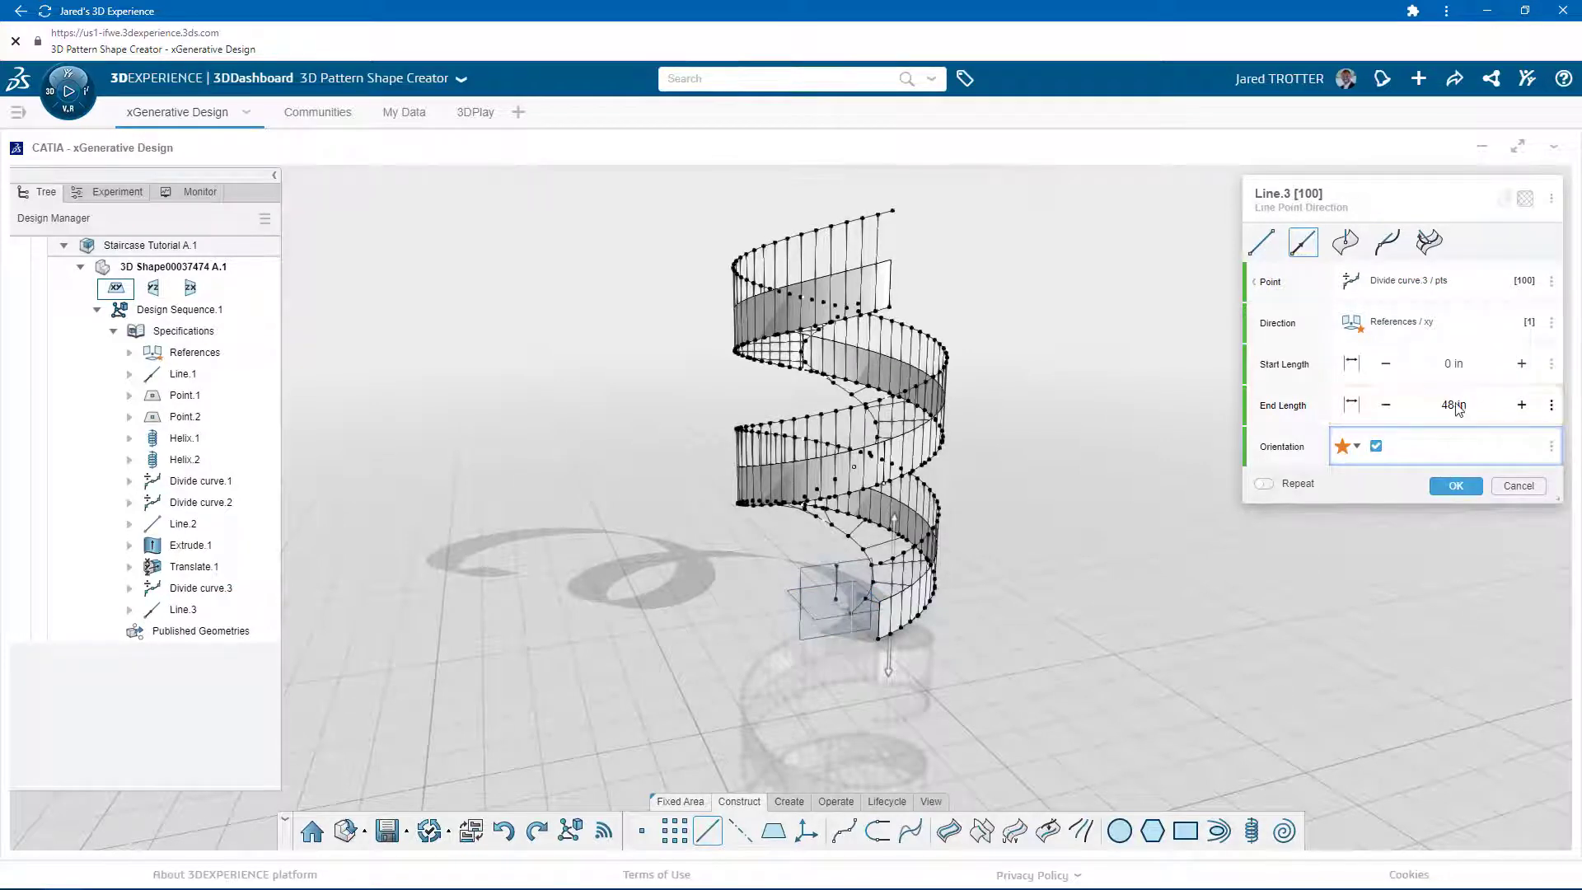
{"action": "left_click", "coordinate": [1454, 486]}
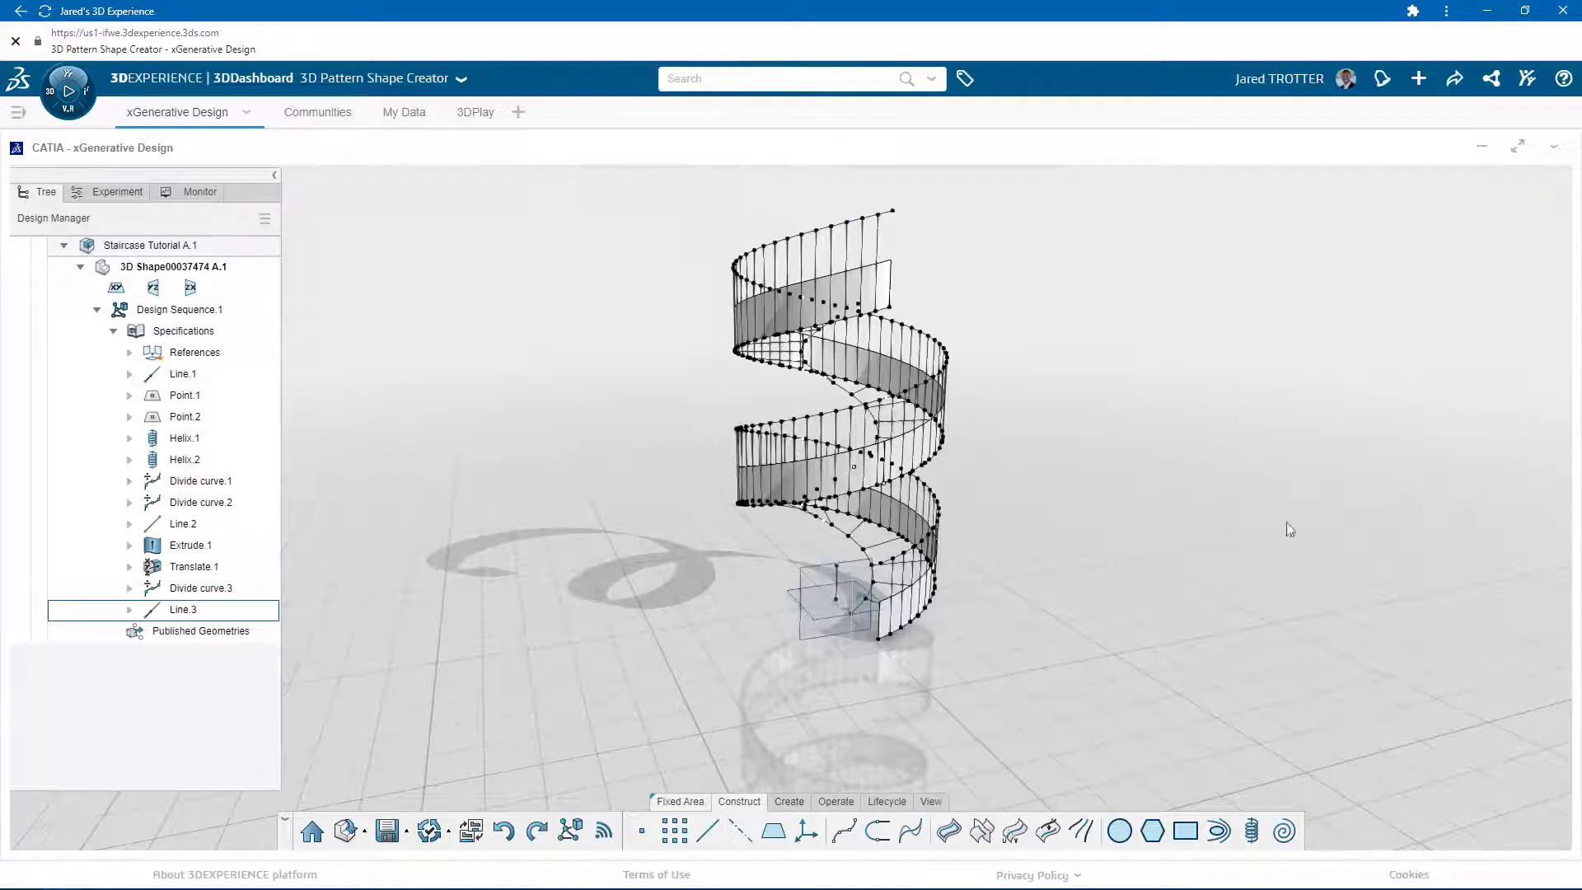
{"action": "left_click", "coordinate": [190, 544]}
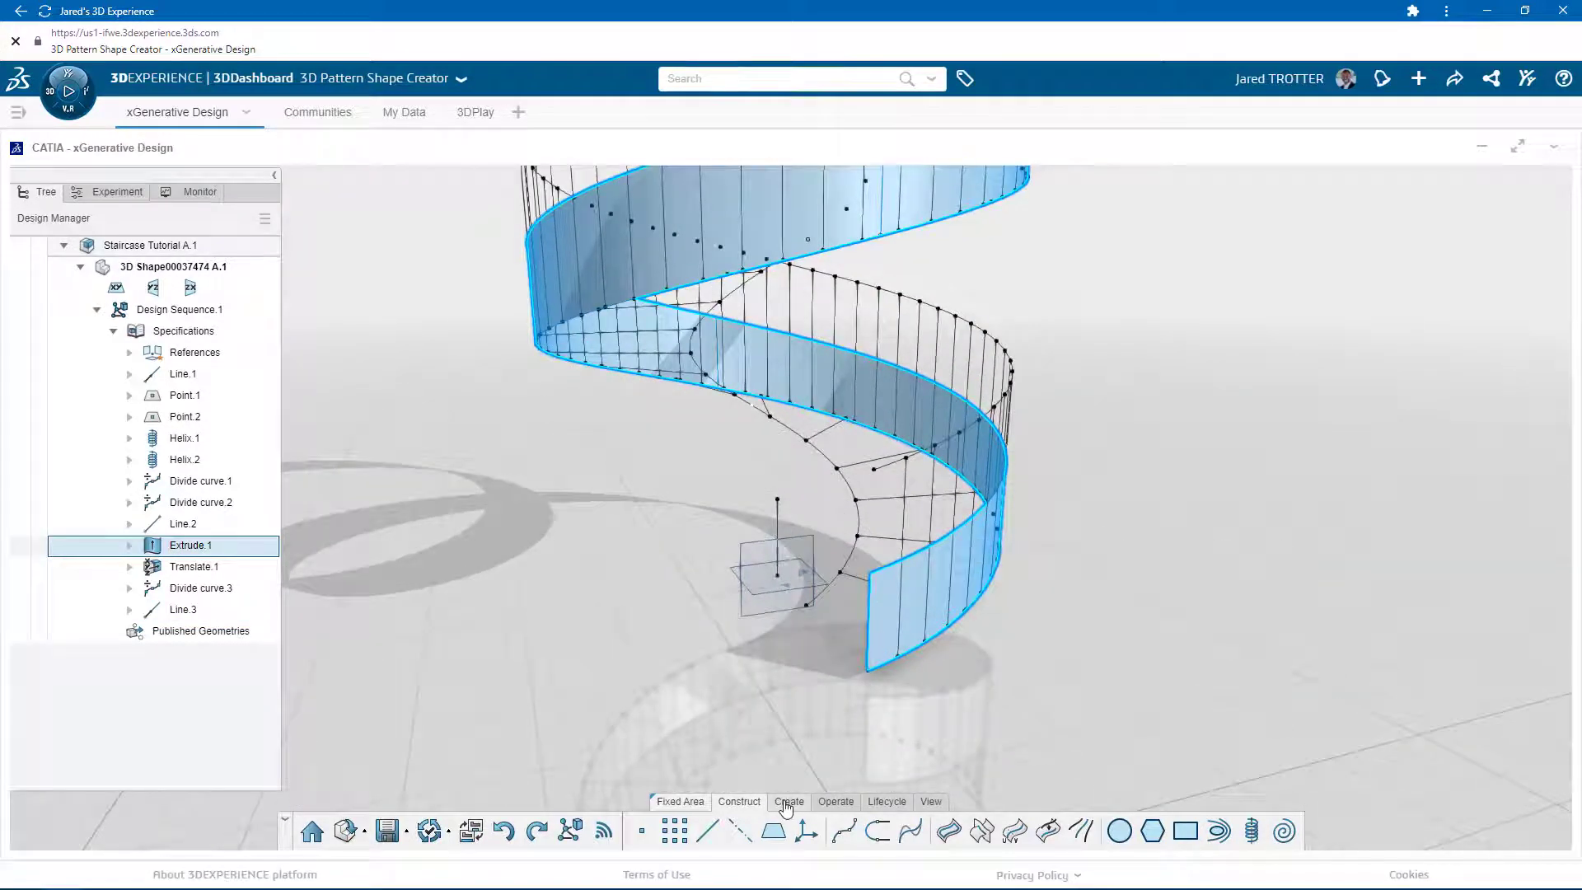
- Thicken Extrude.1 by 1.5 in on both sides with Thick Surface (Thick.1)
{"action": "left_click", "coordinate": [790, 801]}
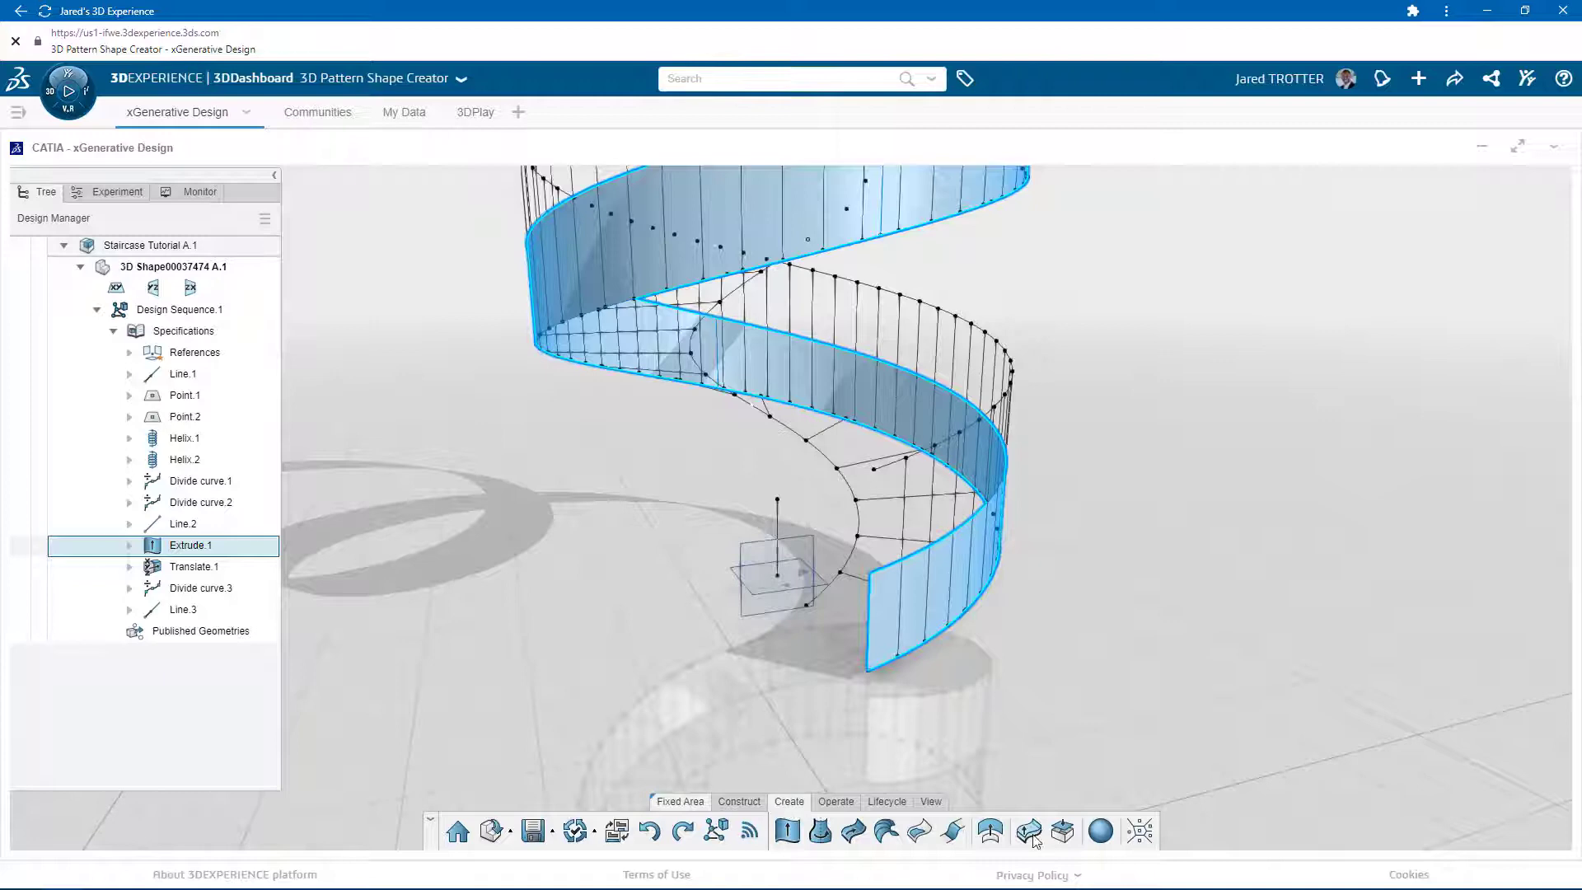
{"action": "left_click", "coordinate": [1030, 832]}
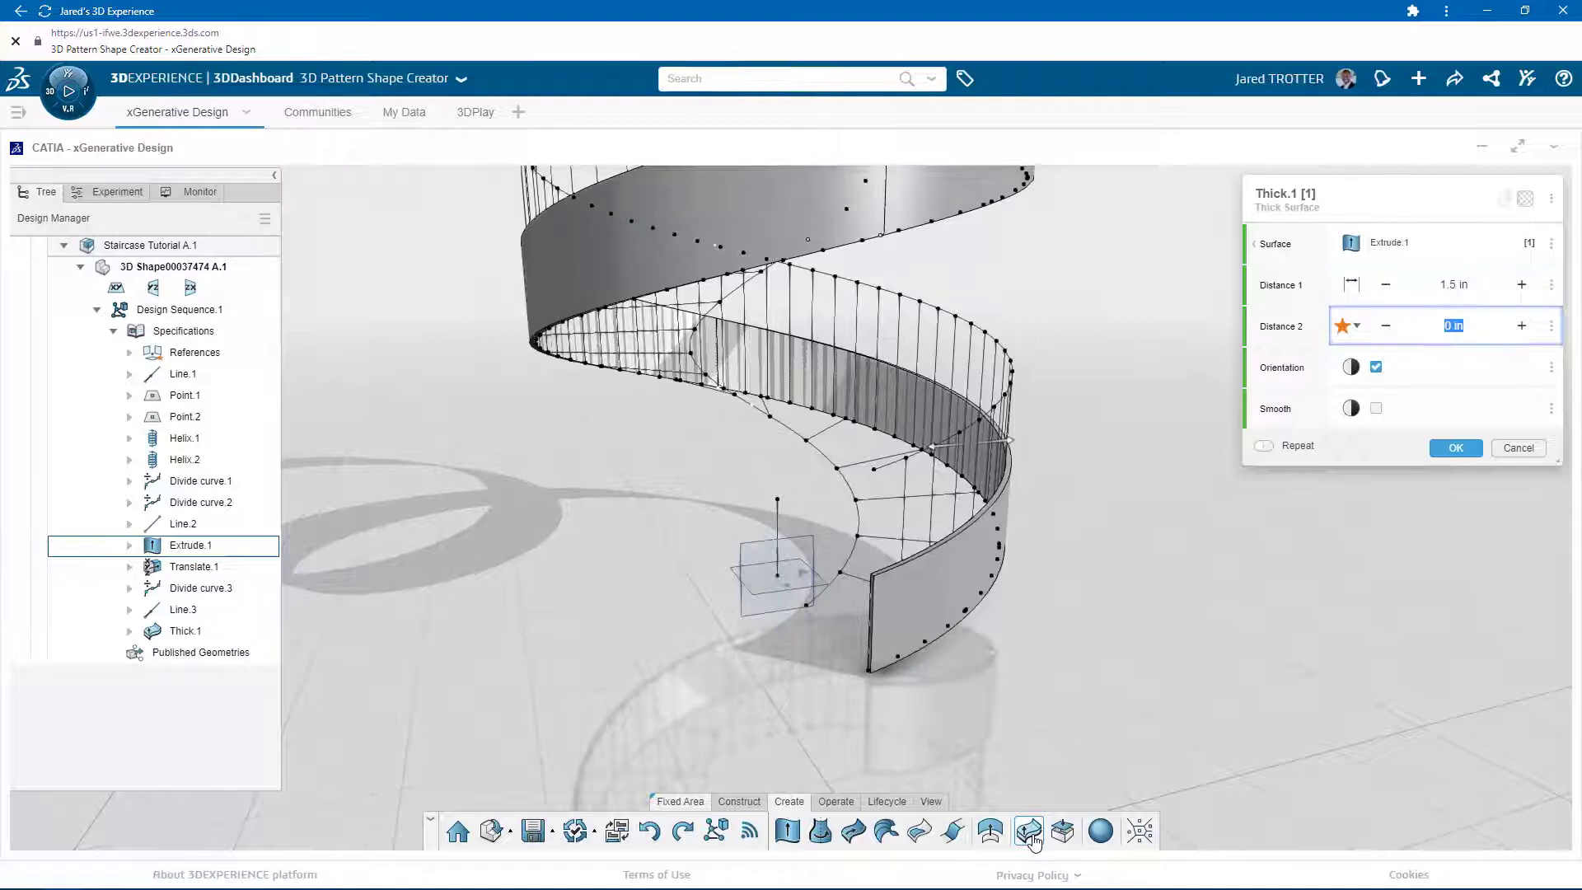
{"action": "type", "text": "1.5 in"}
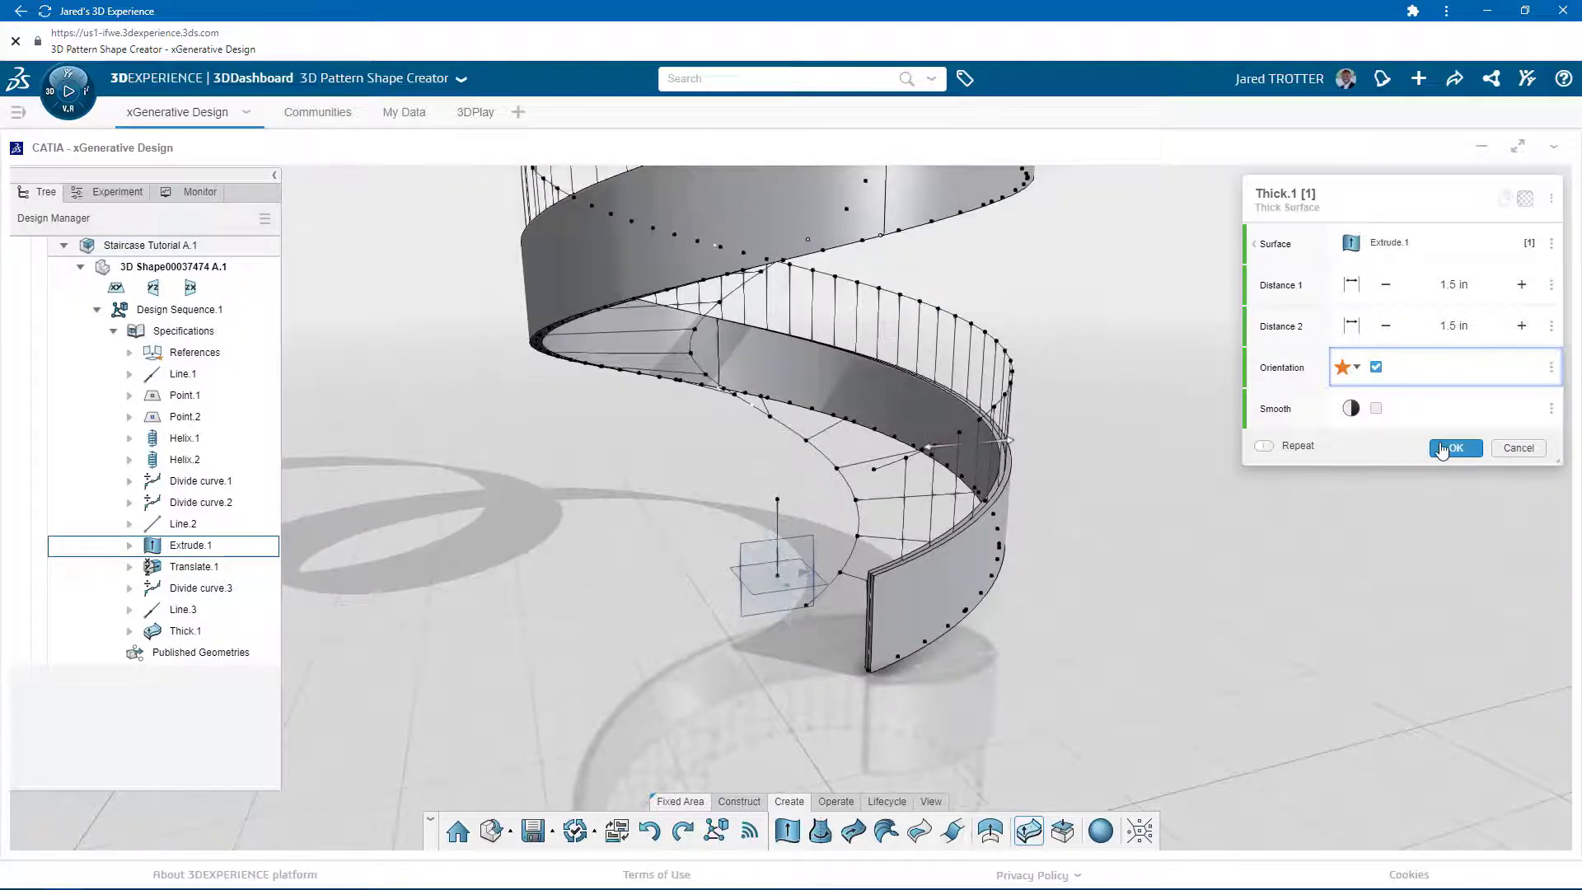
{"action": "left_click", "coordinate": [1453, 448]}
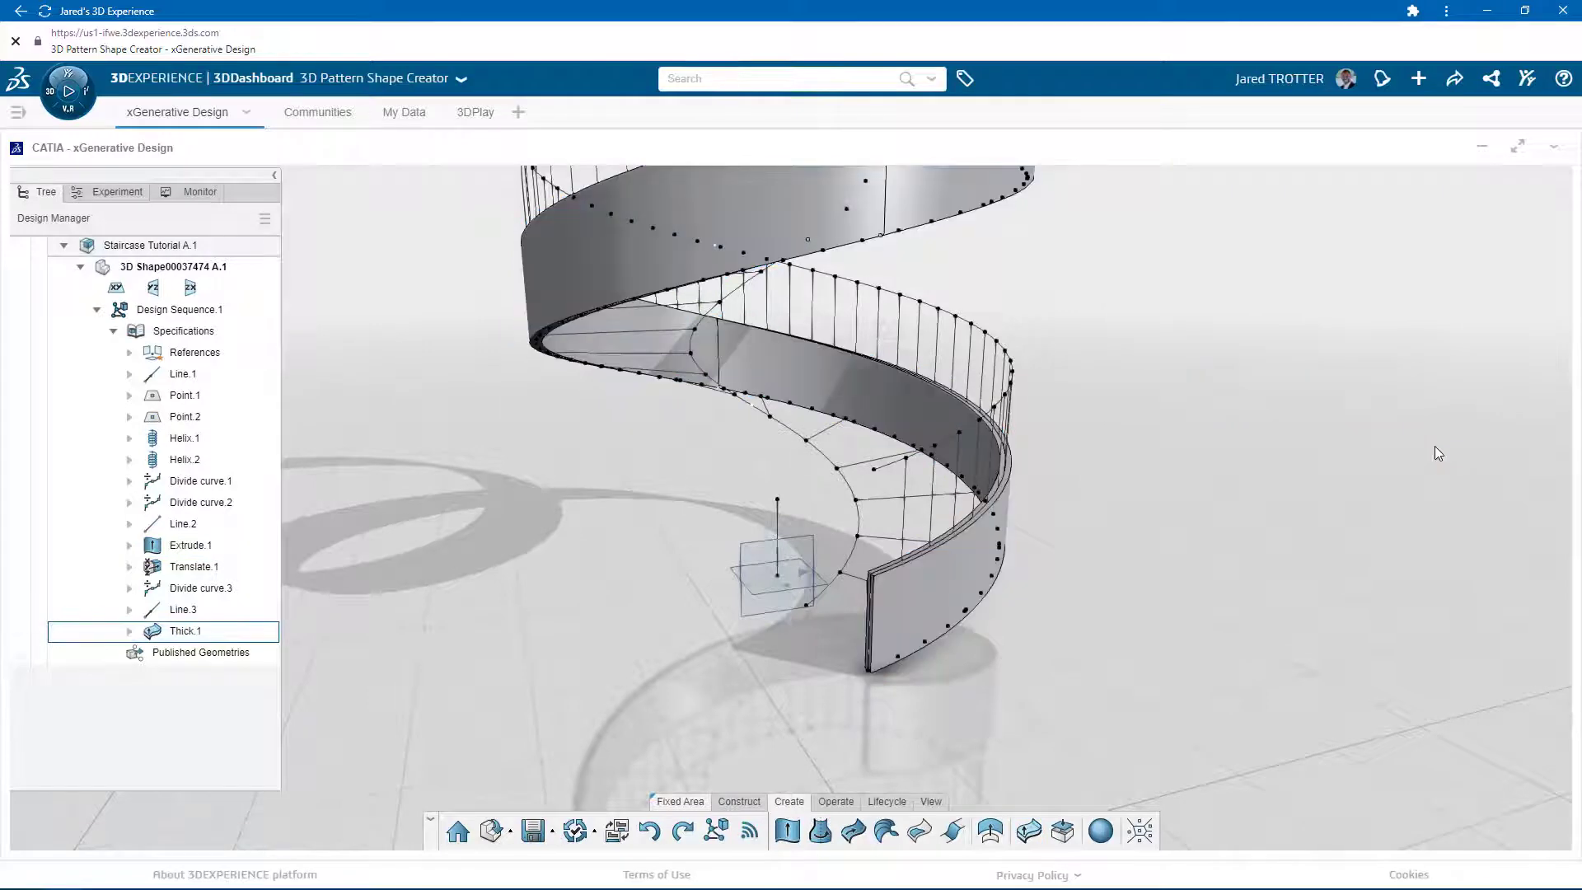
{"action": "left_click", "coordinate": [184, 436]}
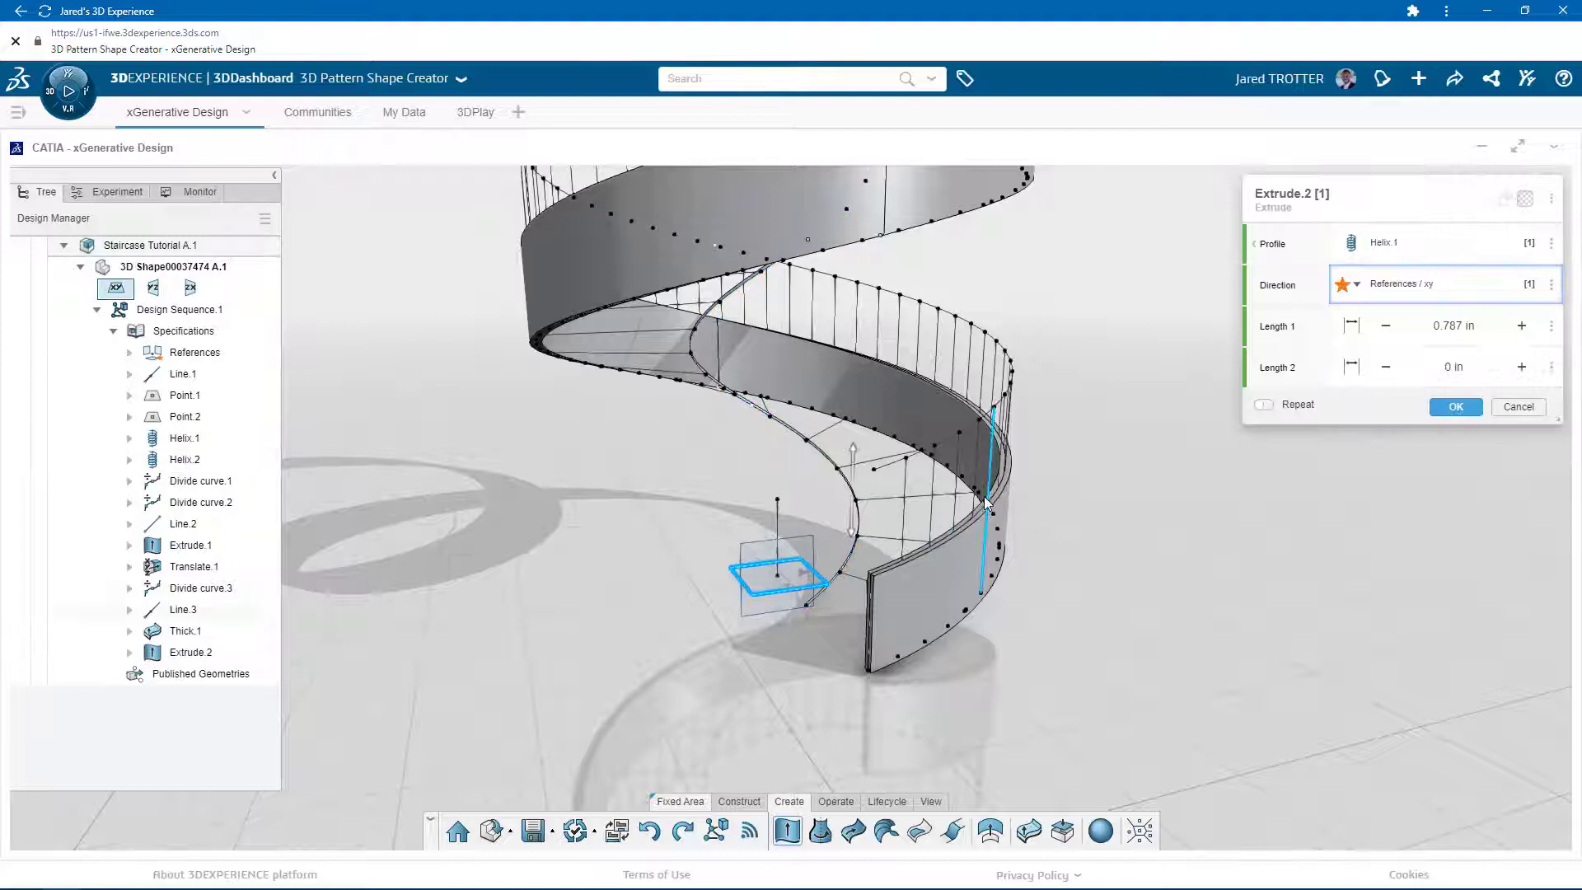
- Give the 24 in inner barrier Extrude.2 a Thick Surface of 1.25 in on each side
{"action": "type", "text": "24 in"}
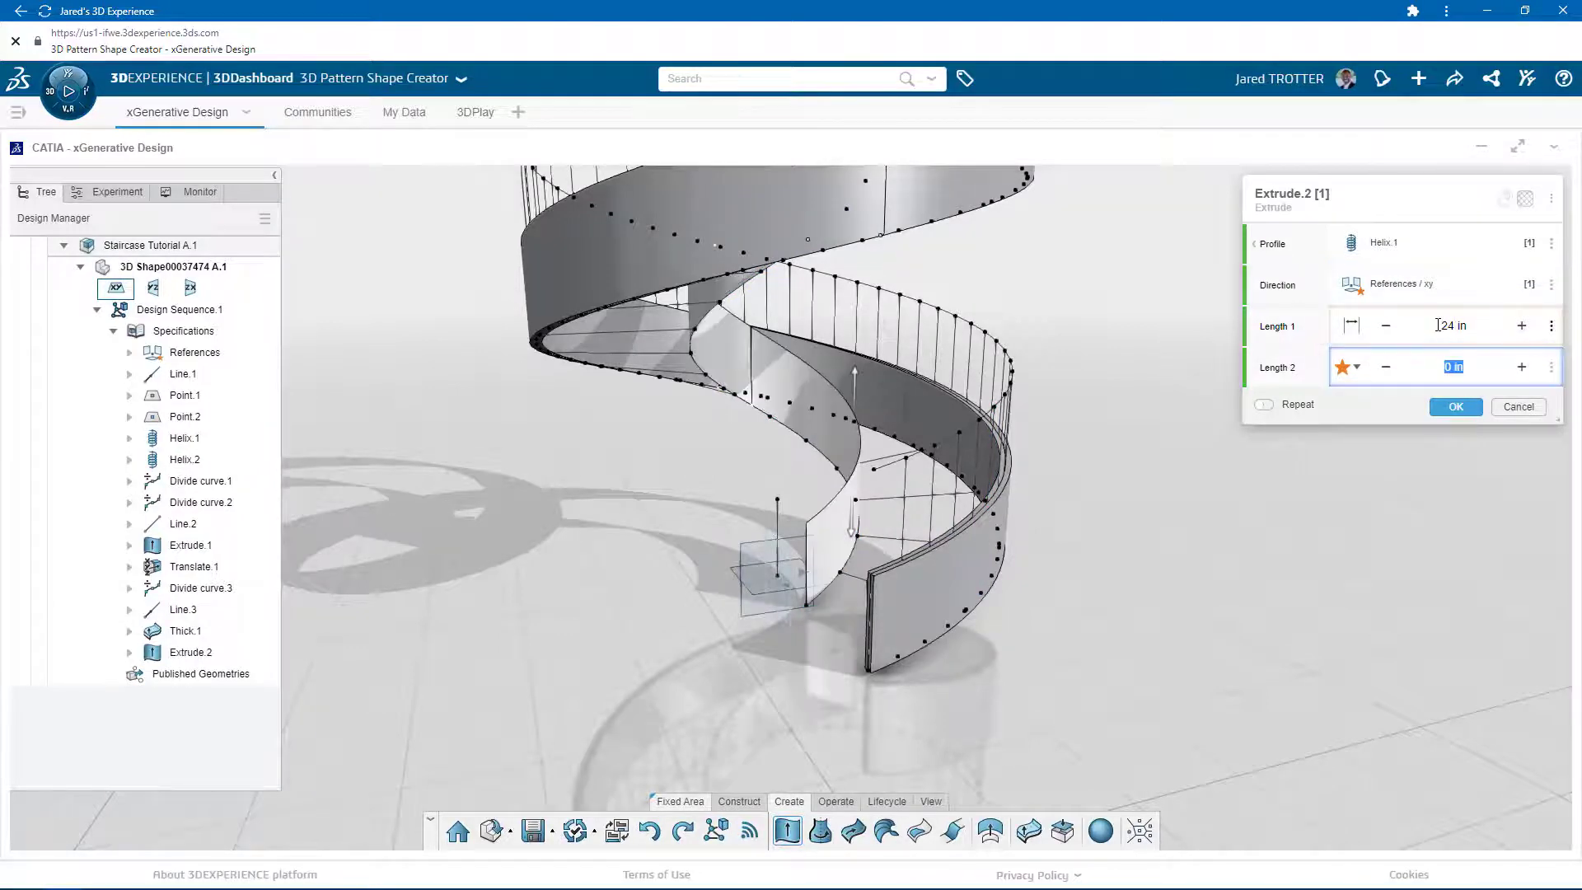
{"action": "left_click", "coordinate": [1456, 406]}
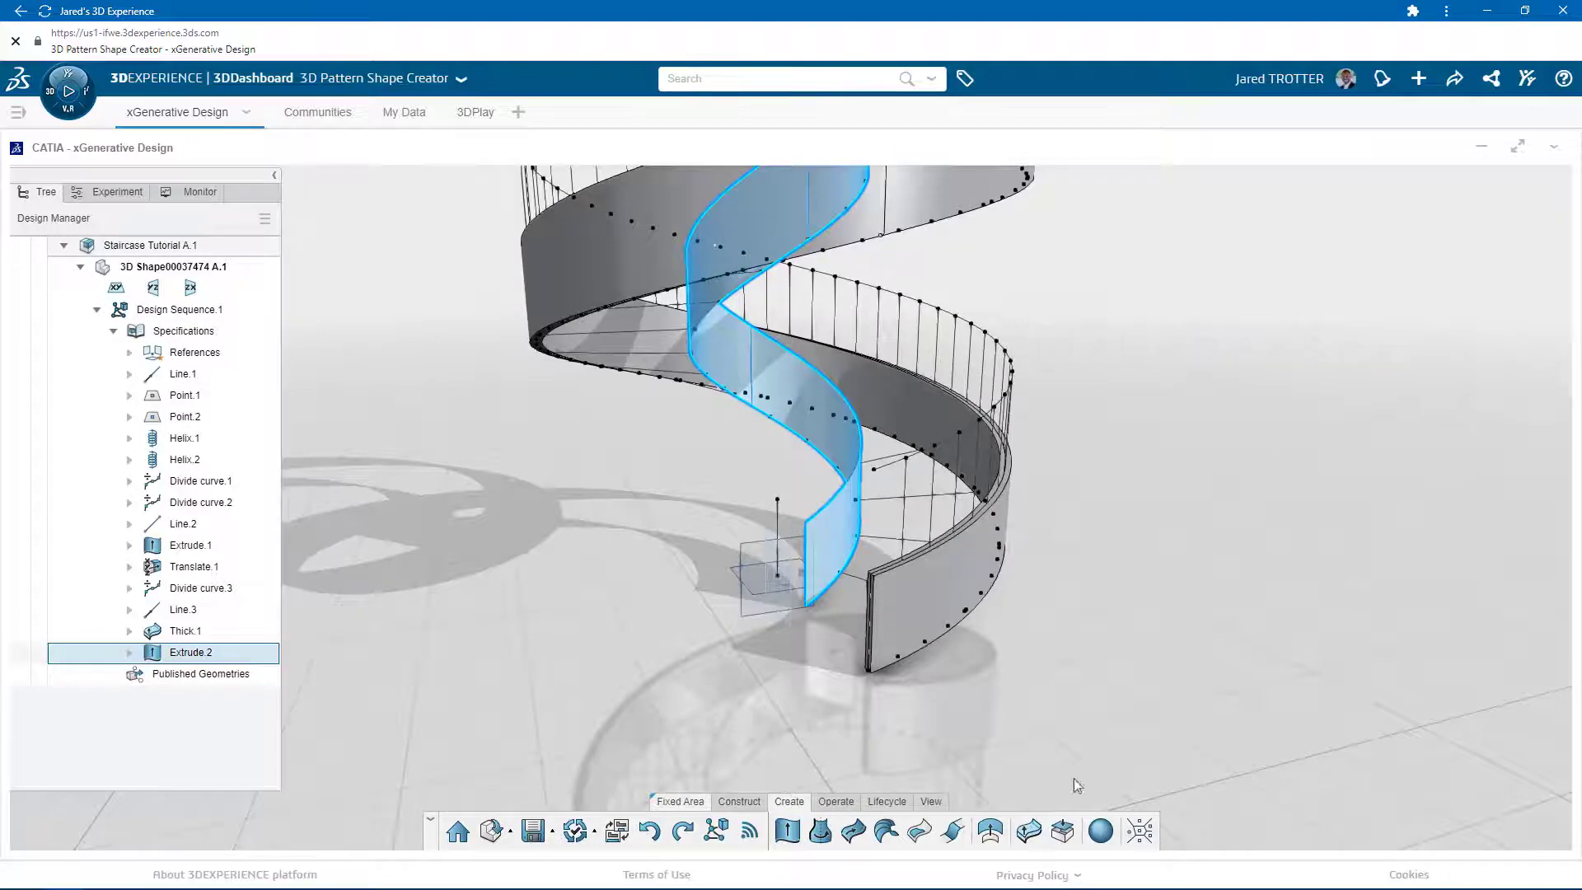
{"action": "left_click", "coordinate": [1028, 831]}
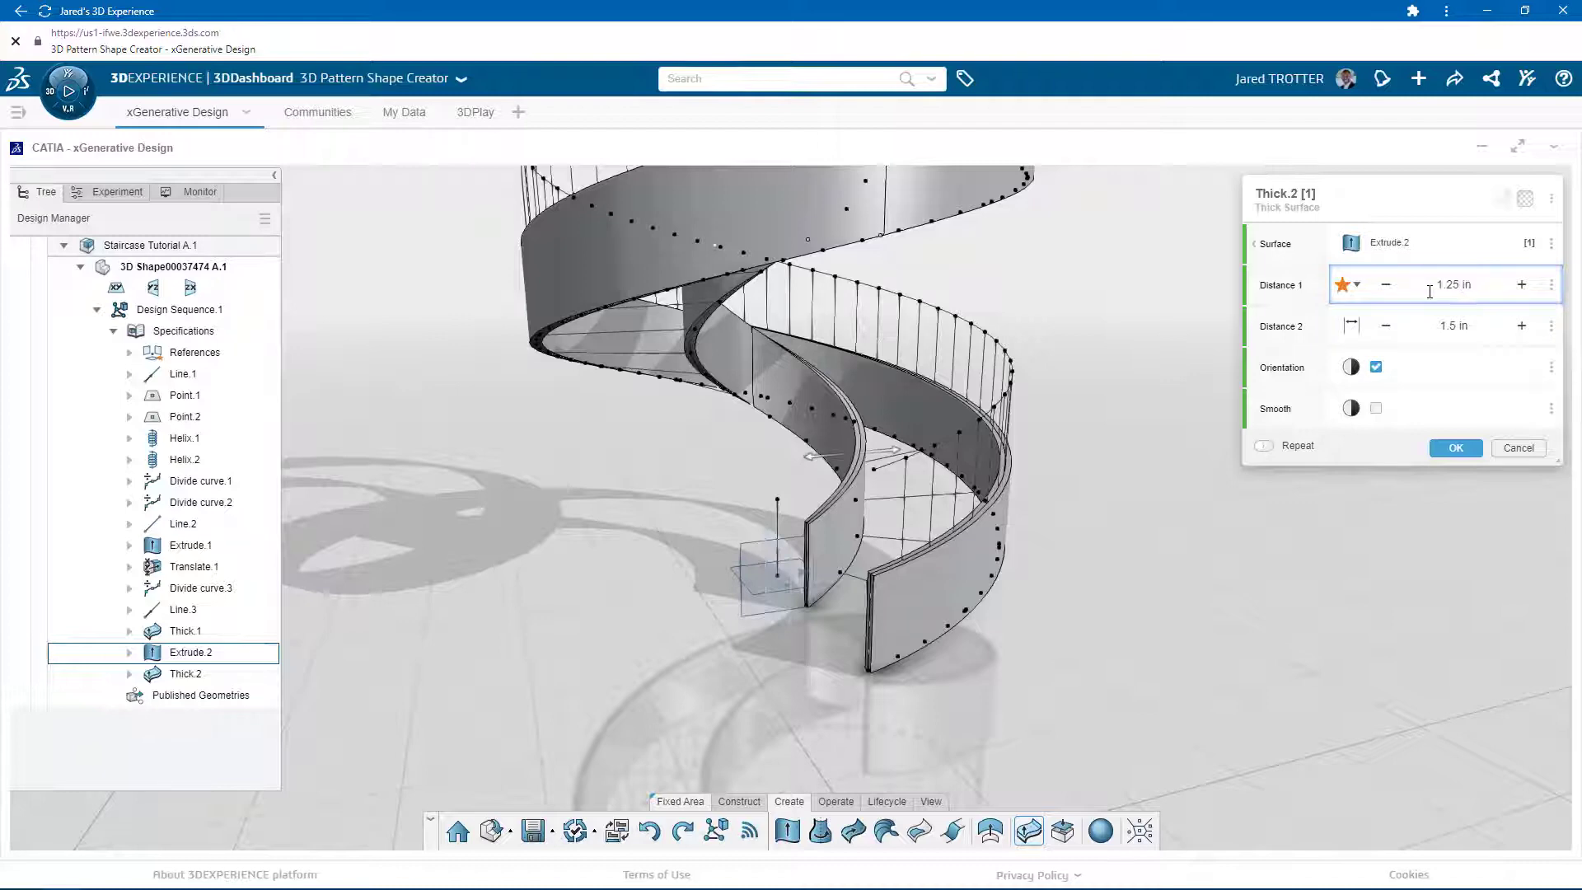
{"action": "left_click", "coordinate": [1453, 325]}
{"action": "type", "text": "1.25"}
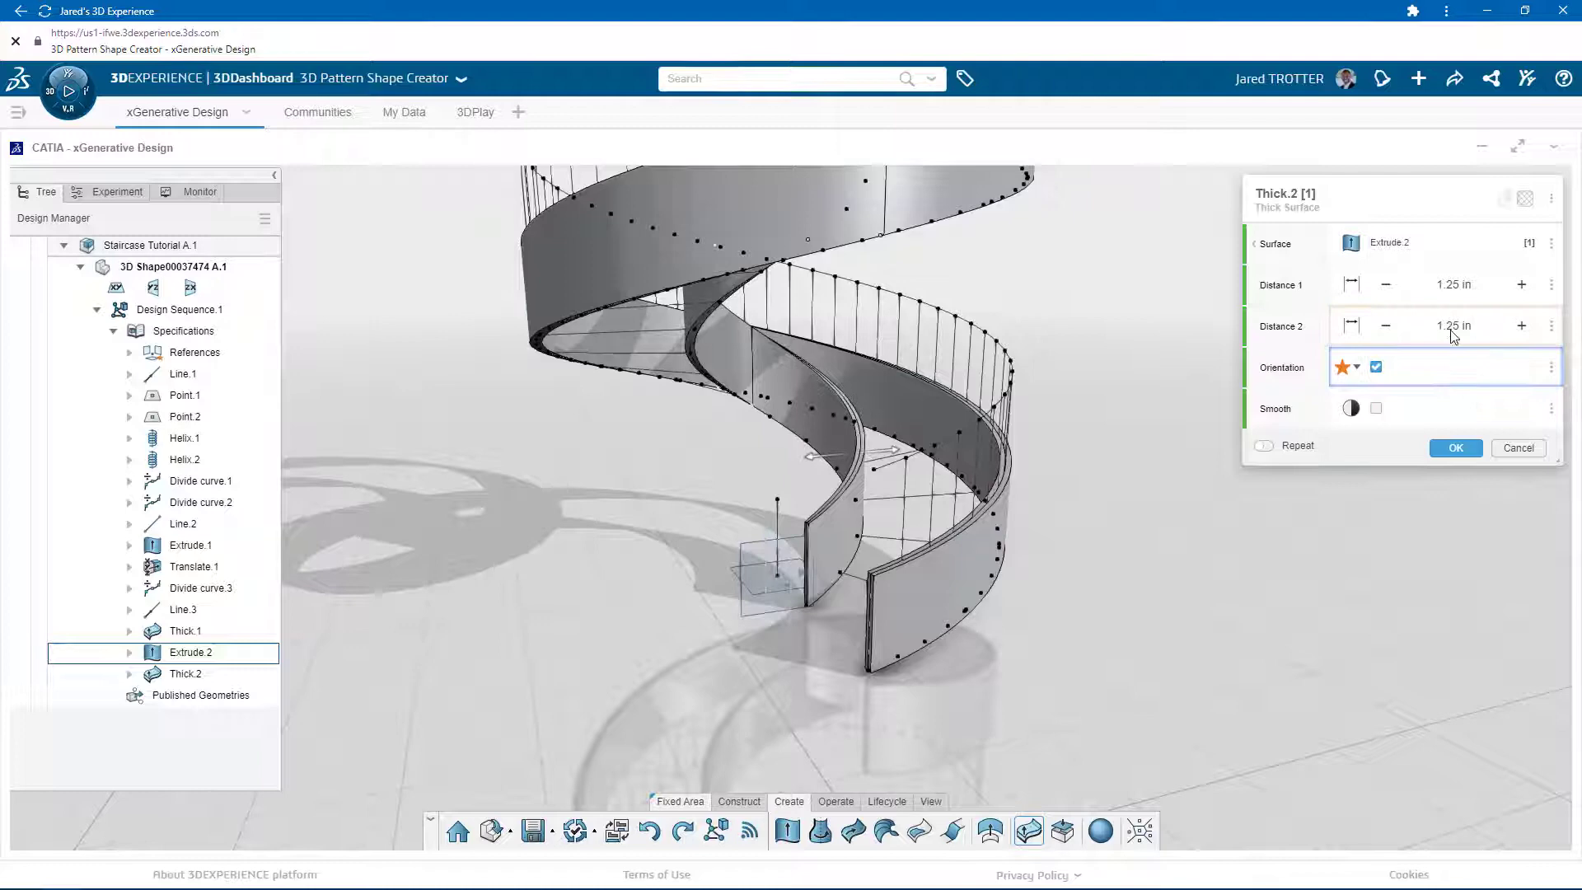
{"action": "left_click", "coordinate": [1455, 447]}
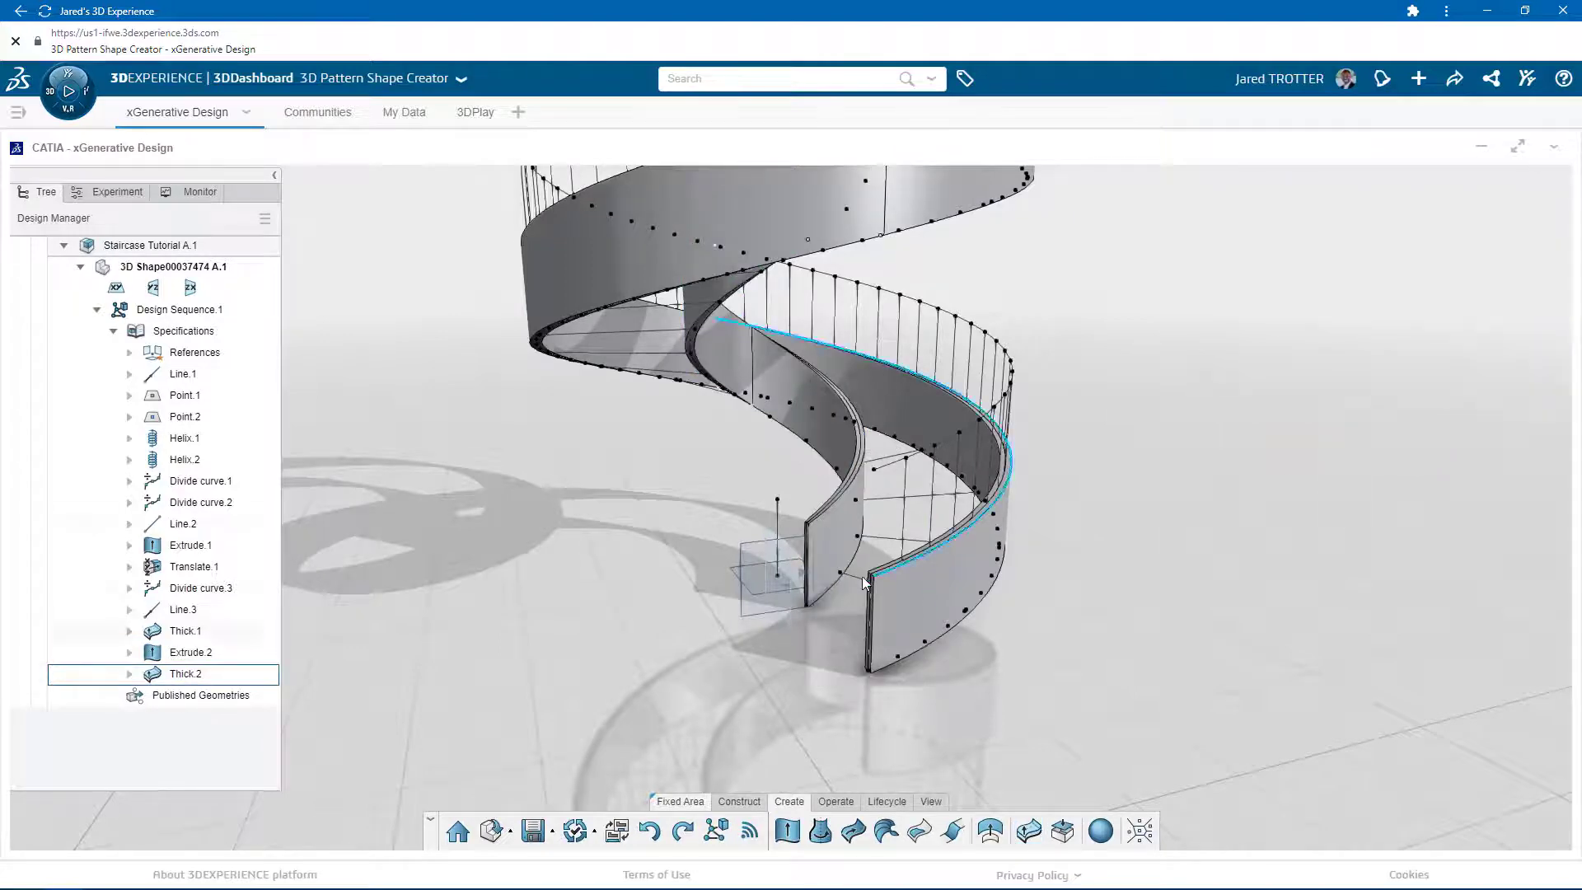
- Begin extruding the step lines Line.2
{"action": "left_click", "coordinate": [183, 524]}
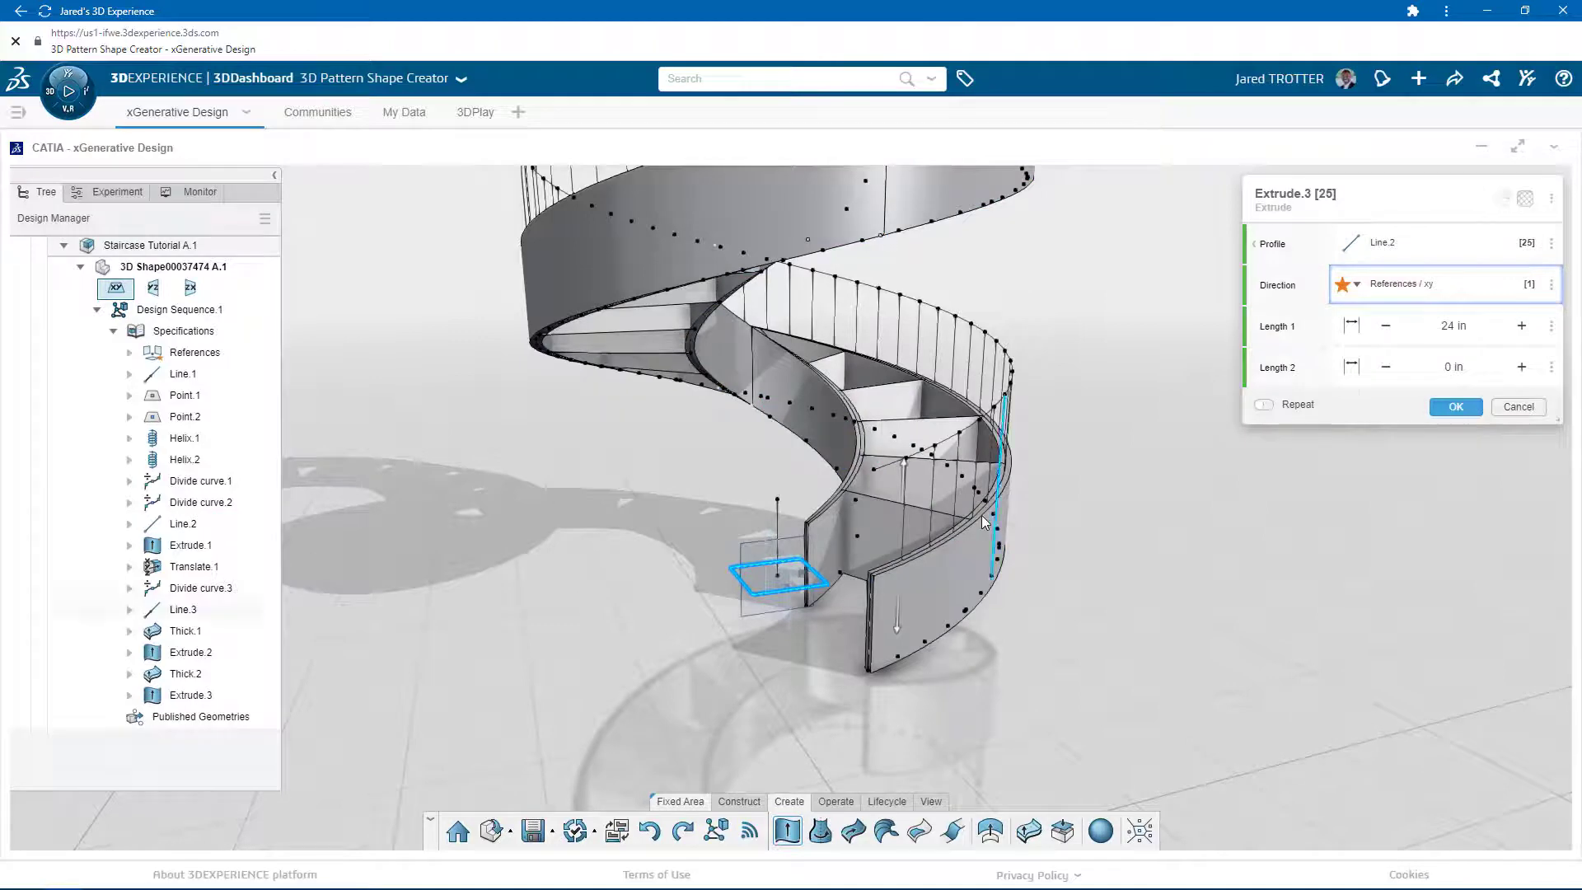
- Extrude the Line.2 step lines 2 in along the xy reference into flat step surfaces
{"action": "left_click", "coordinate": [1453, 325]}
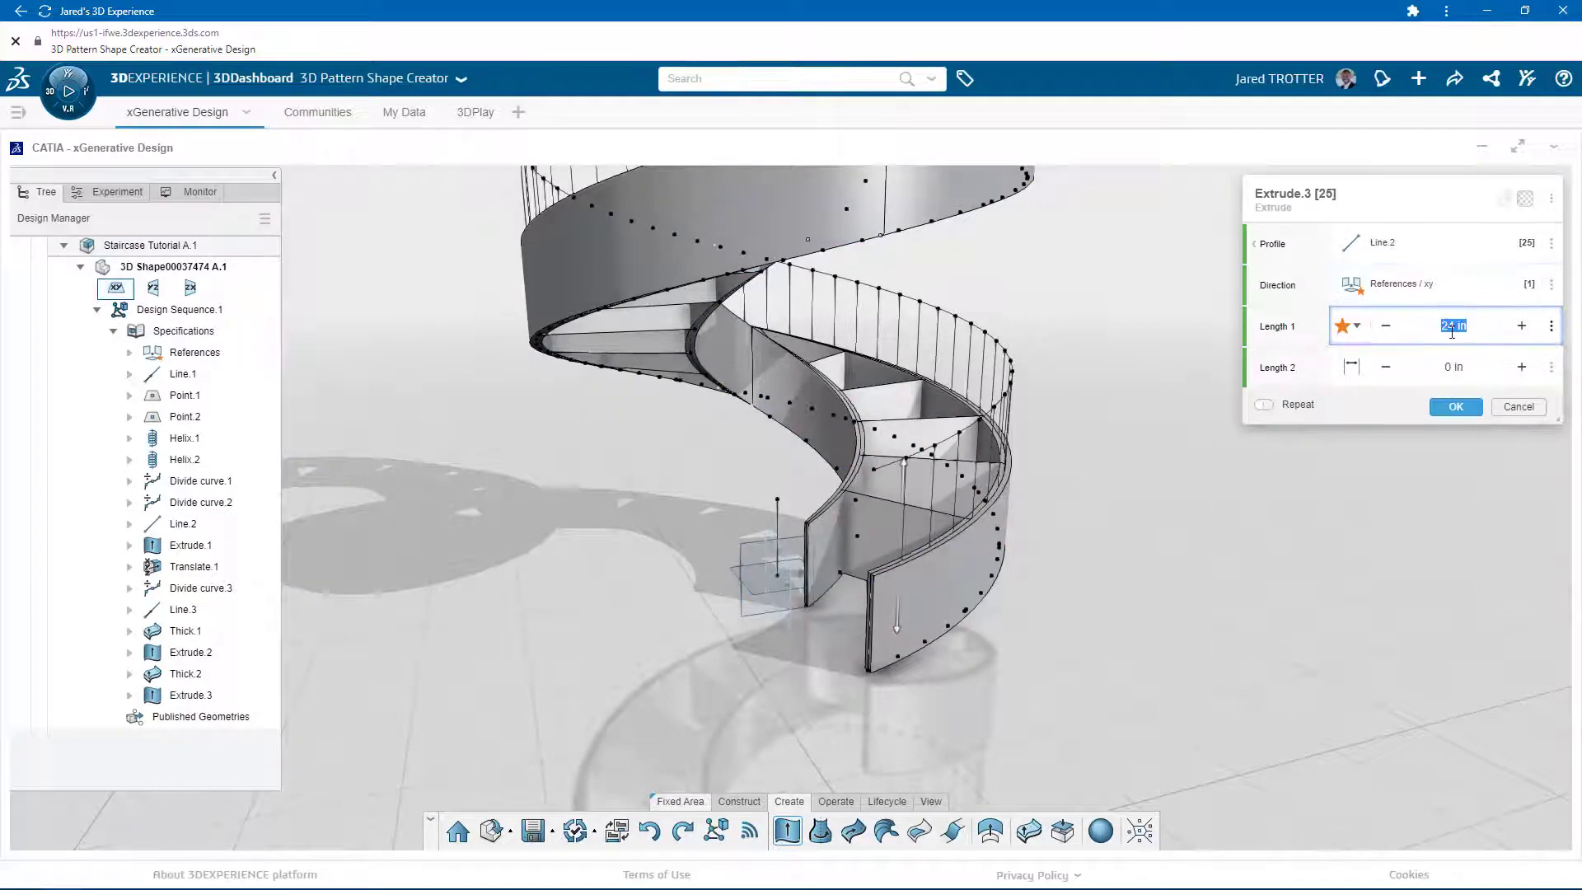
{"action": "left_click", "coordinate": [1454, 366]}
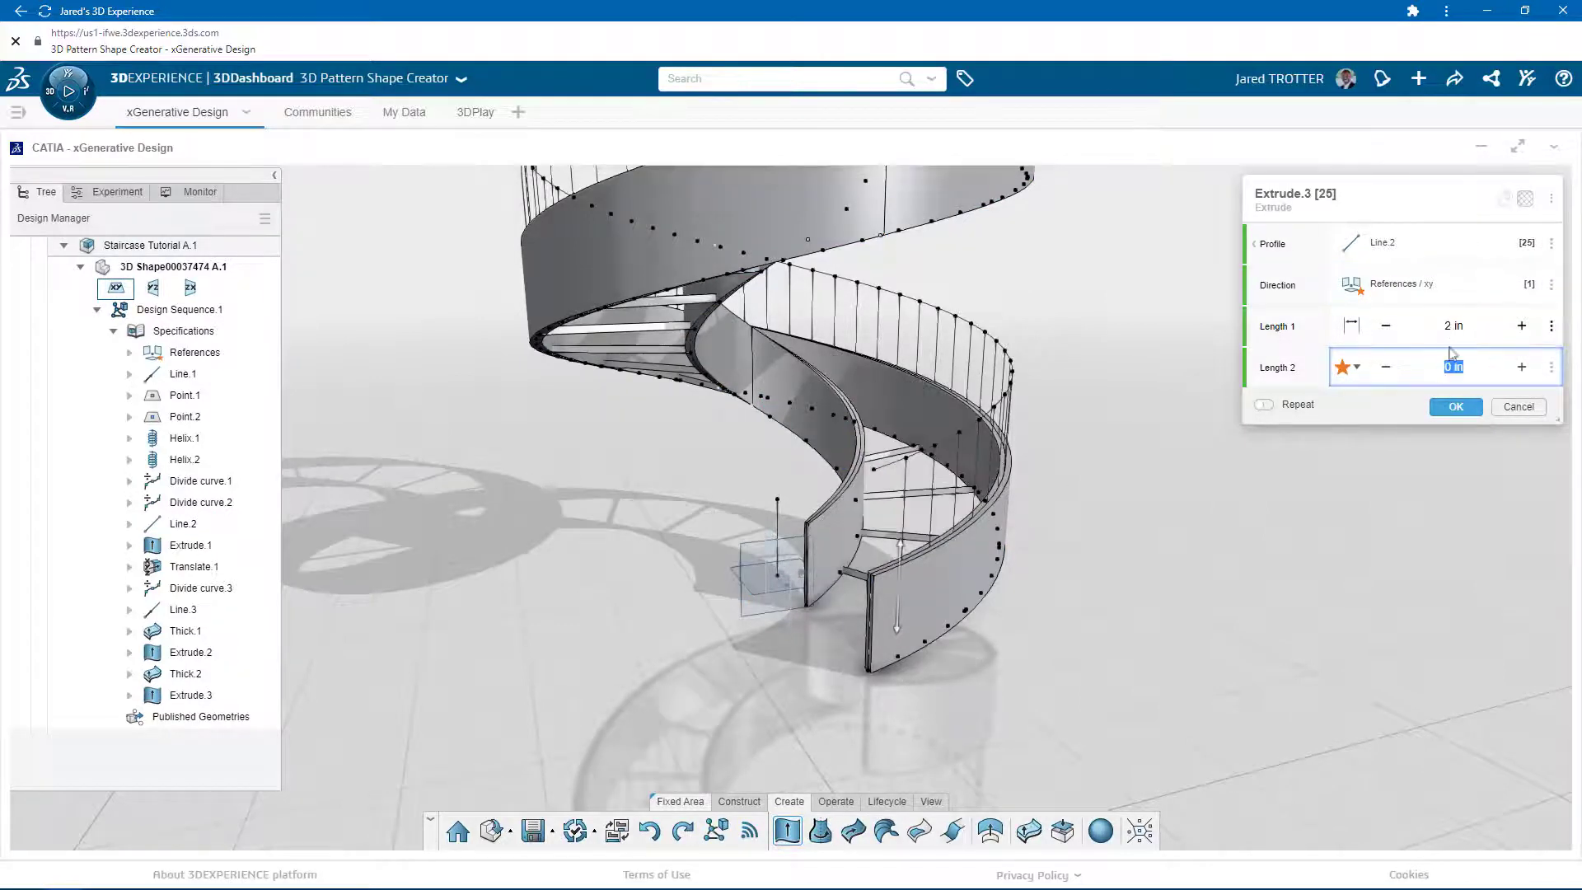
{"action": "left_click", "coordinate": [1453, 406]}
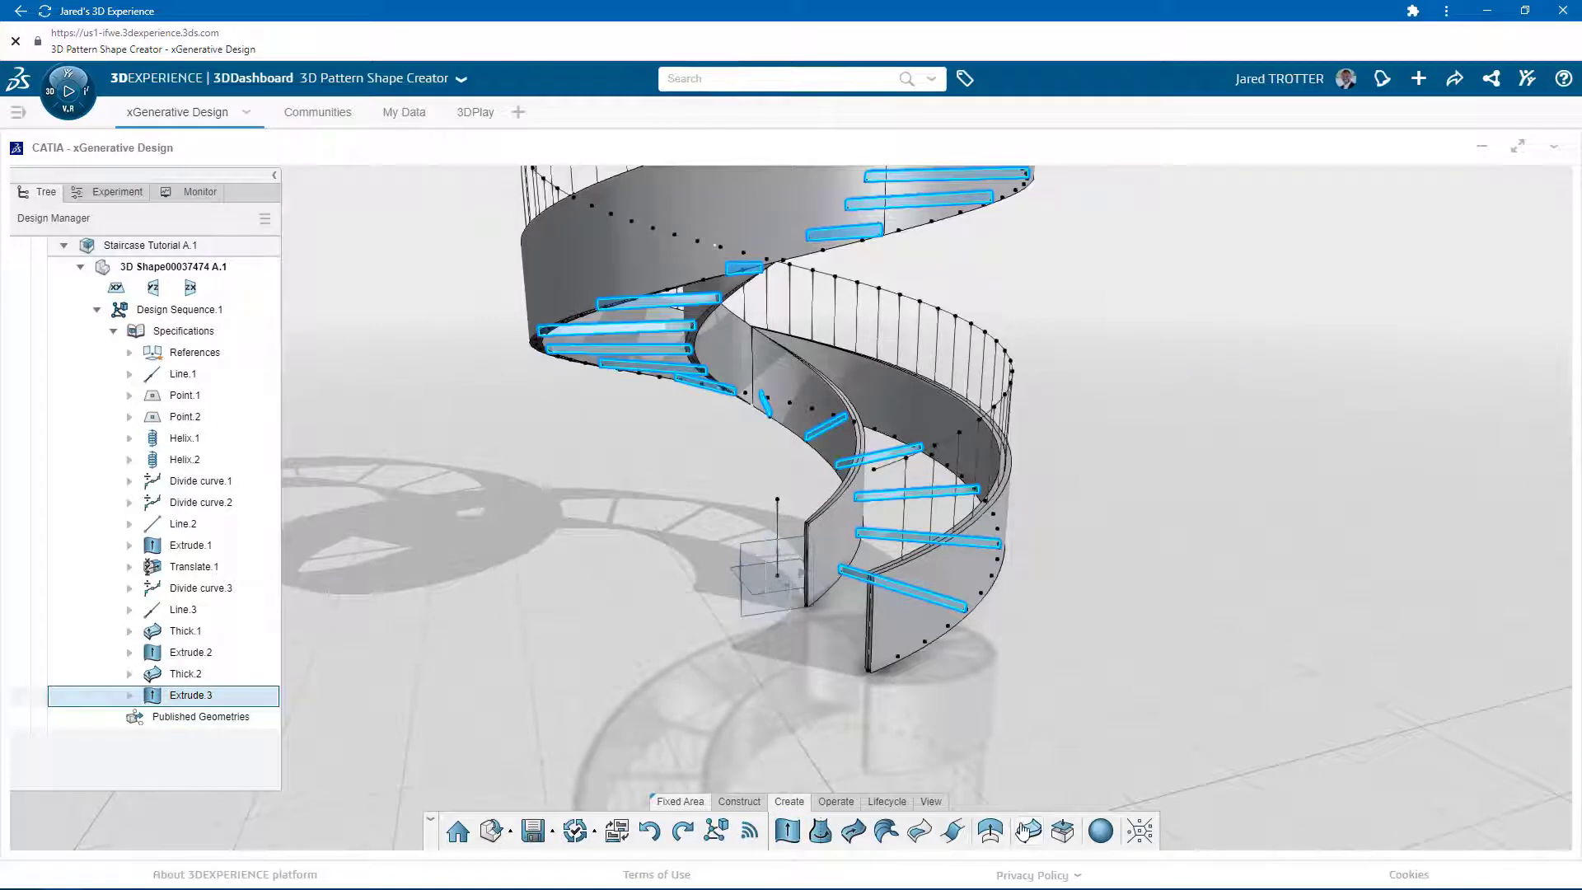
- Thicken Extrude.3 by 5.5 in per side into solid treads (Thick.3)
{"action": "left_click", "coordinate": [1028, 831]}
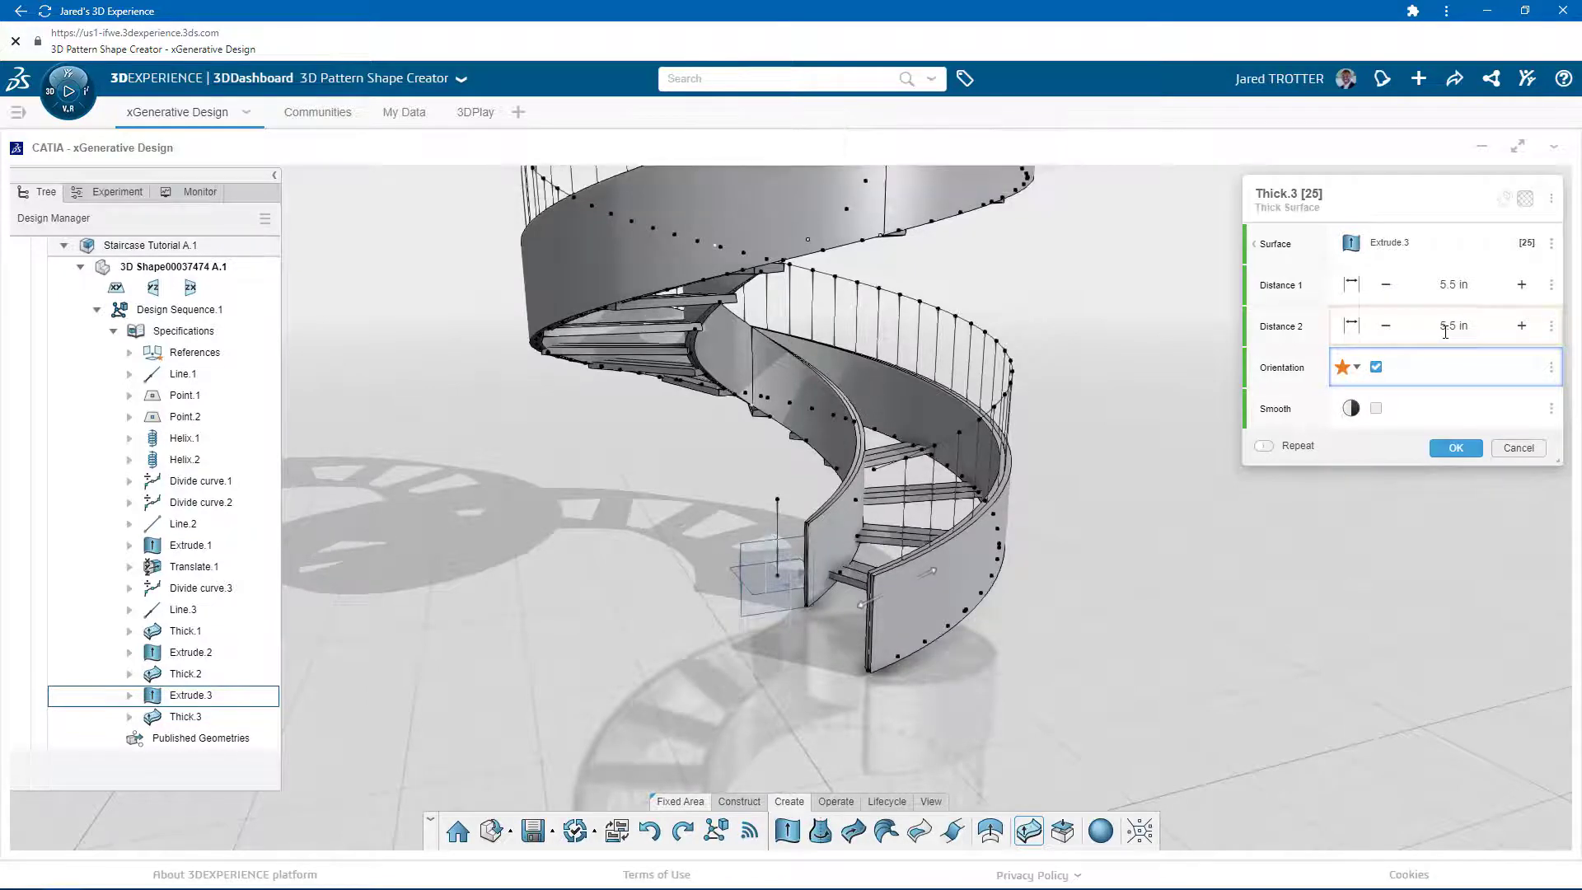
{"action": "left_click", "coordinate": [1454, 447]}
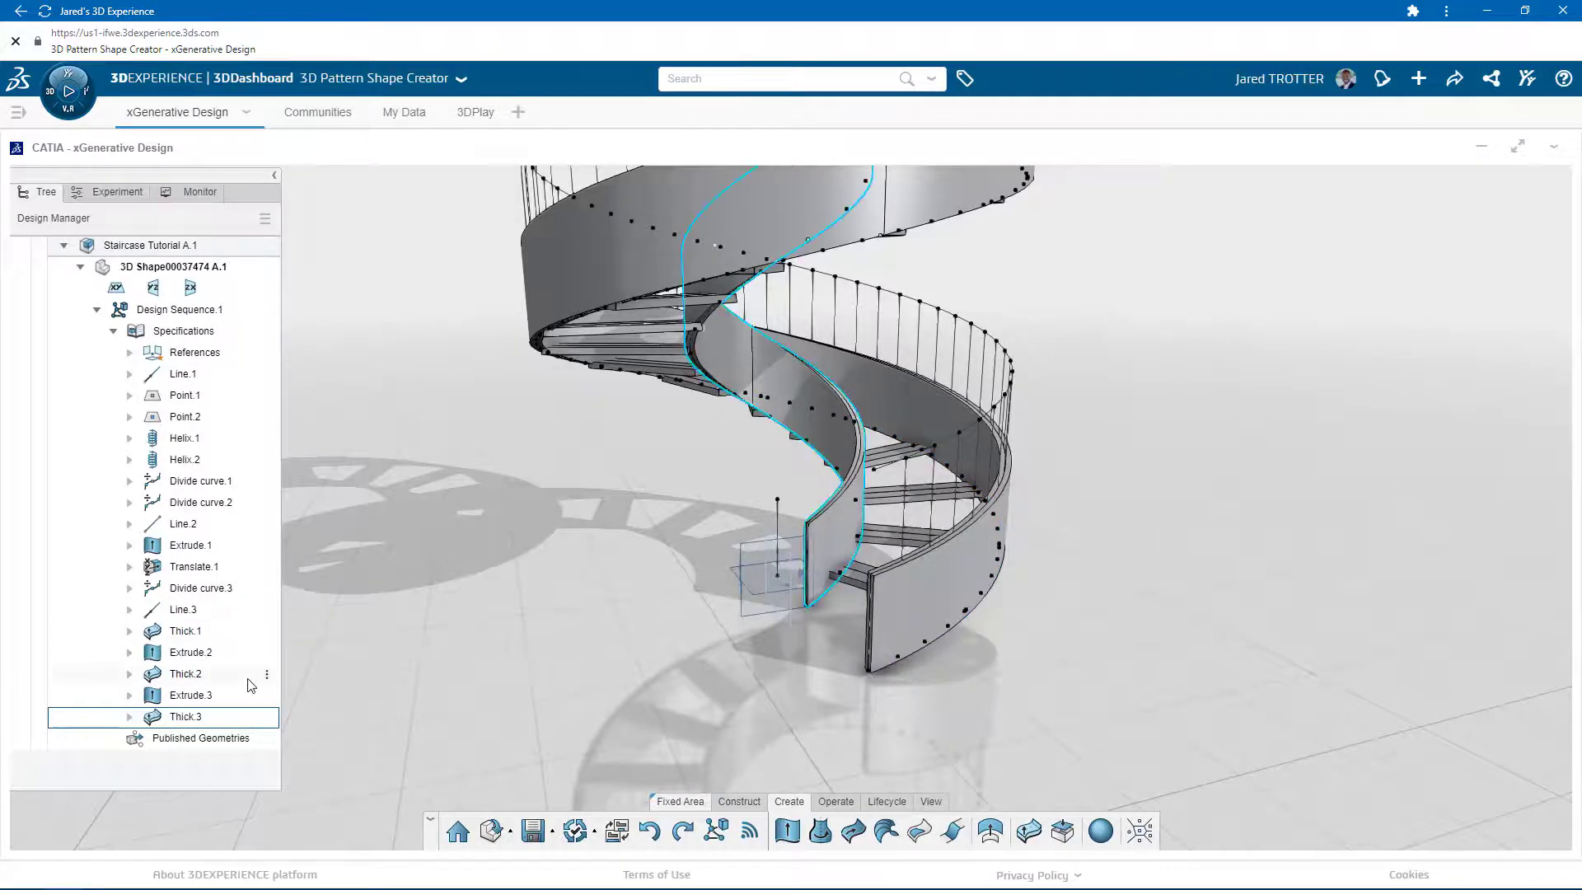
- Extend the inner barrier Extrude.2 in its second direction
{"action": "left_click", "coordinate": [190, 652]}
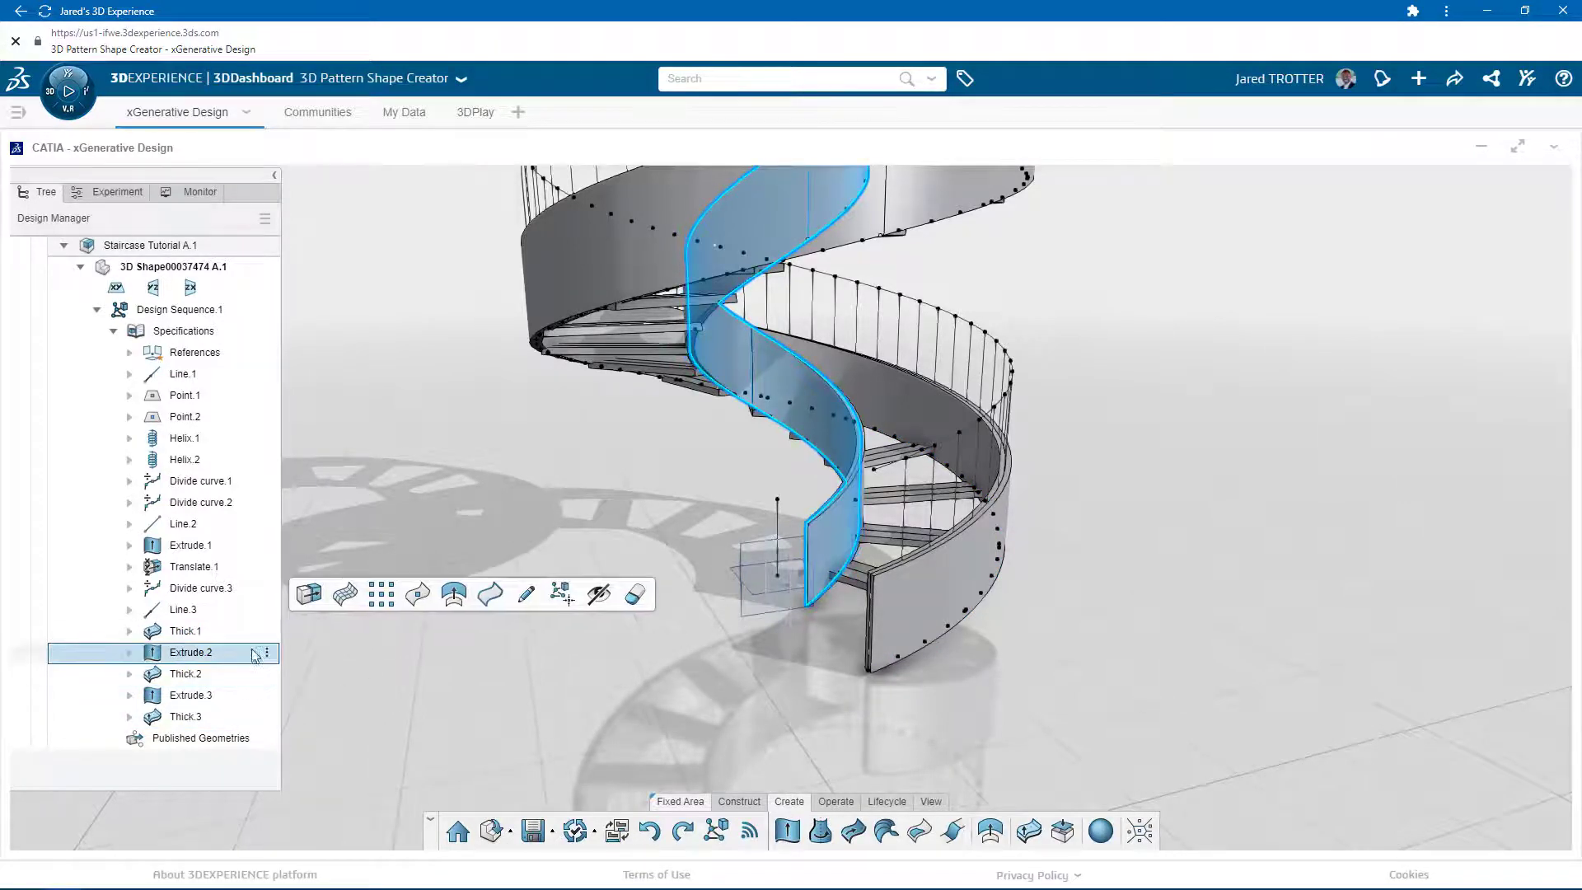
{"action": "double_click", "coordinate": [191, 652]}
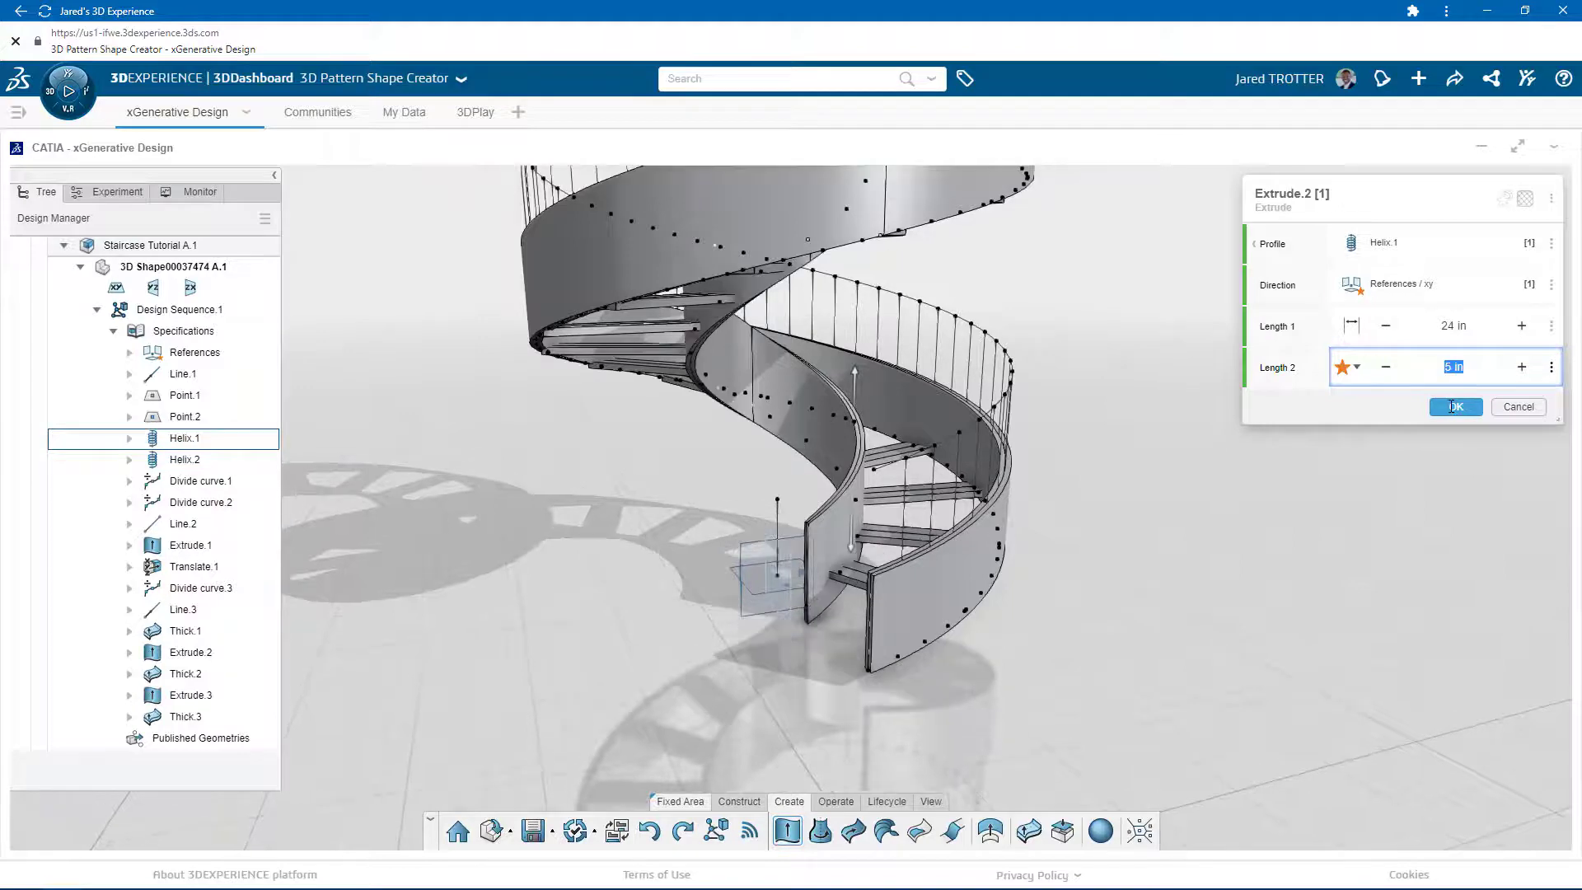
{"action": "left_click", "coordinate": [1454, 406]}
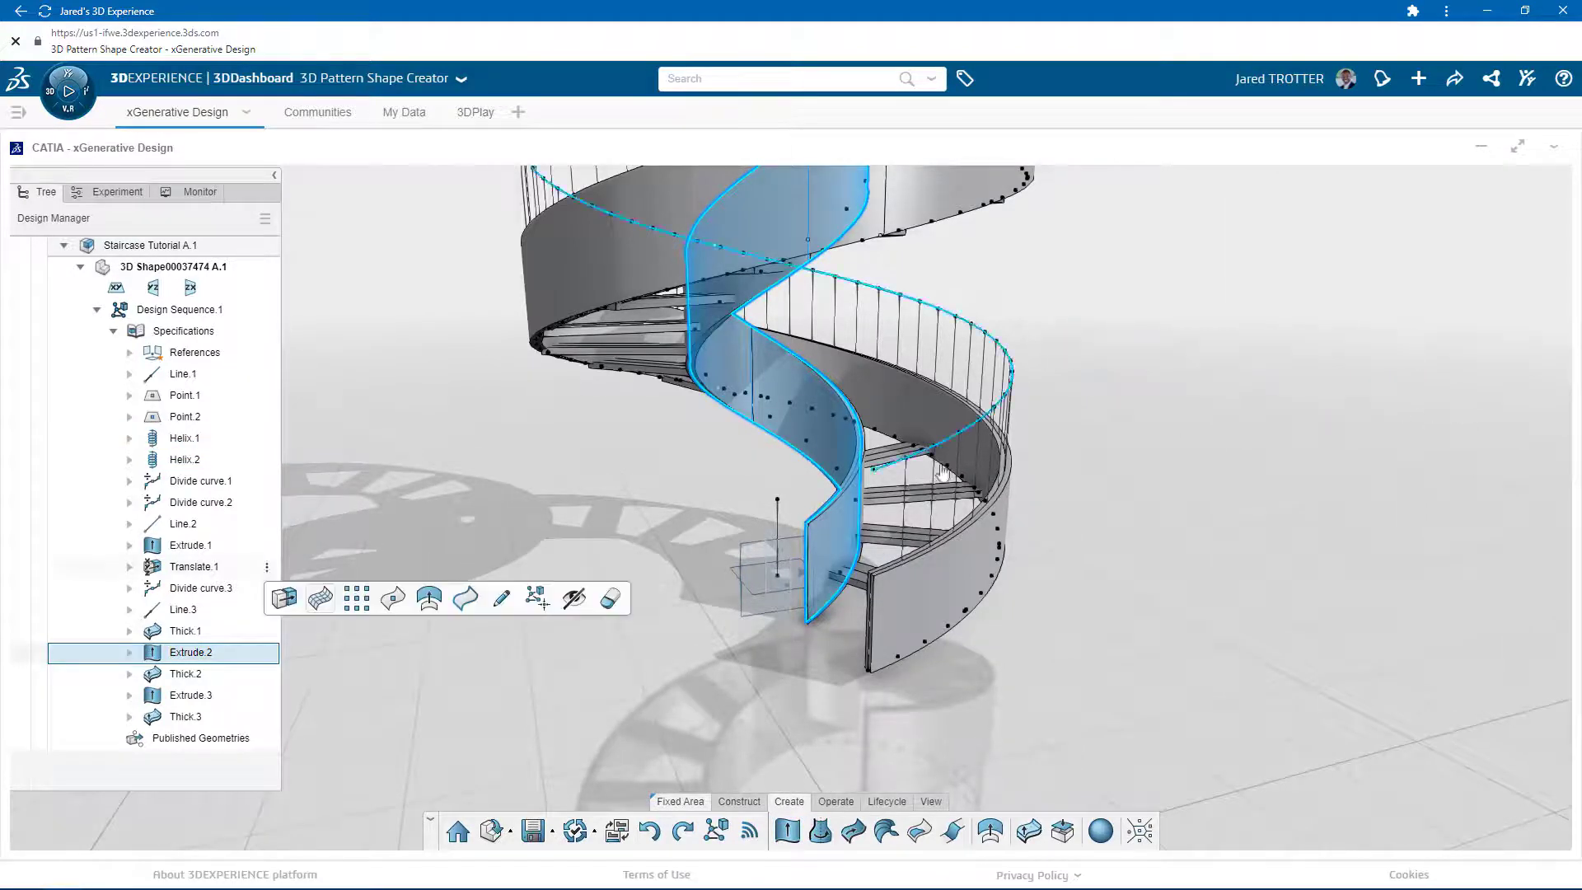
- Extend the outer barrier Extrude.1 by 5 in in its second direction
{"action": "left_click", "coordinate": [190, 544]}
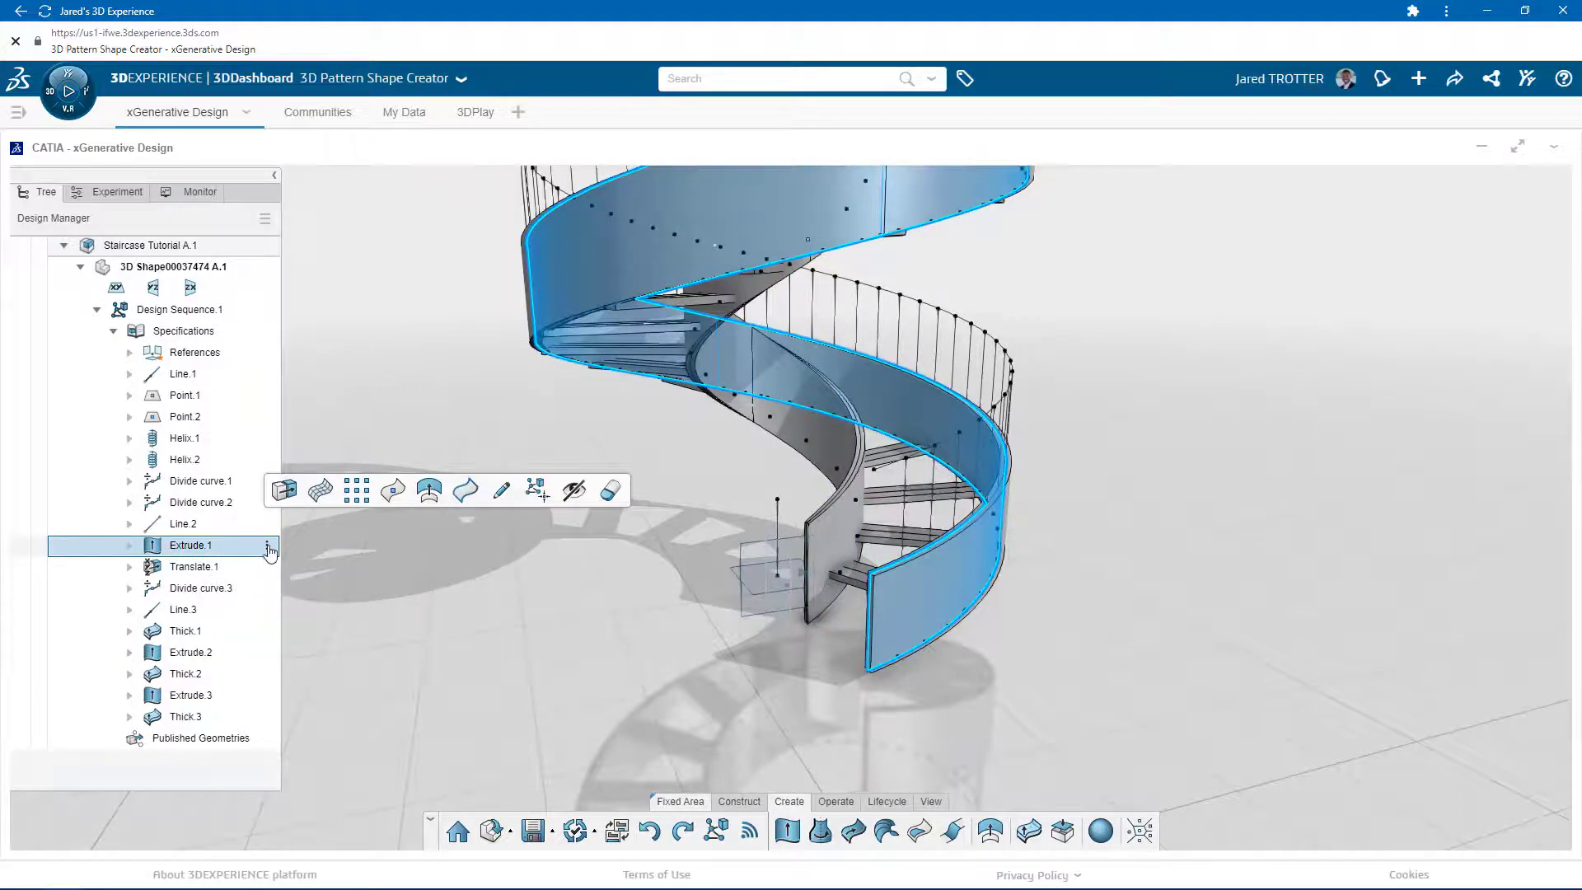
{"action": "double_click", "coordinate": [190, 545]}
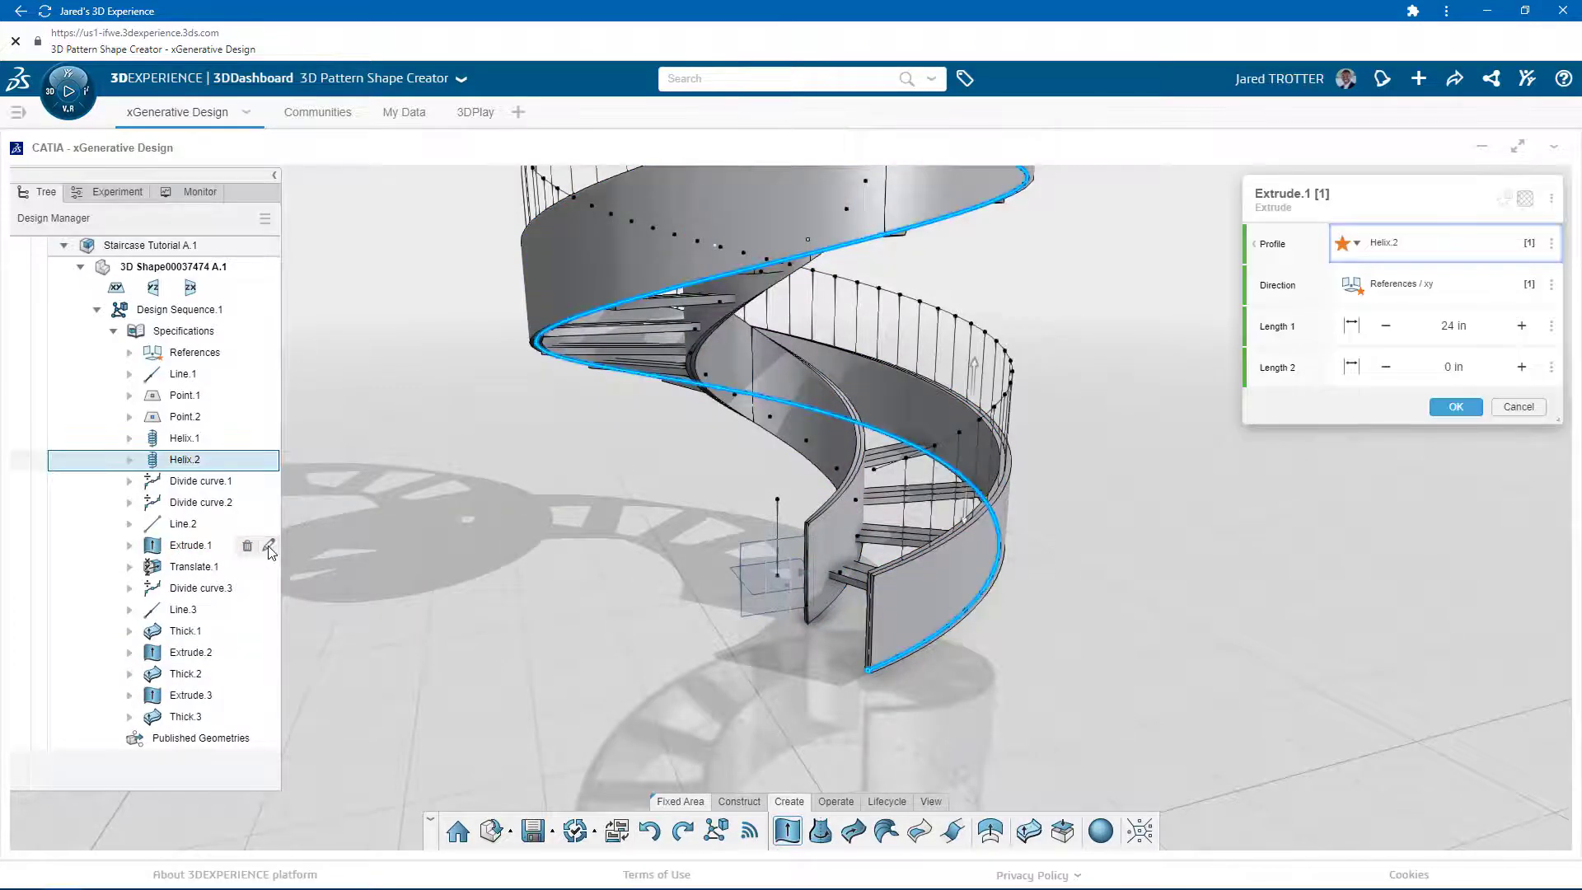
{"action": "left_click", "coordinate": [1453, 366]}
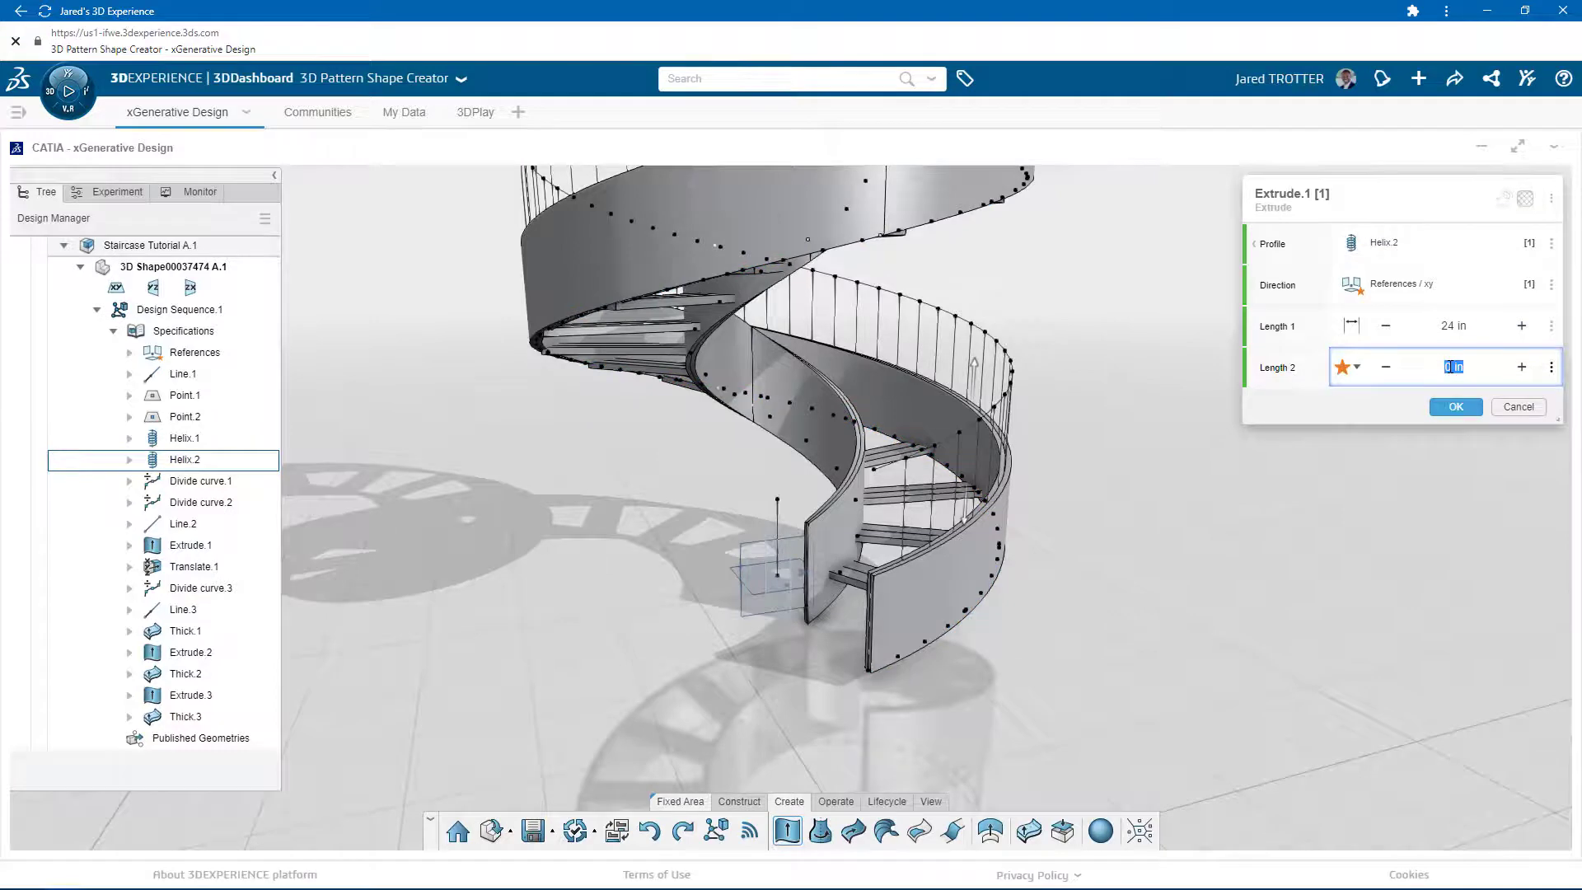
{"action": "type", "text": "5"}
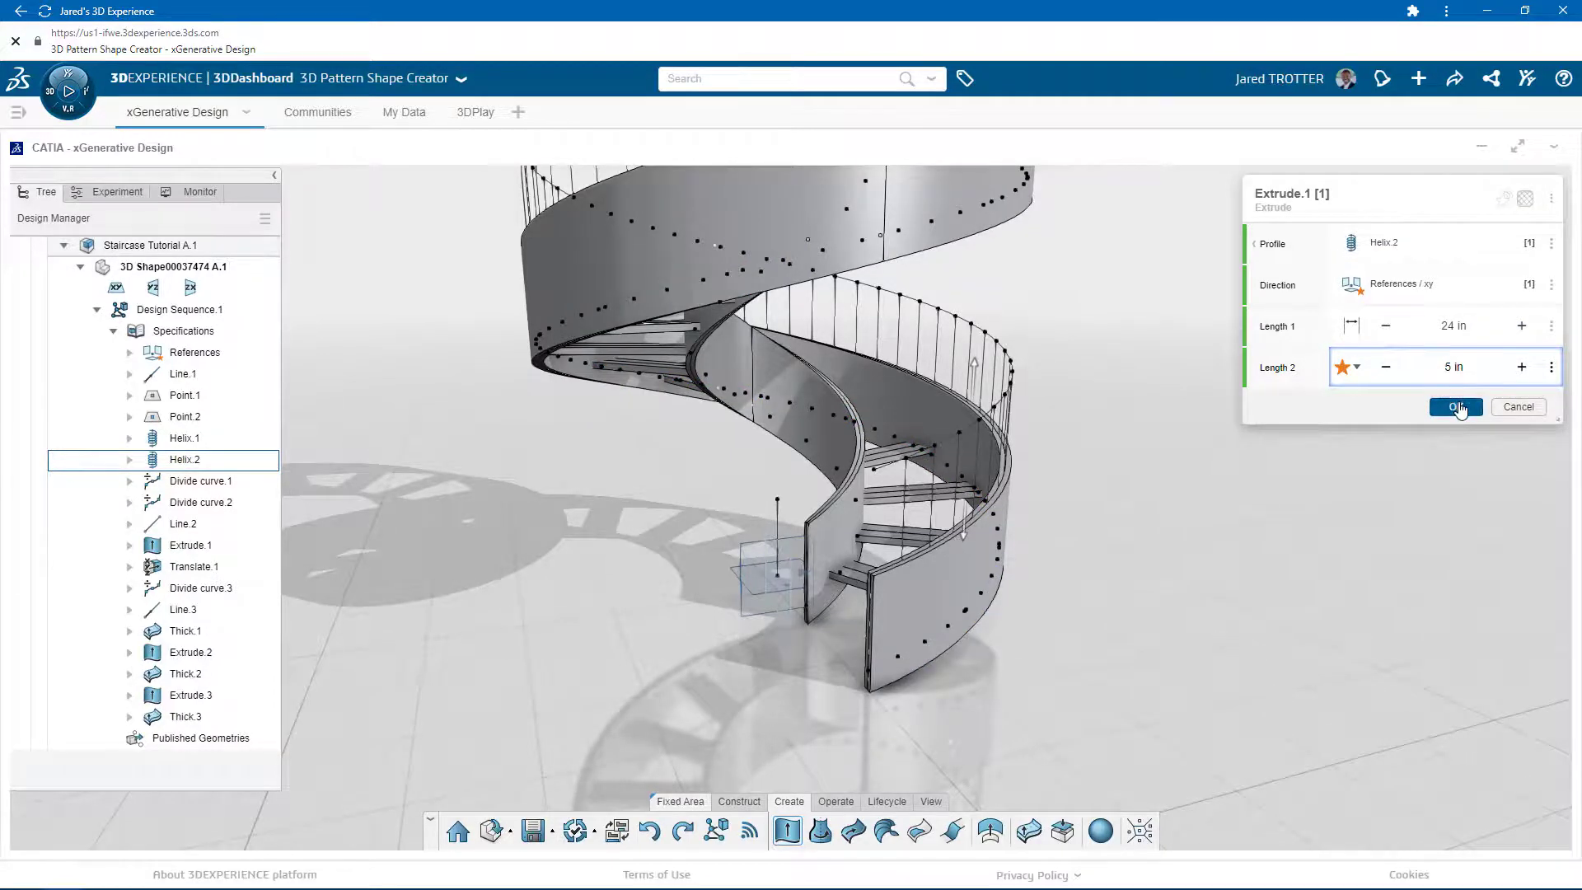
{"action": "left_click", "coordinate": [1454, 406]}
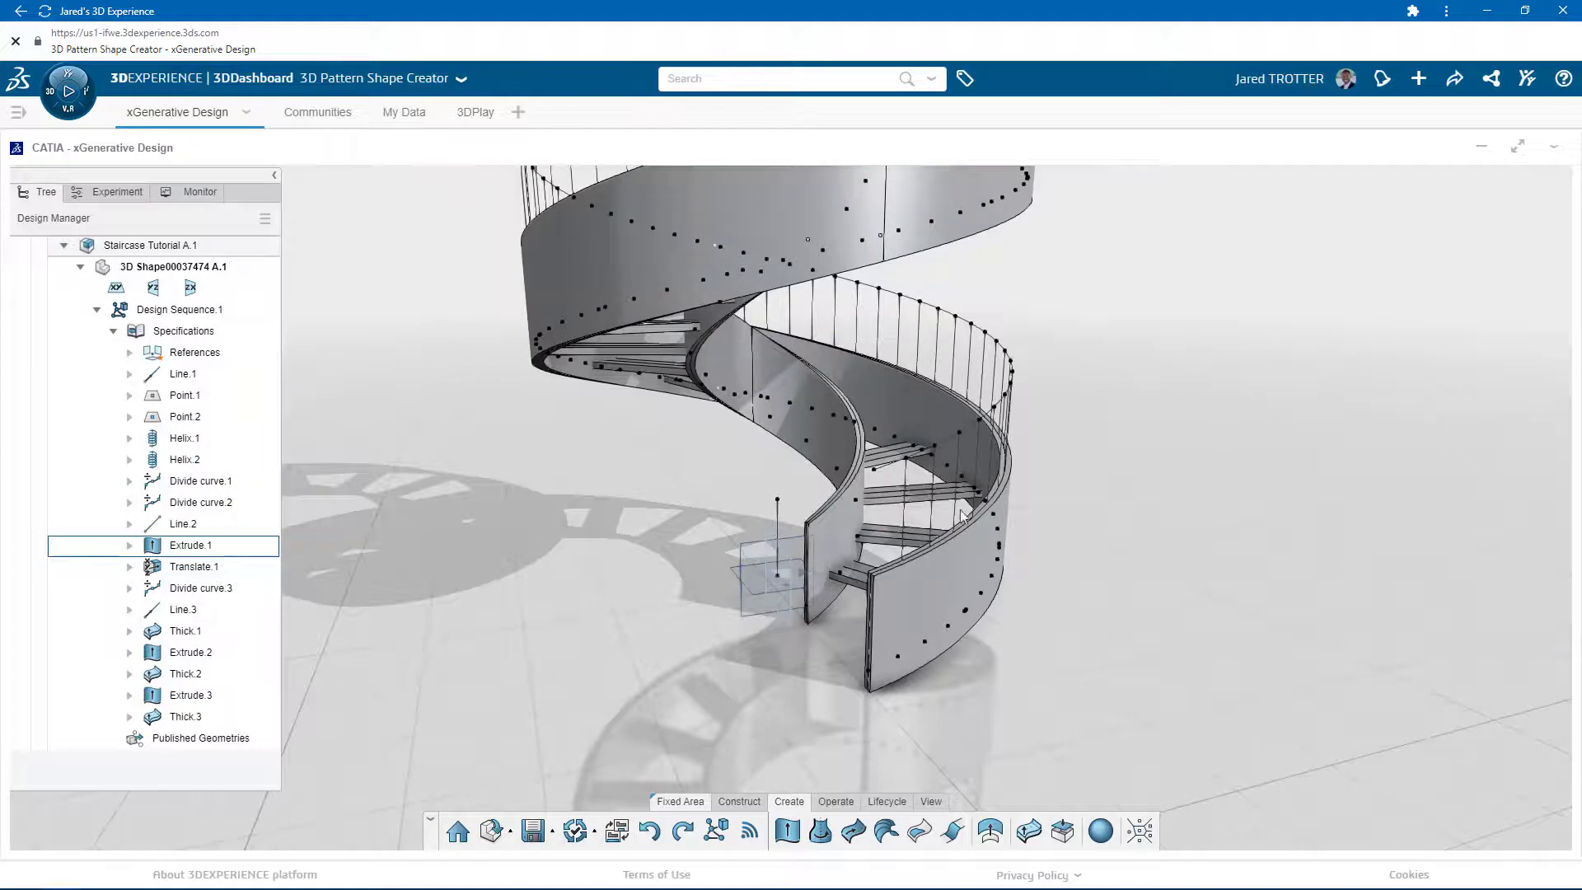
- Circle-sweep Line.3 into round balusters of 0.75 in radius (Sweep.1)
{"action": "left_click", "coordinate": [184, 610]}
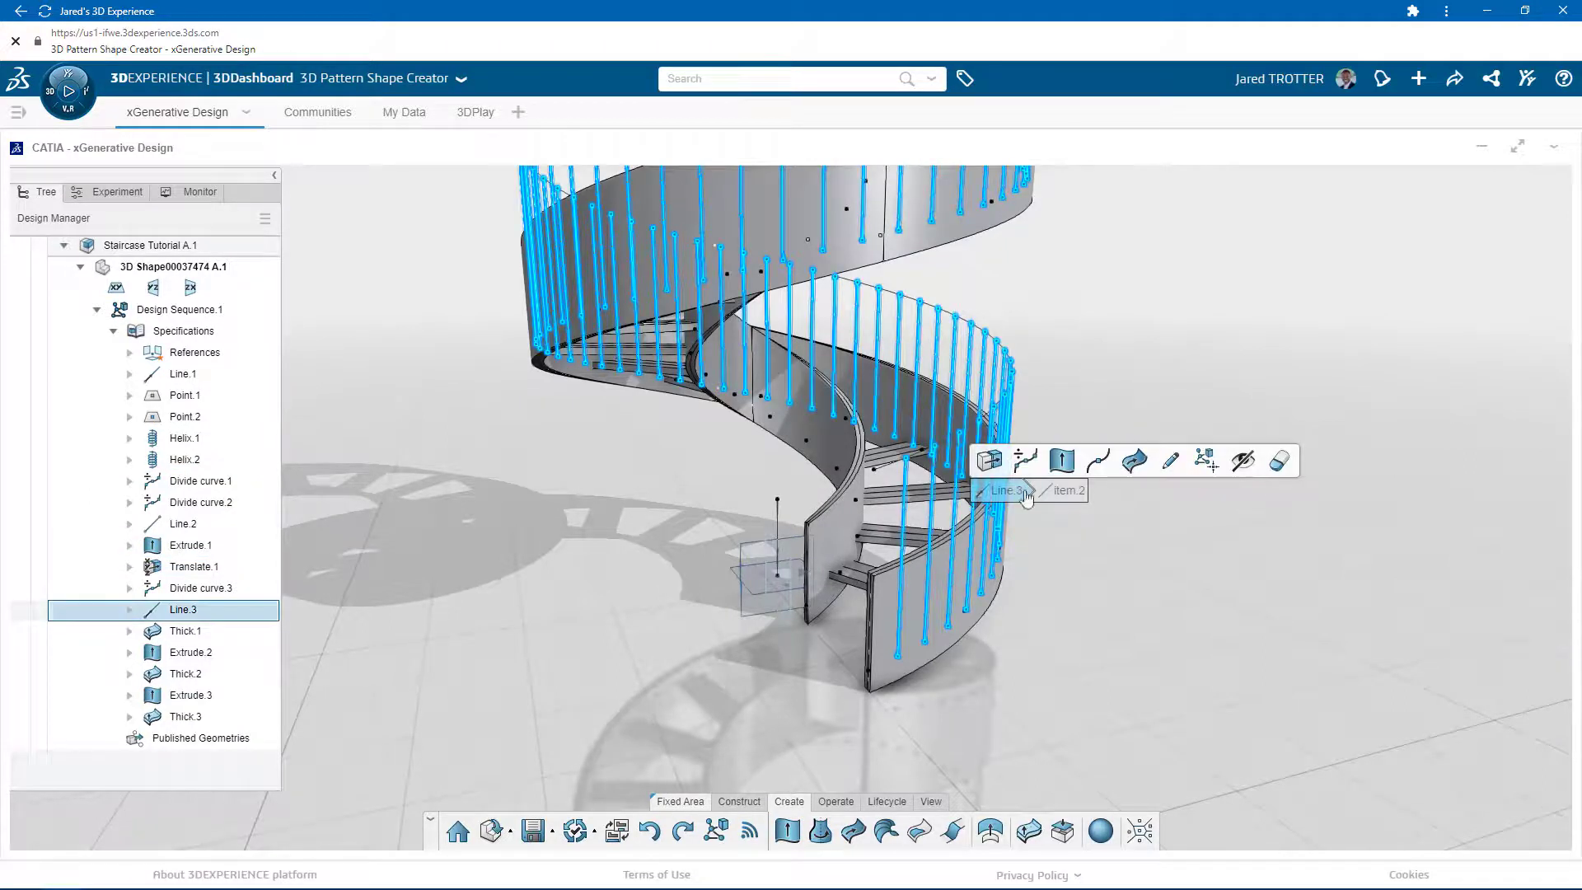
{"action": "left_click", "coordinate": [1133, 460]}
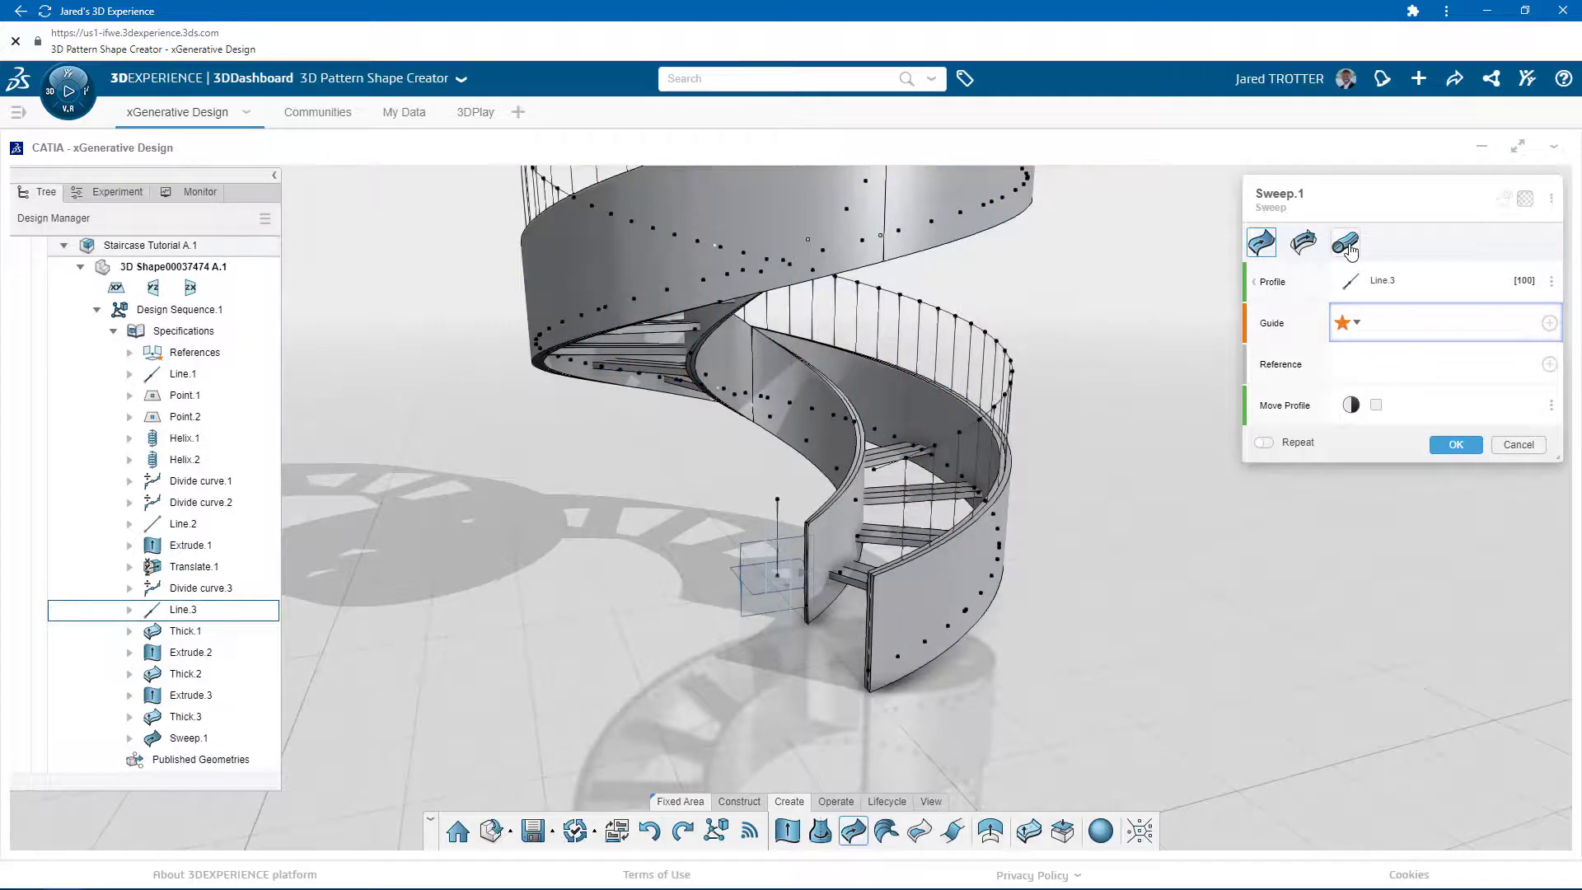
{"action": "left_click", "coordinate": [1345, 243]}
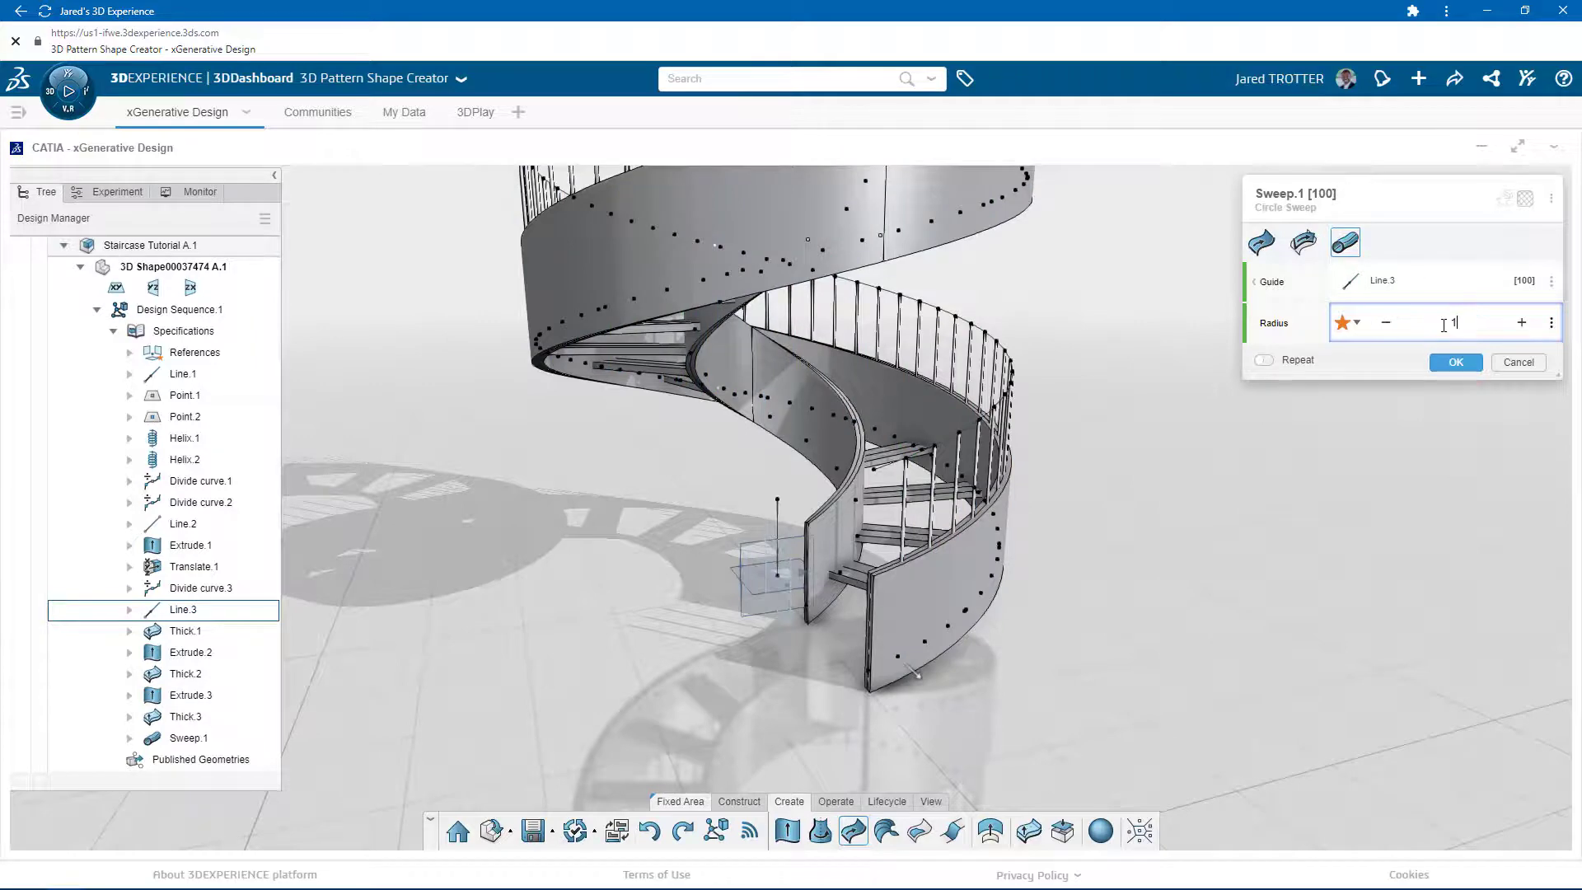
{"action": "type", "text": "1.25 in"}
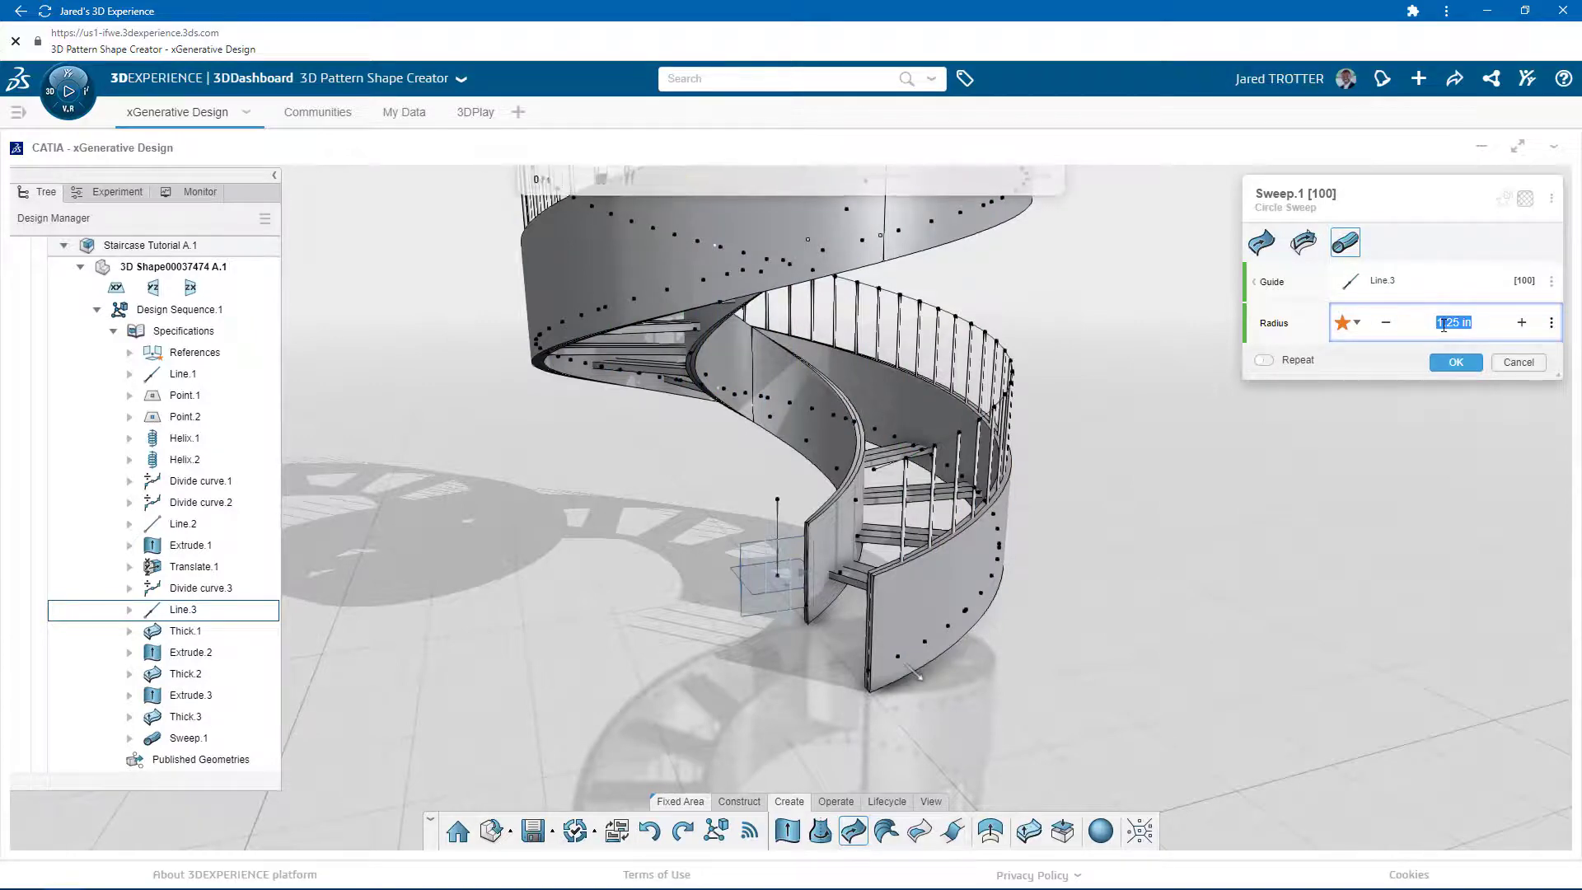
{"action": "type", "text": "0.75"}
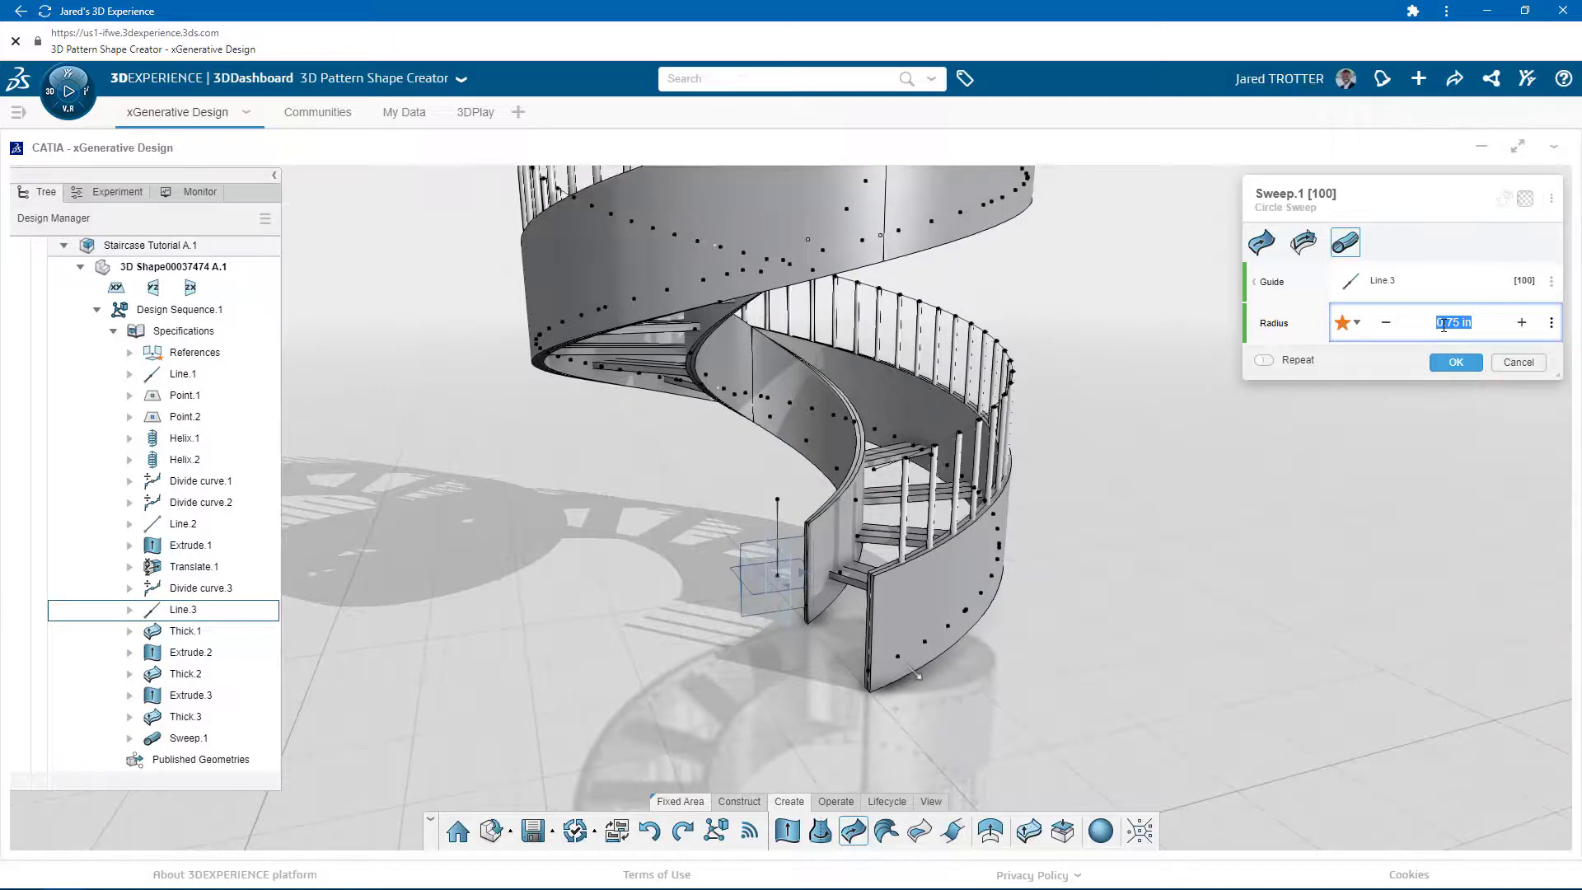
{"action": "left_click", "coordinate": [1454, 361]}
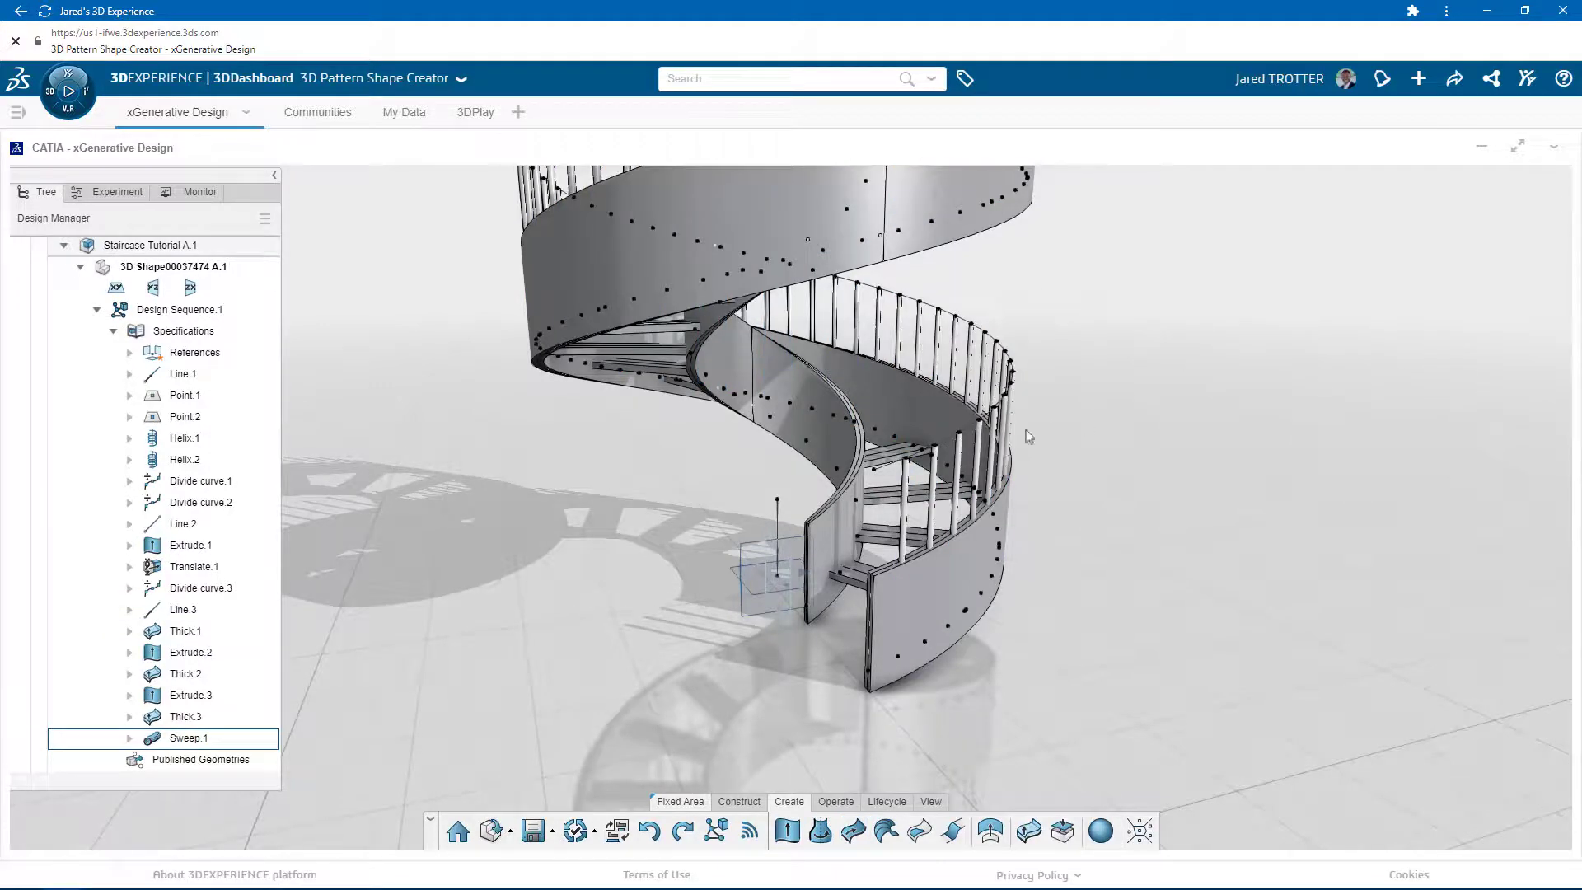
- Circle-sweep a 1 in radius handrail along Translate.1 (Sweep.2)
{"action": "left_click", "coordinate": [194, 566]}
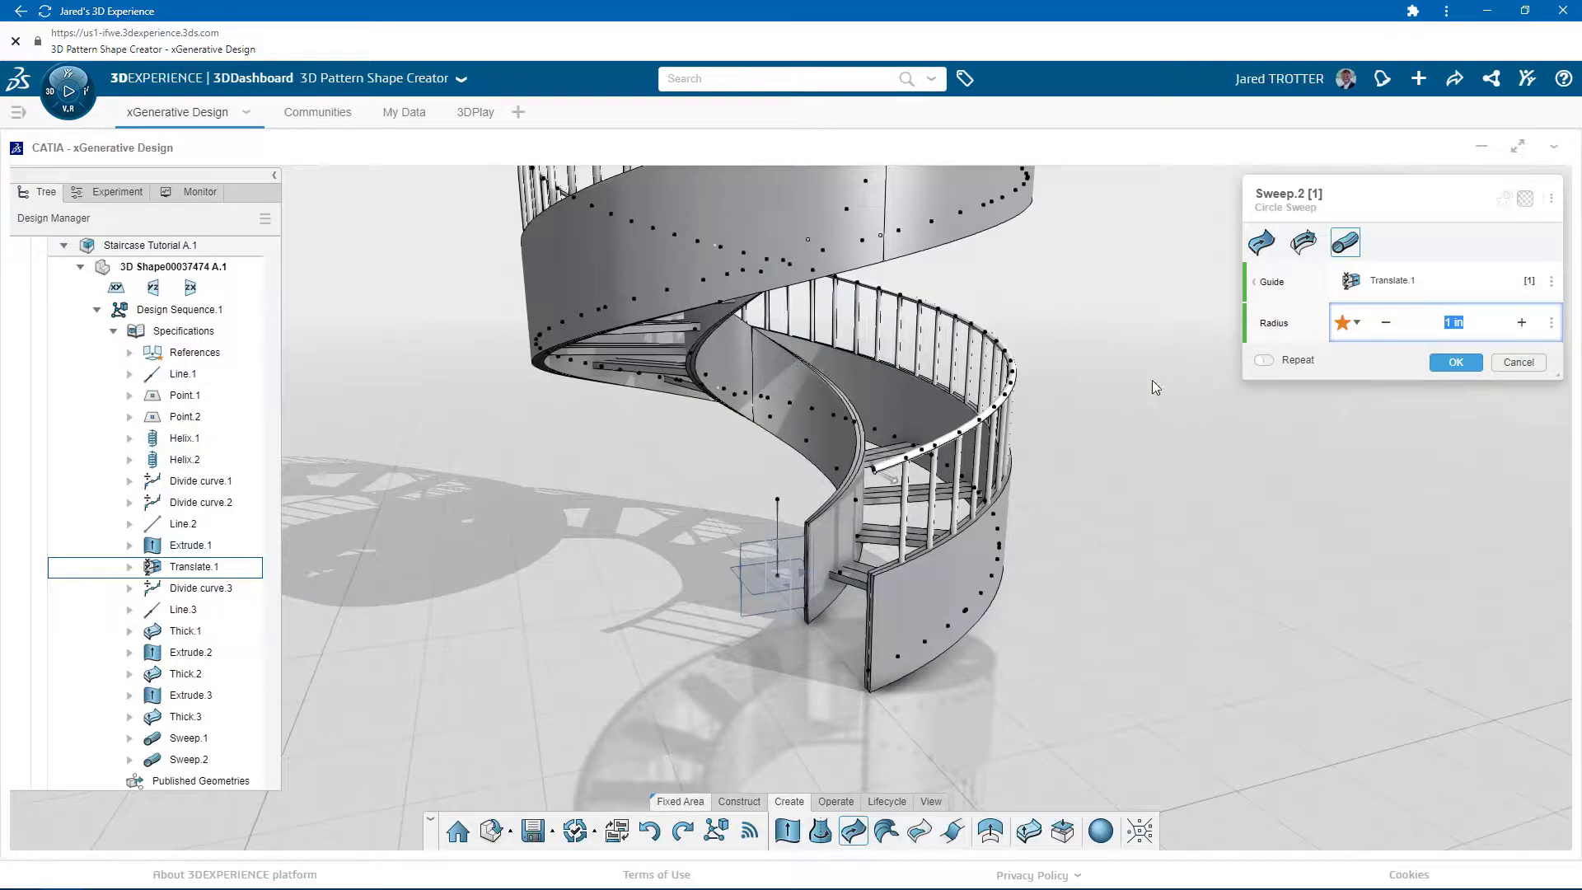
{"action": "left_click", "coordinate": [1455, 361]}
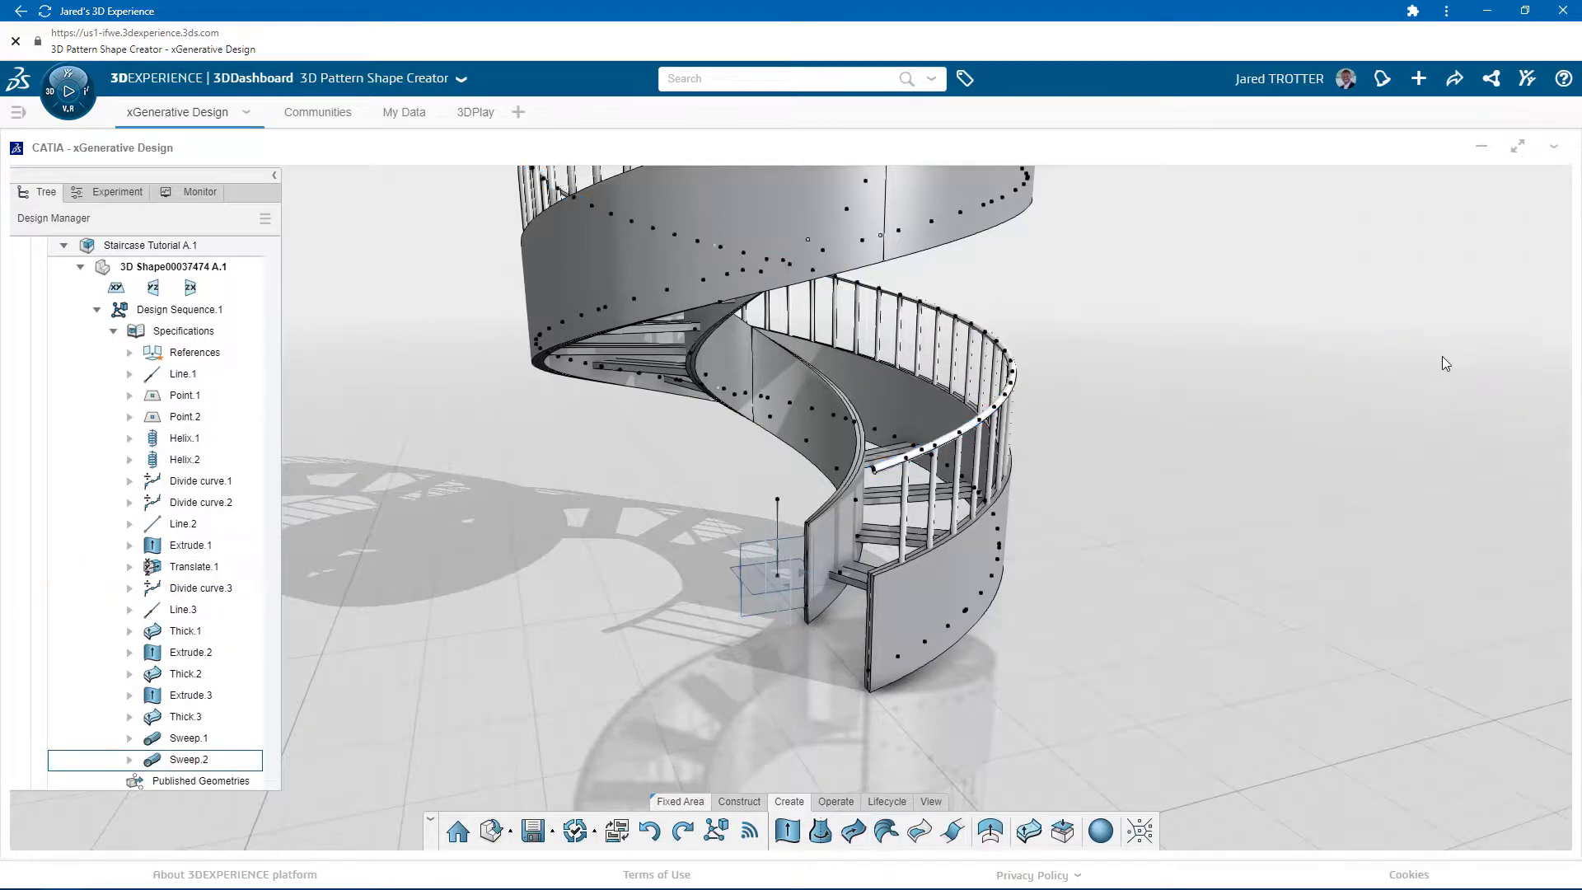